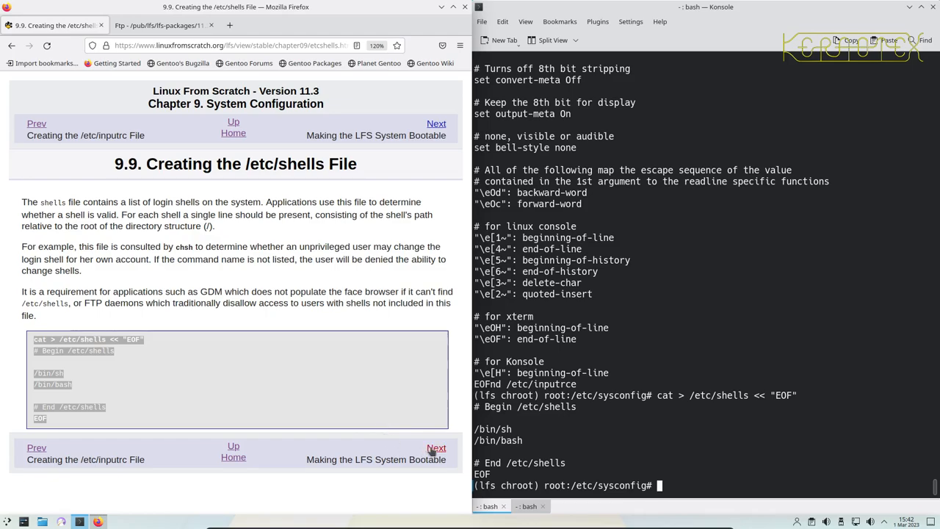
# Advance the LFS book to section 10.2 and start typing vi /etc/fstab.
pyautogui.click(436, 447)
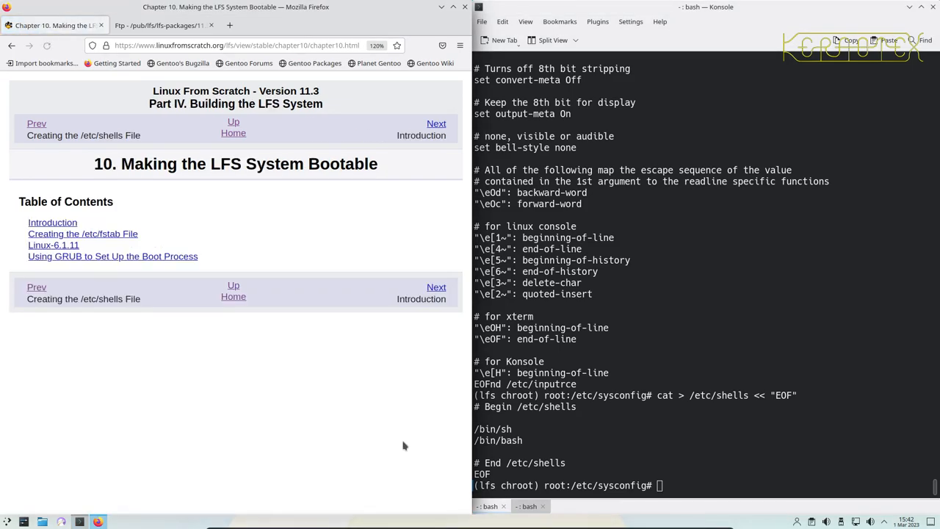
pyautogui.click(436, 123)
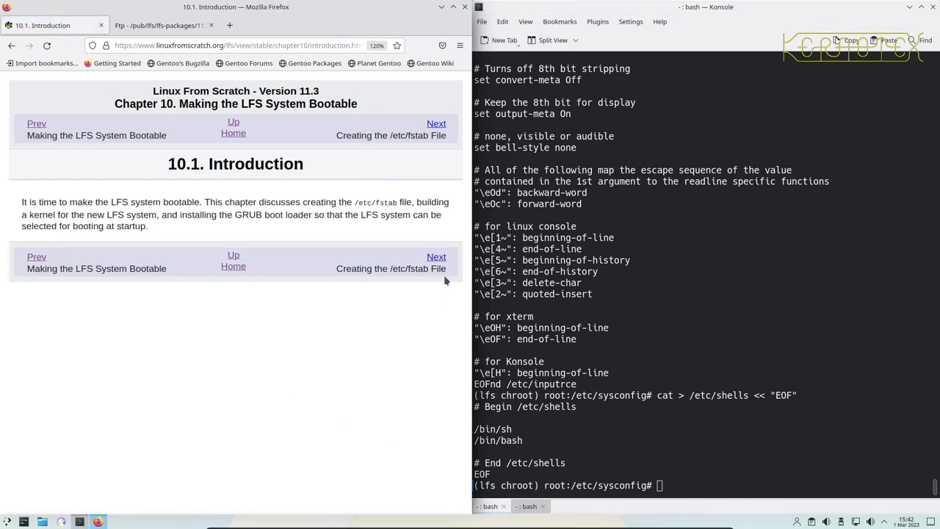
pyautogui.click(436, 123)
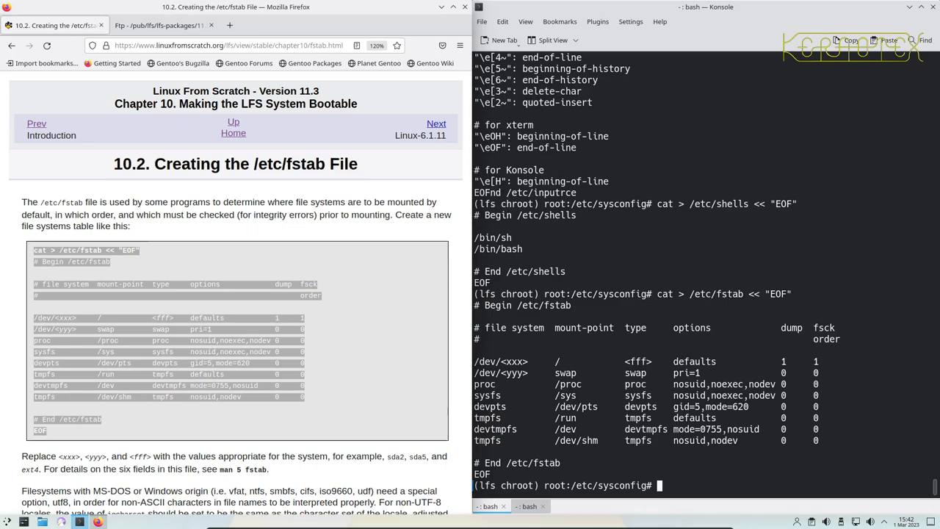
pyautogui.write('vi /etc/f')
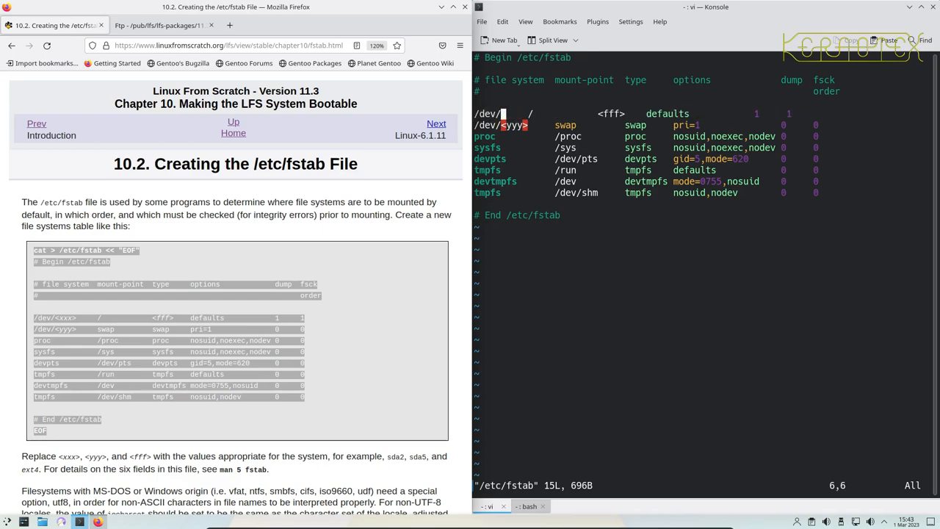
# Replace the fstab root placeholders with sda3 and ext4.
pyautogui.write('sda')
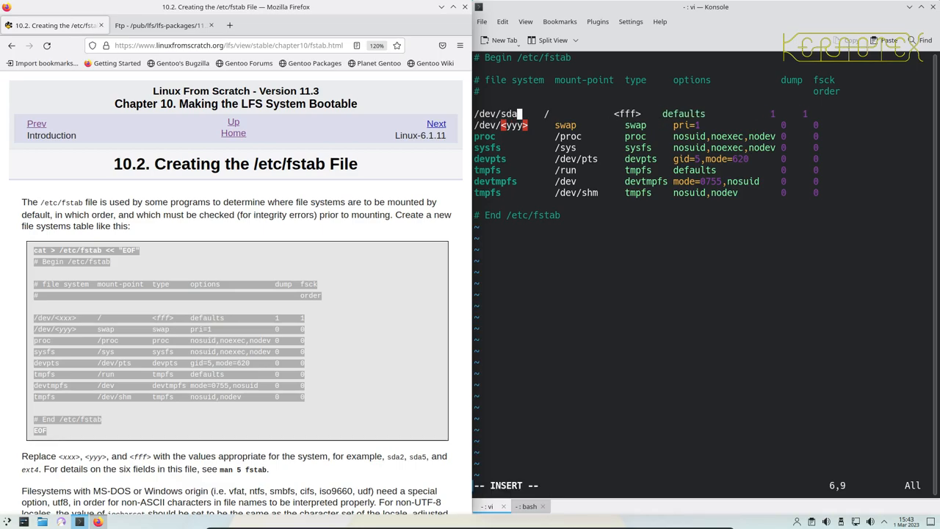
pyautogui.write('3')
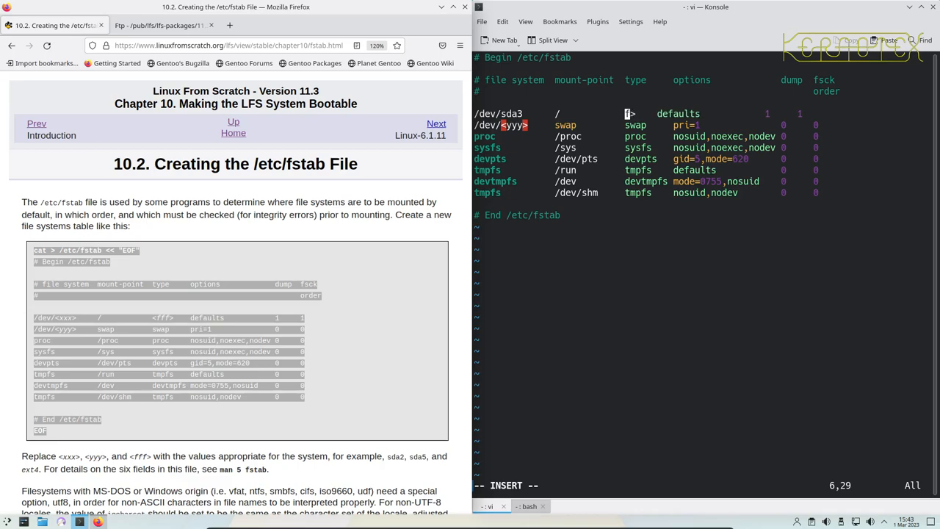
pyautogui.write('ext4')
pyautogui.write('/')
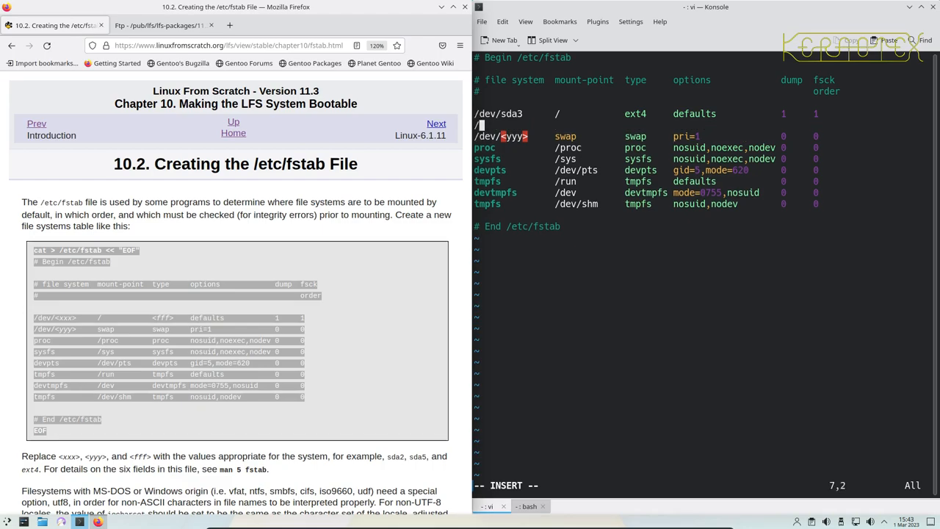
# Add a /dev/sda1 /boot ext4 noauto line to fstab.
pyautogui.write('dev')
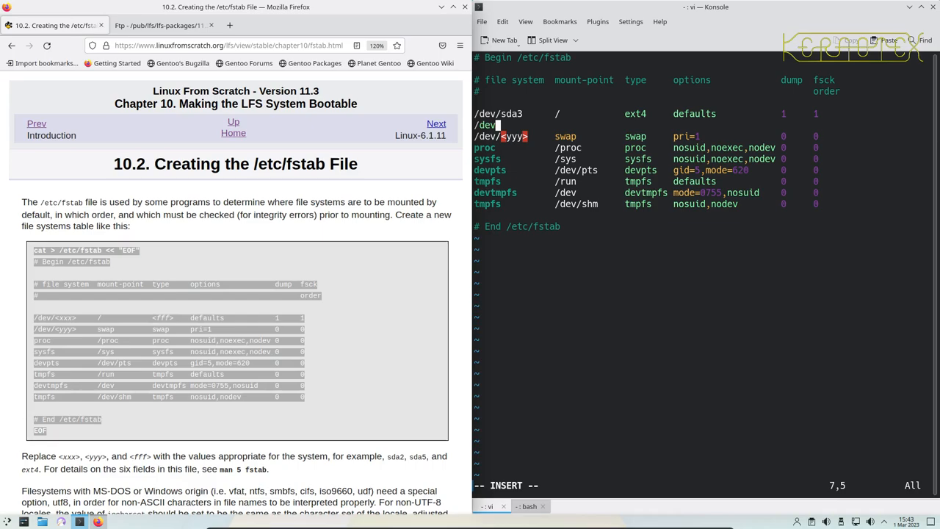
pyautogui.write('sda1')
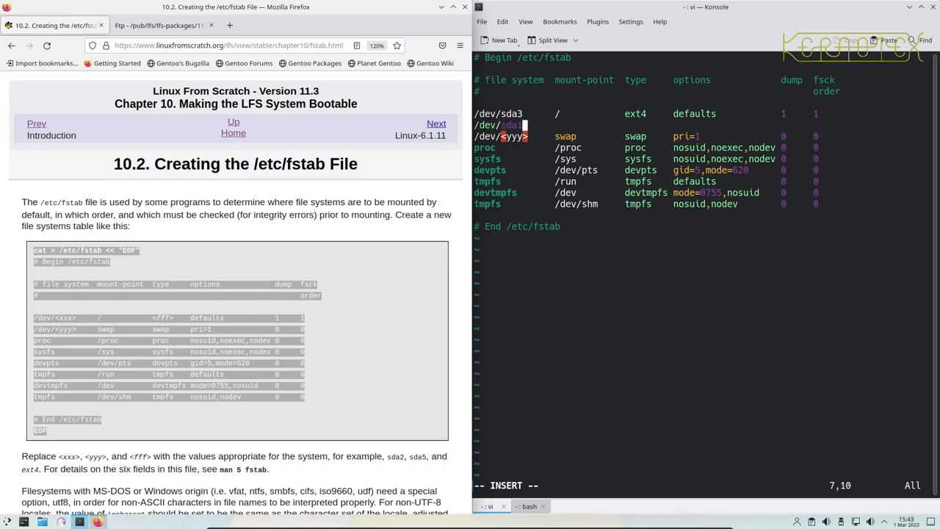
pyautogui.write('/boot')
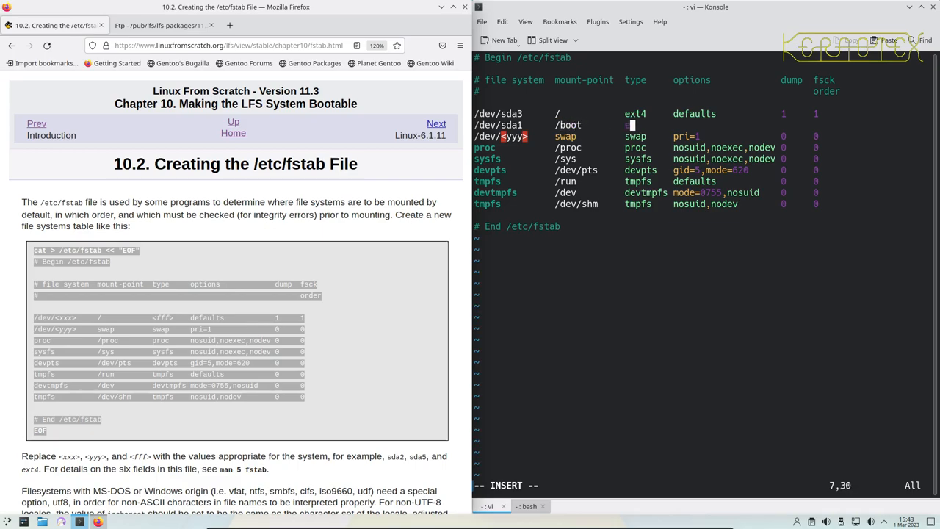
pyautogui.write('ext4')
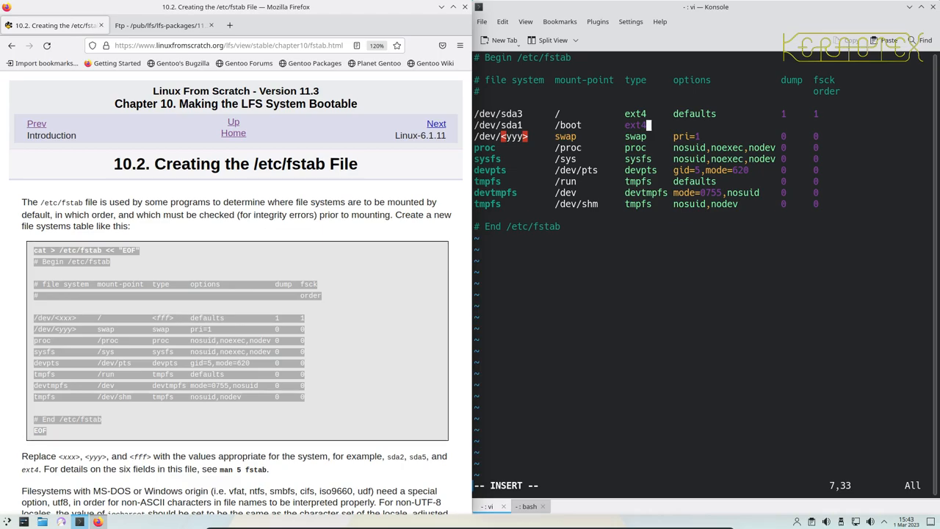
pyautogui.write('no')
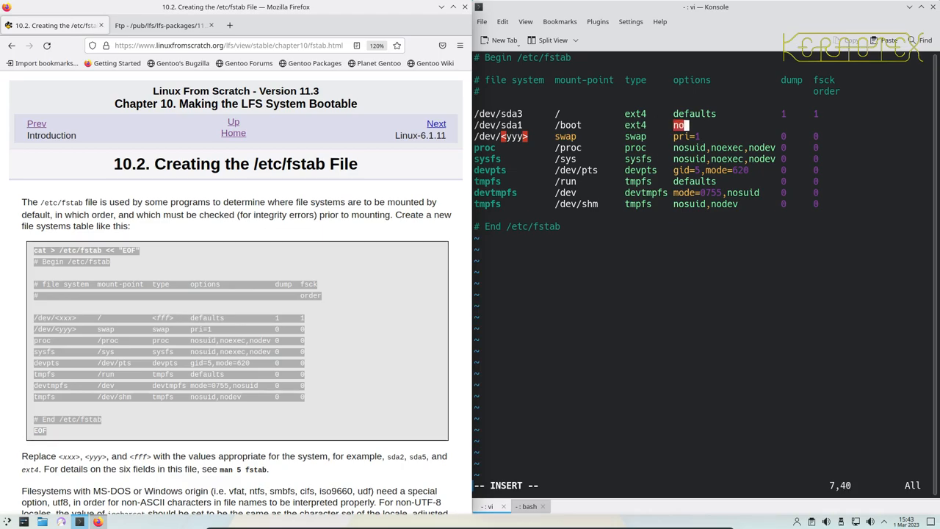
pyautogui.write('auto')
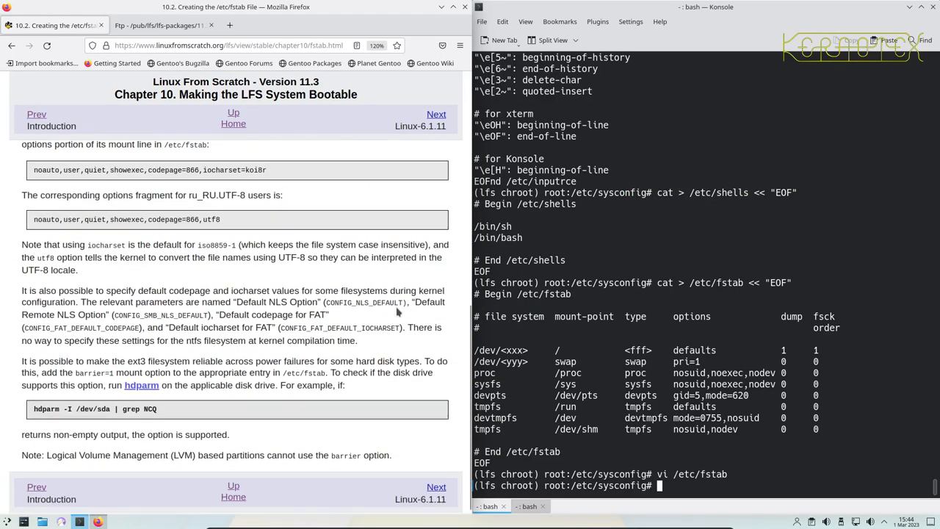
# Change into /sources and extract the linux-6.1.11 tarball.
pyautogui.scroll(-3)
pyautogui.write('cd /')
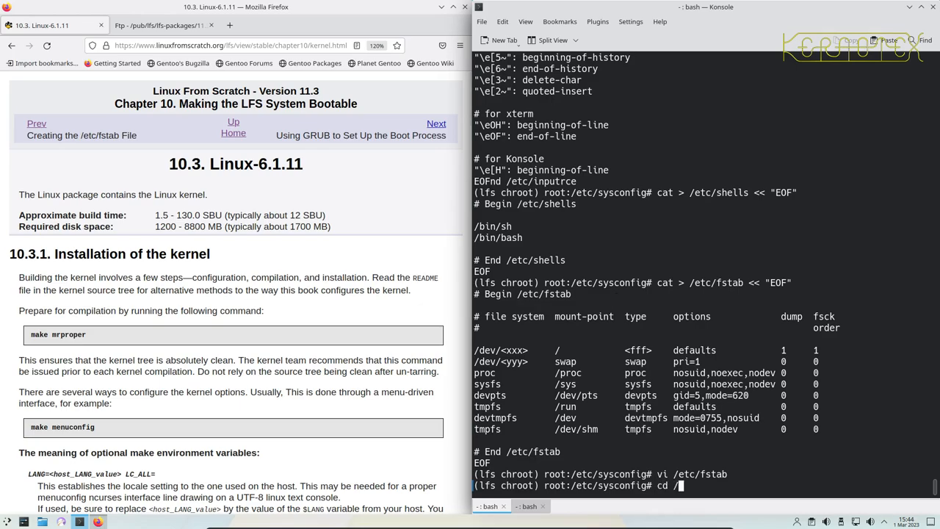
pyautogui.press('Return')
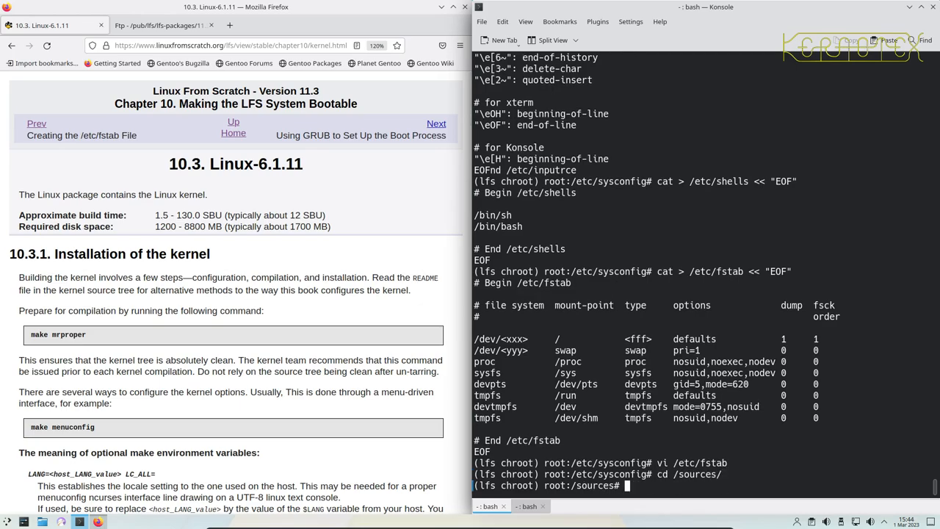
pyautogui.write('tar -xvf linu')
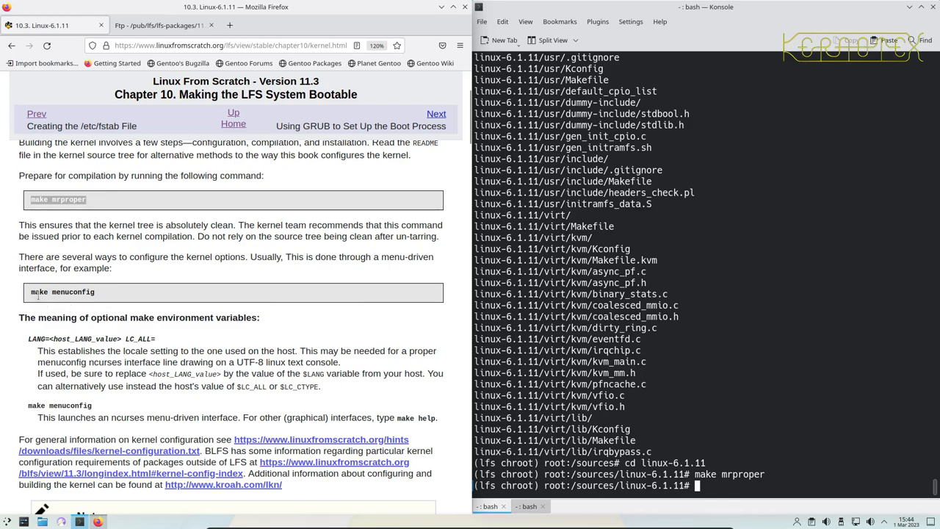
# Run make defconfig in the kernel tree to write a default .config.
pyautogui.scroll(-3)
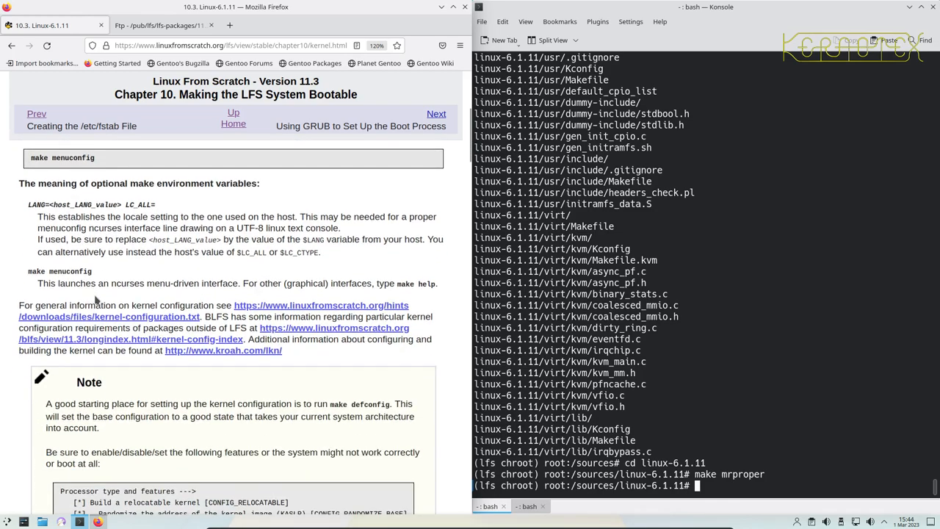
pyautogui.scroll(-3)
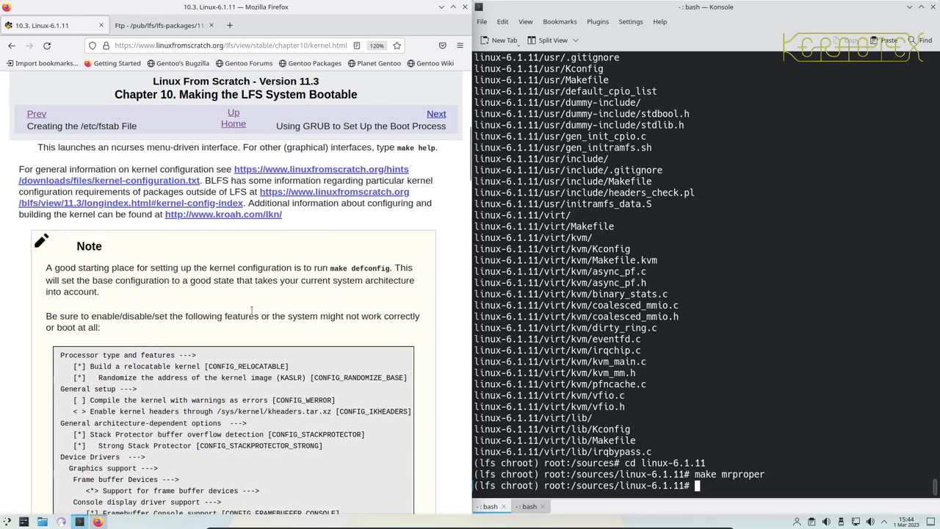
pyautogui.doubleClick(358, 268)
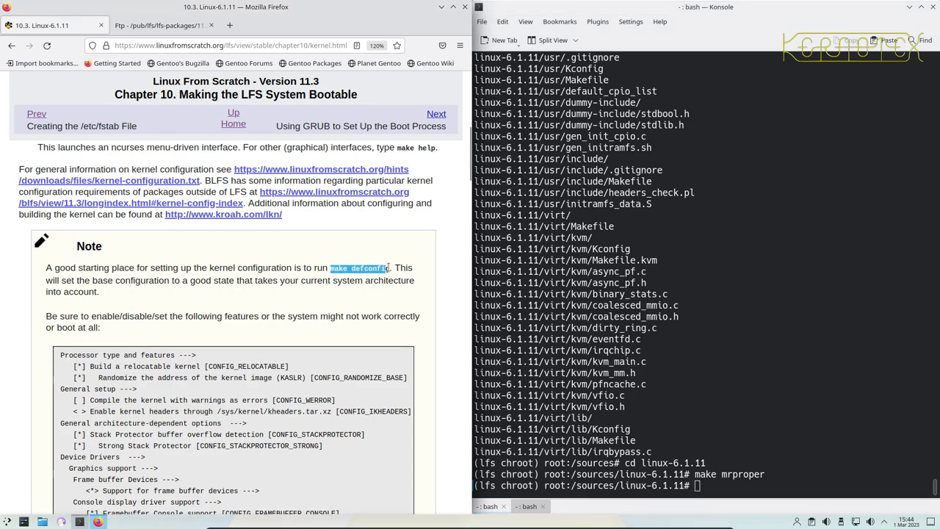
pyautogui.write('make defconfig')
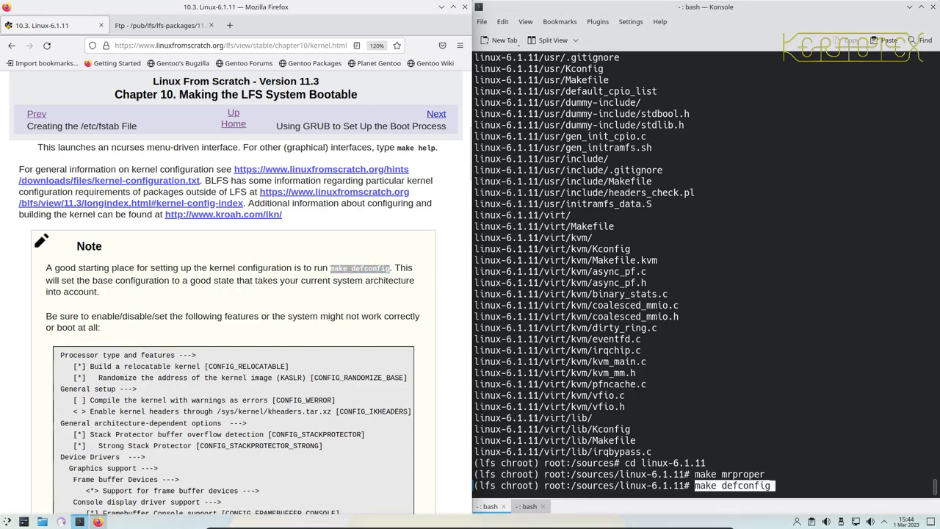
pyautogui.press('Return')
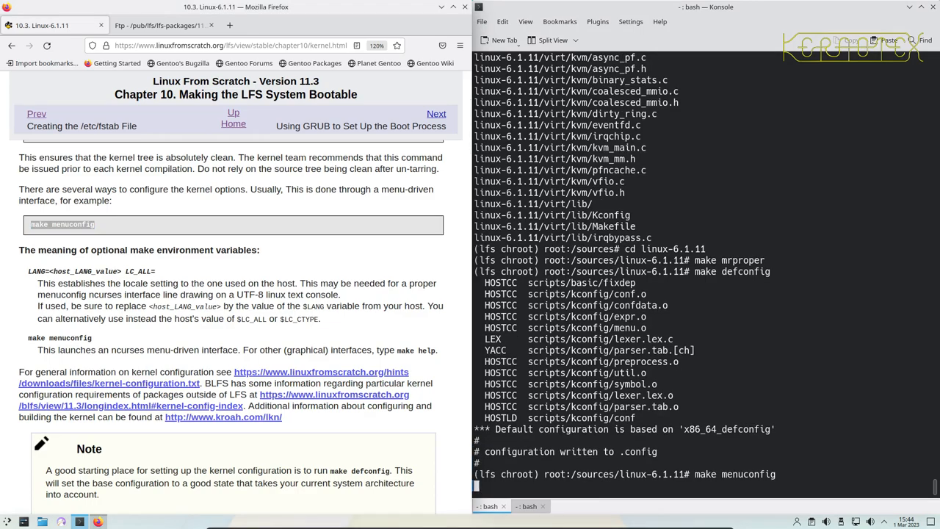
# Launch make menuconfig and confirm relocatable kernel and KASLR are enabled under Processor type and features.
pyautogui.press('Return')
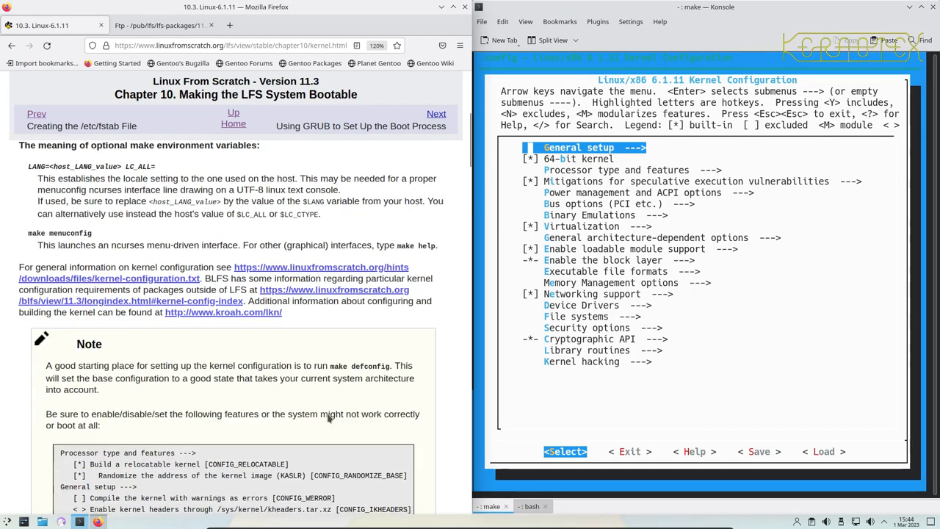
pyautogui.scroll(-3)
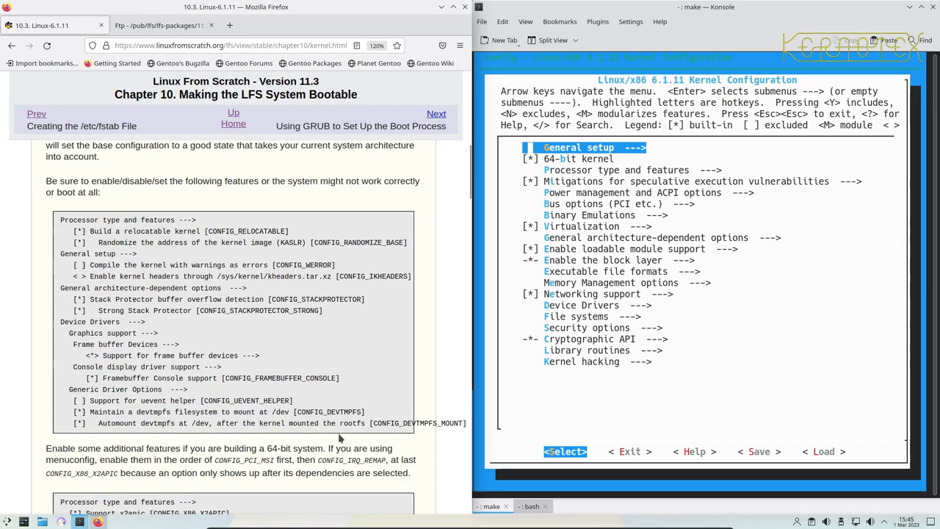
pyautogui.moveTo(345, 440)
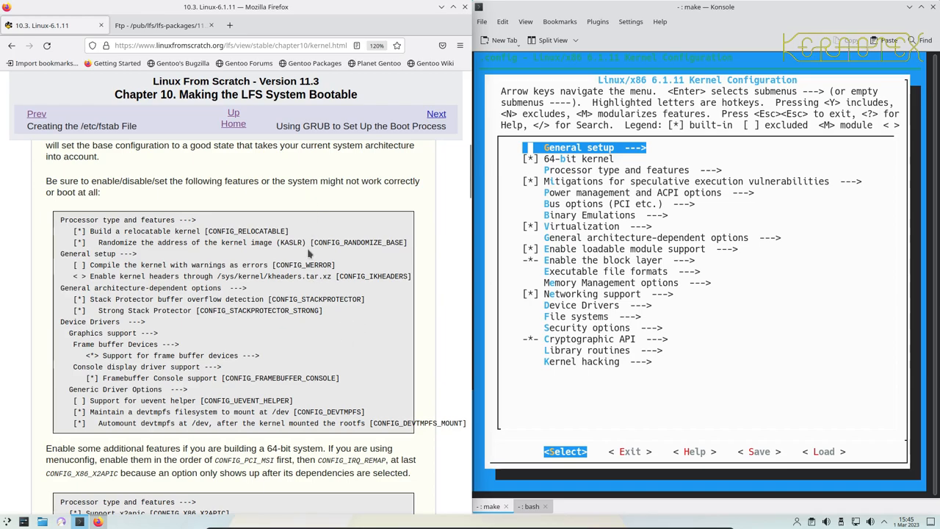
pyautogui.press('Down')
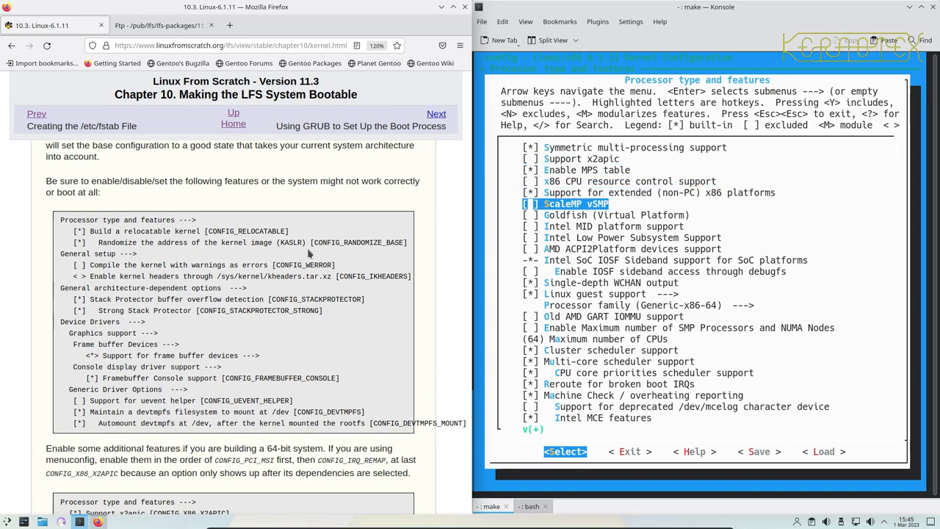
pyautogui.scroll(-3)
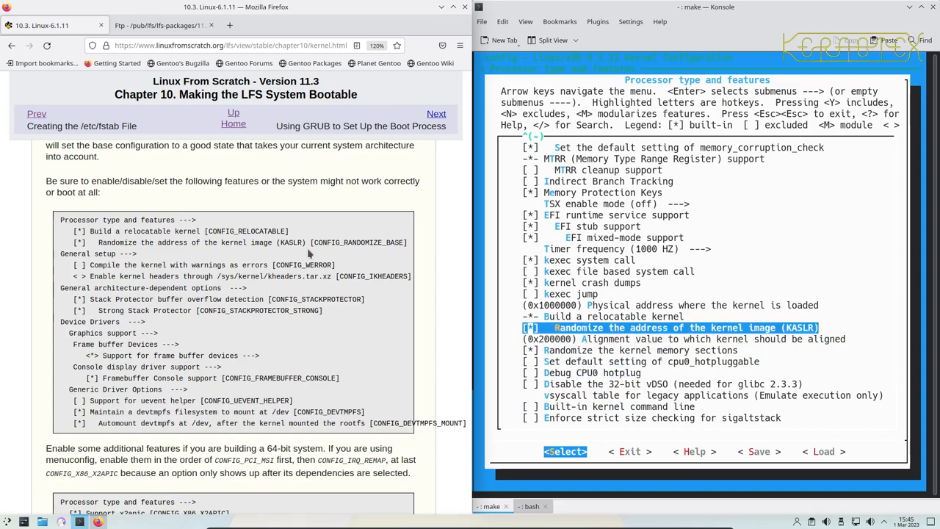
pyautogui.press('Up')
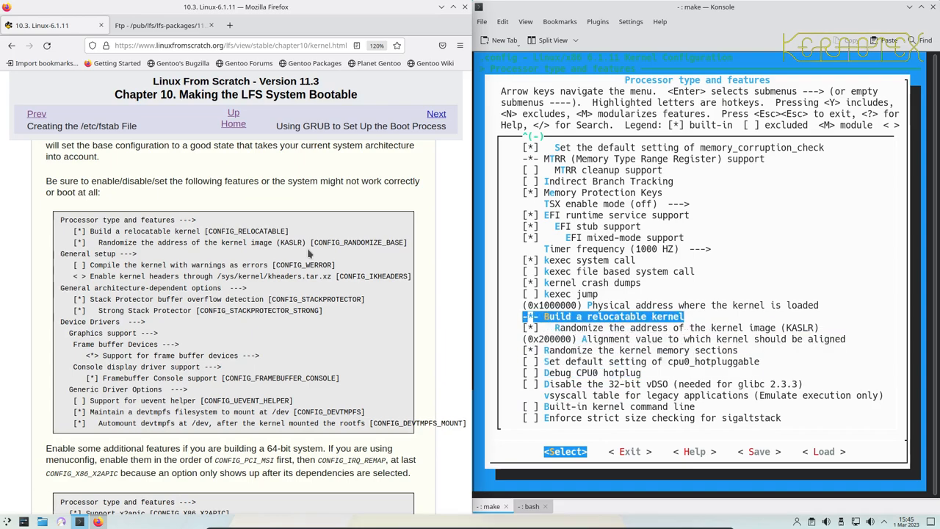
pyautogui.press('down')
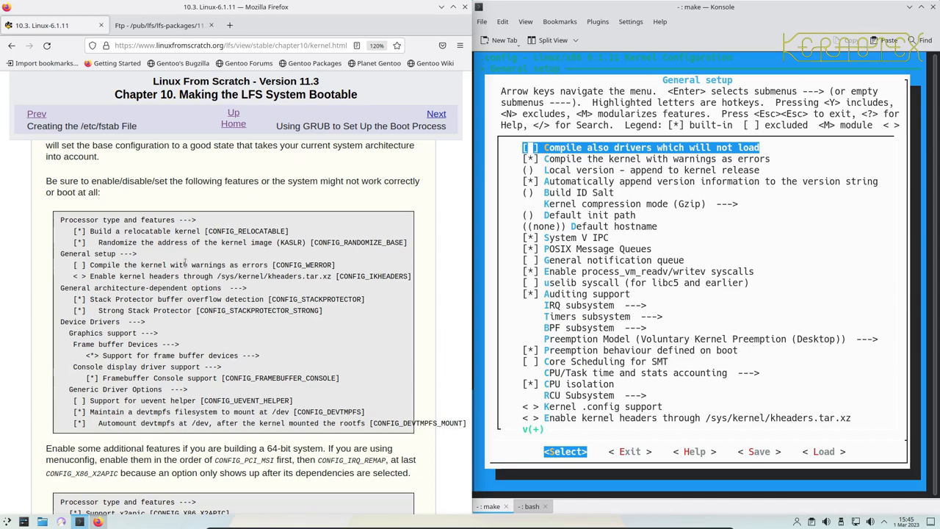
# Leave warnings-as-errors and kernel headers disabled under General setup.
pyautogui.press('Down')
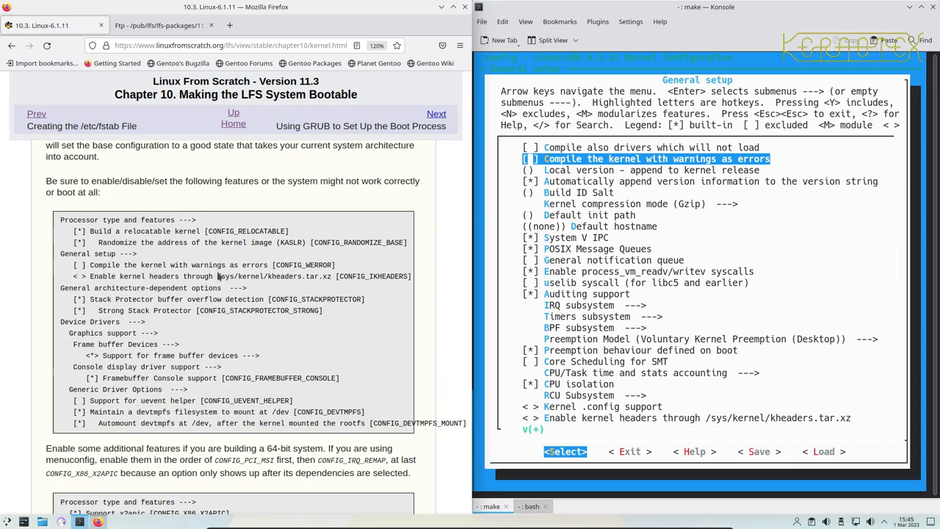
pyautogui.press('Down')
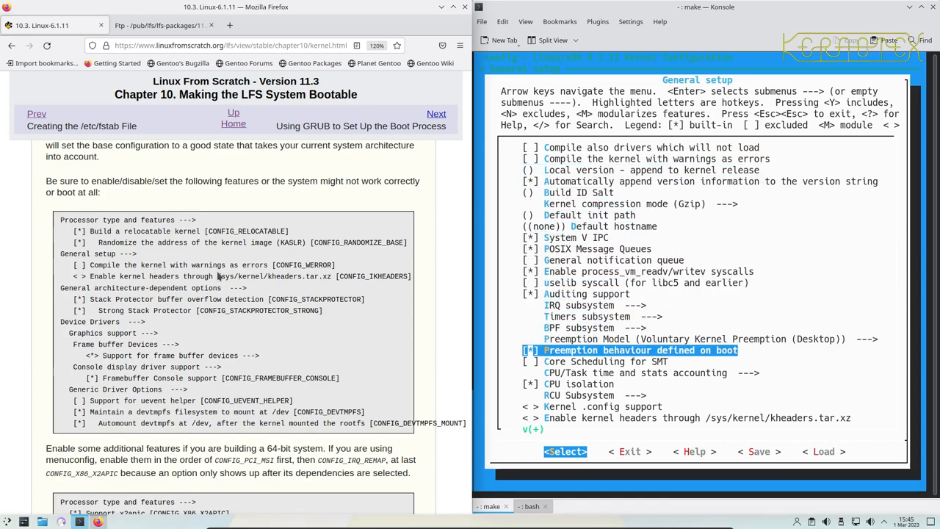
pyautogui.press('Down')
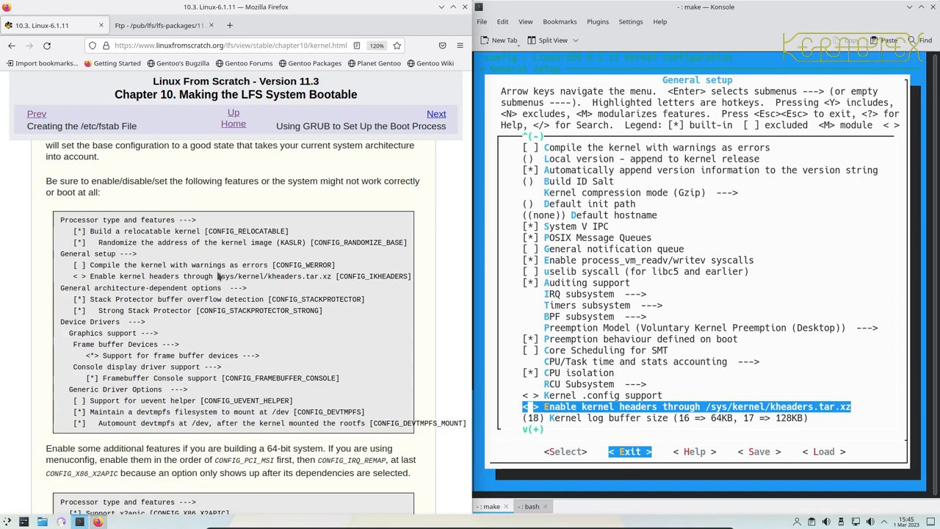
pyautogui.press('Left')
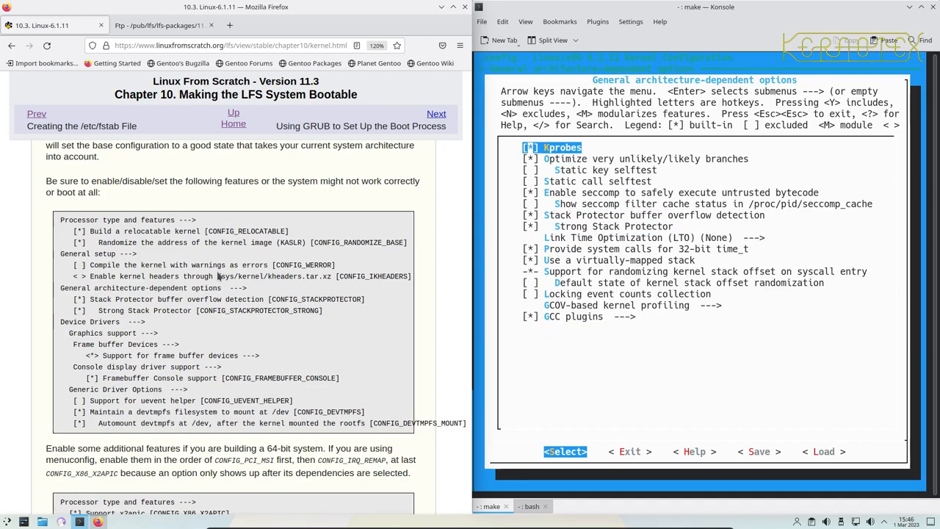
# Check Stack Protector overflow detection under General architecture-dependent options.
pyautogui.press('Down')
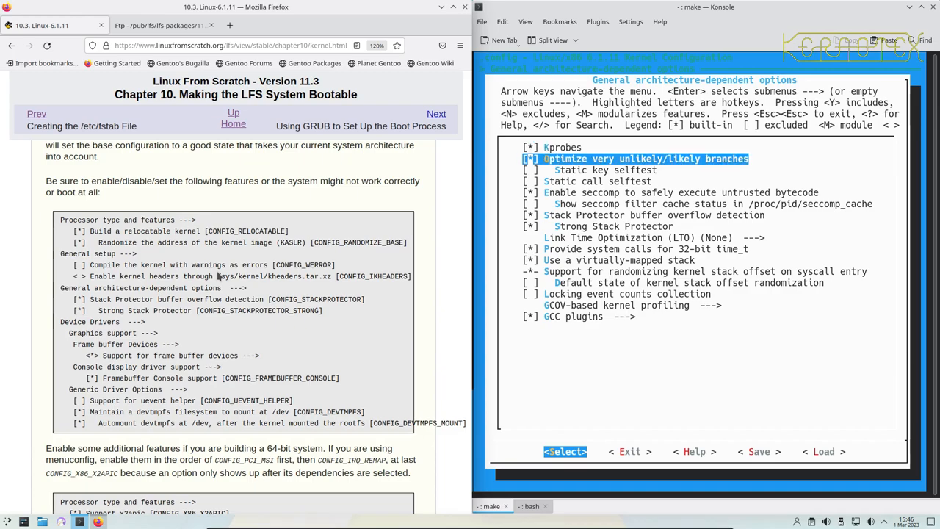
pyautogui.press('Down')
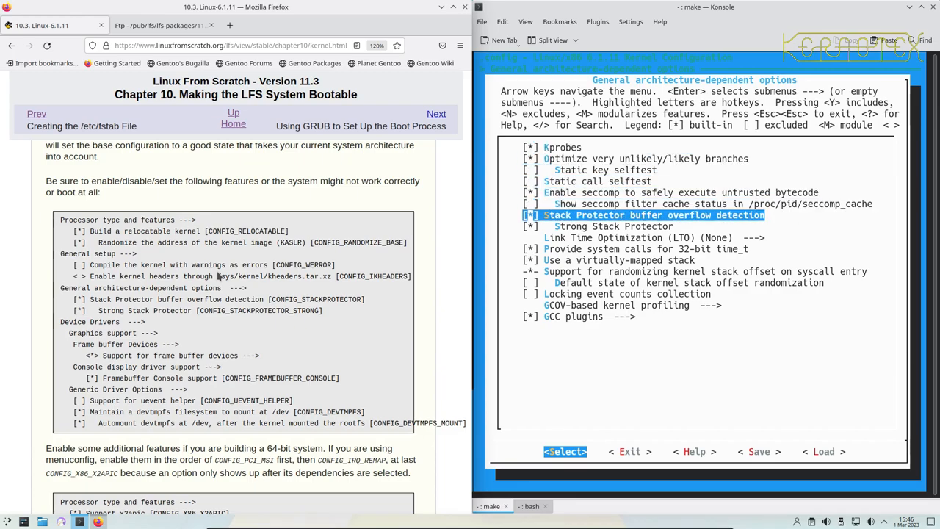
pyautogui.press('Down')
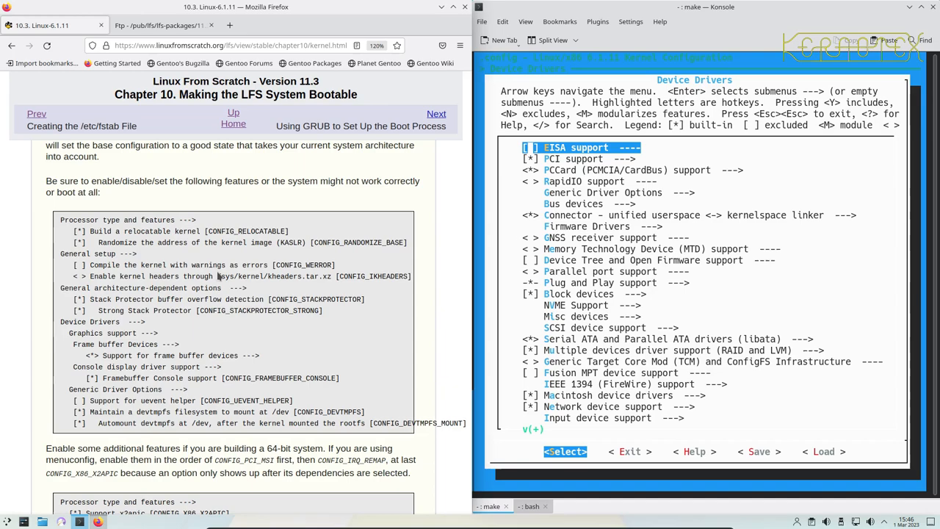
# Enable frame buffer devices and framebuffer console support under Device Drivers > Graphics support.
pyautogui.press('Down')
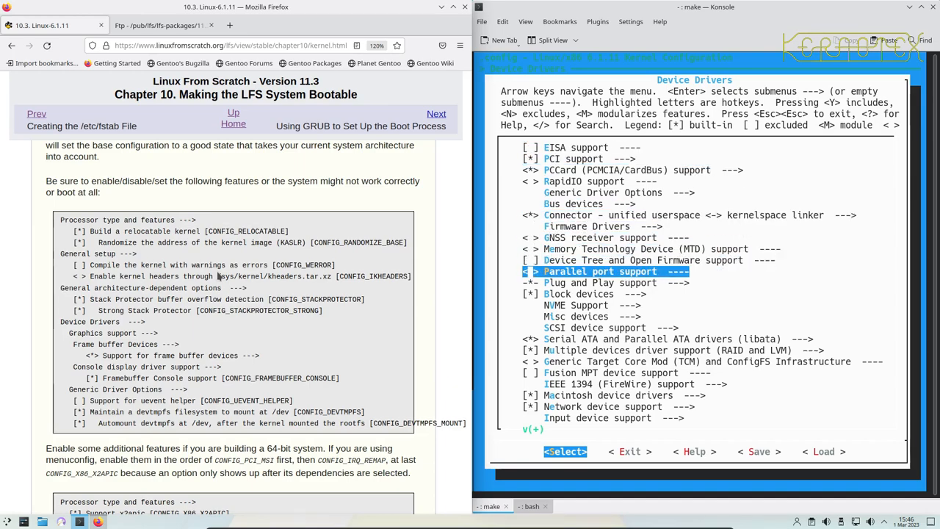
pyautogui.scroll(-3)
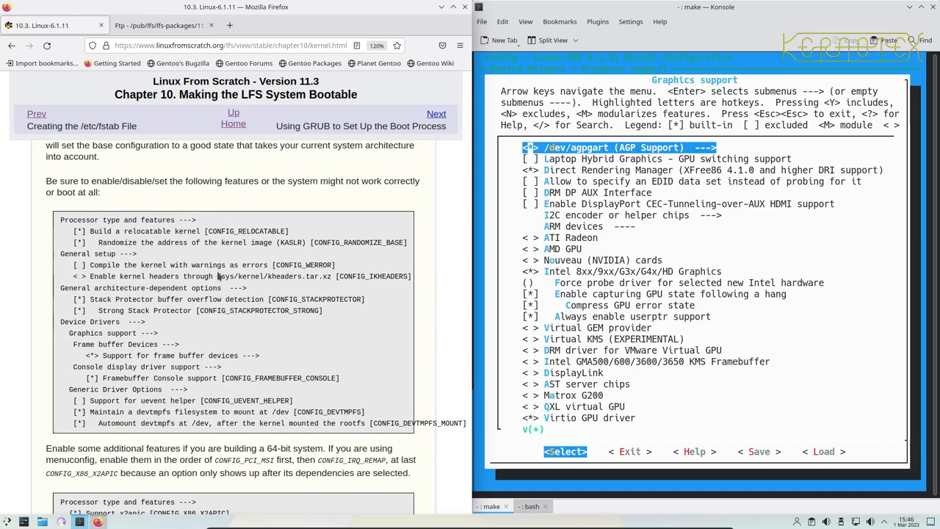
pyautogui.press('Down')
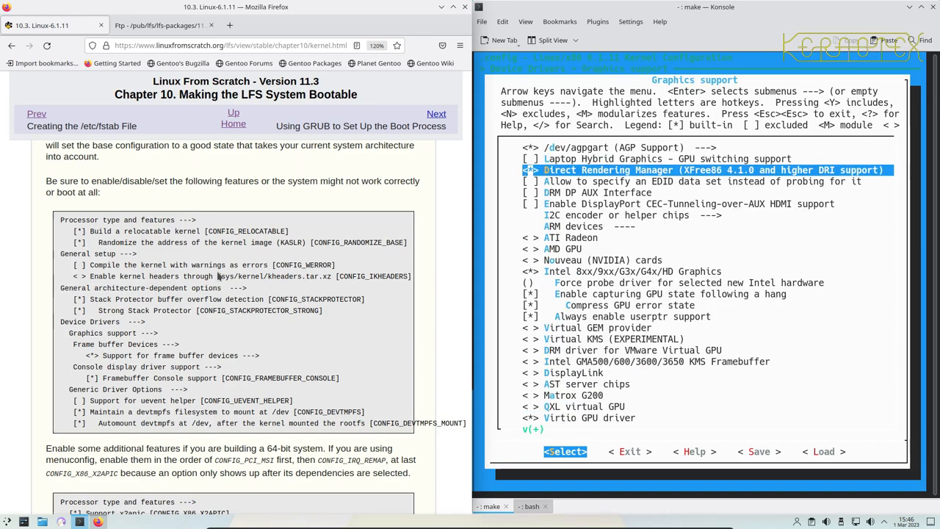
pyautogui.press('Down')
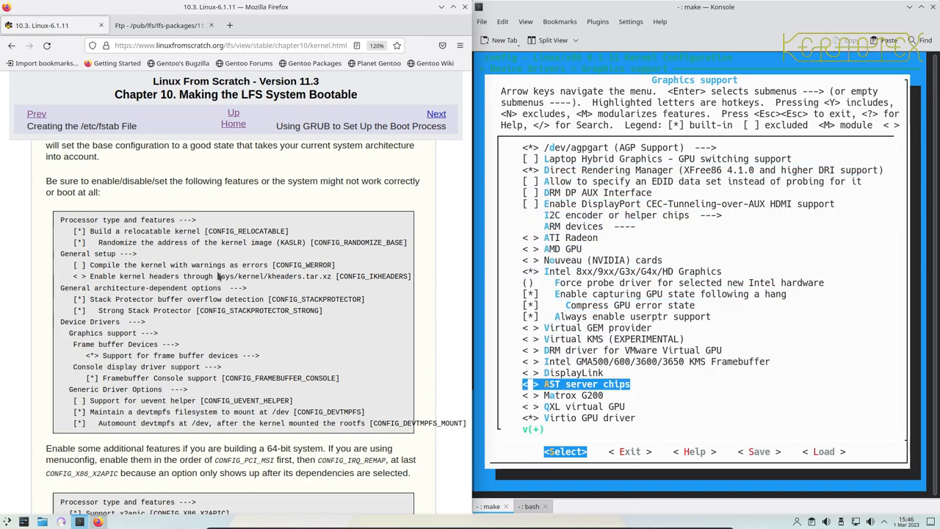
pyautogui.press('Down')
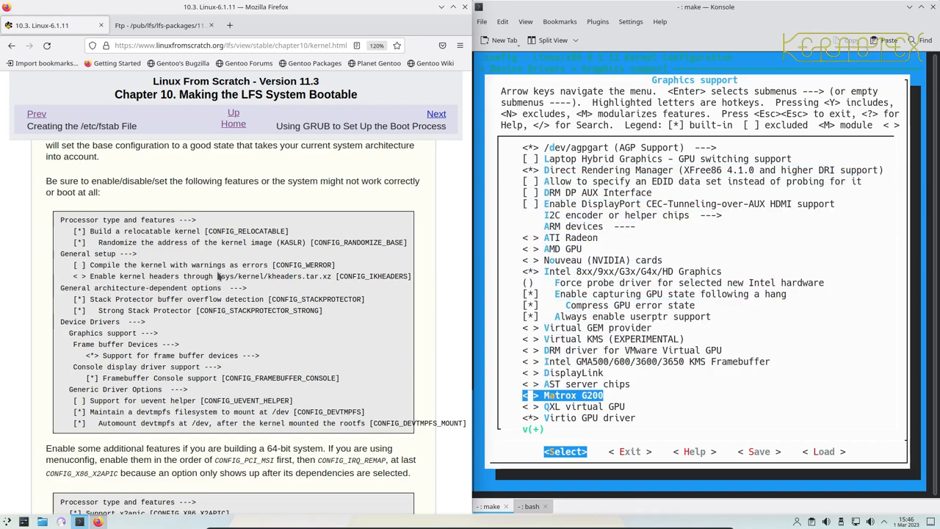
pyautogui.scroll(-3)
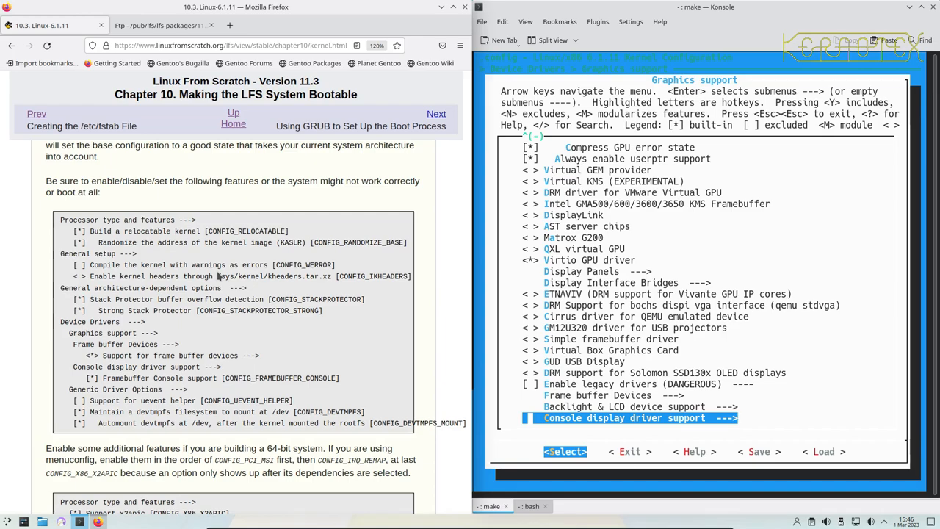
pyautogui.press('Up')
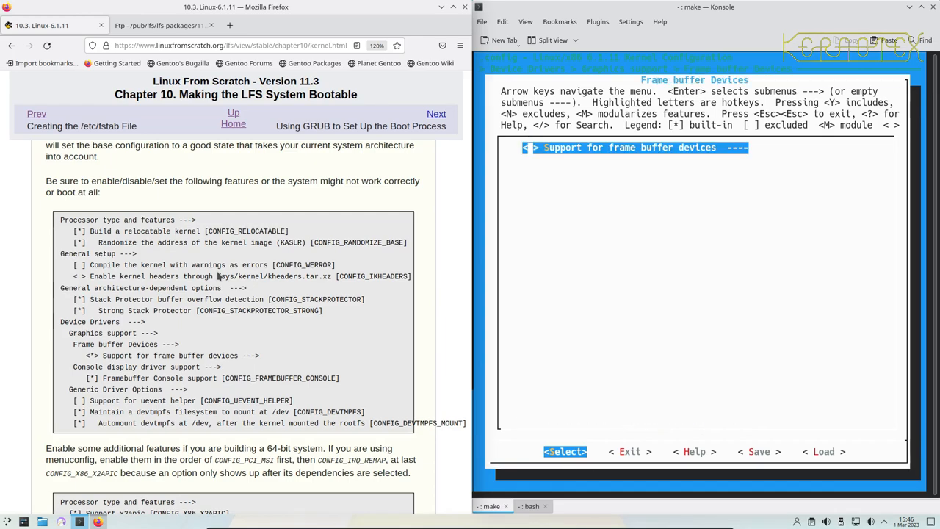
pyautogui.press('y')
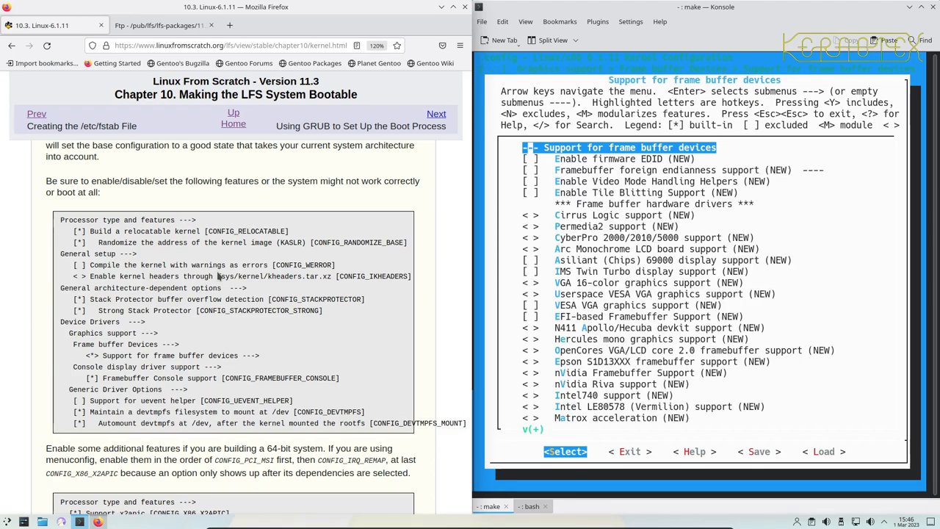
pyautogui.press('Down')
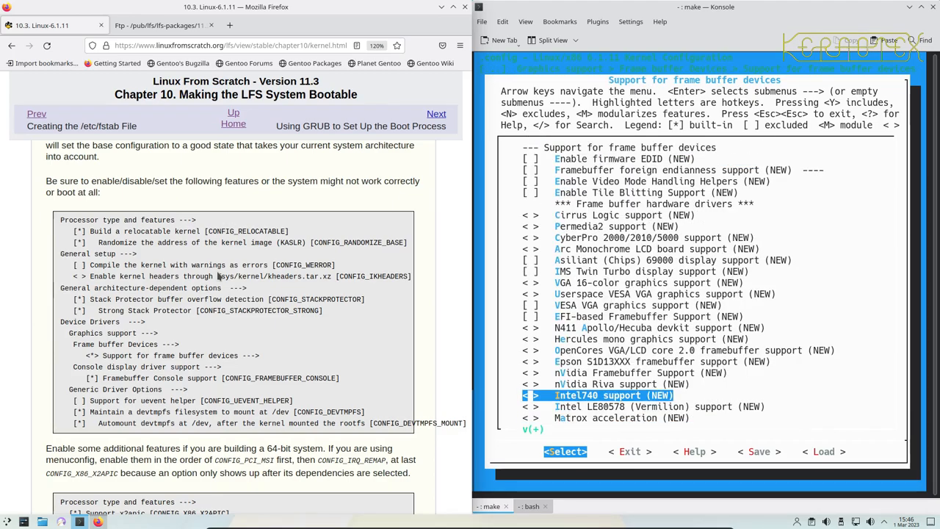
pyautogui.press('Up')
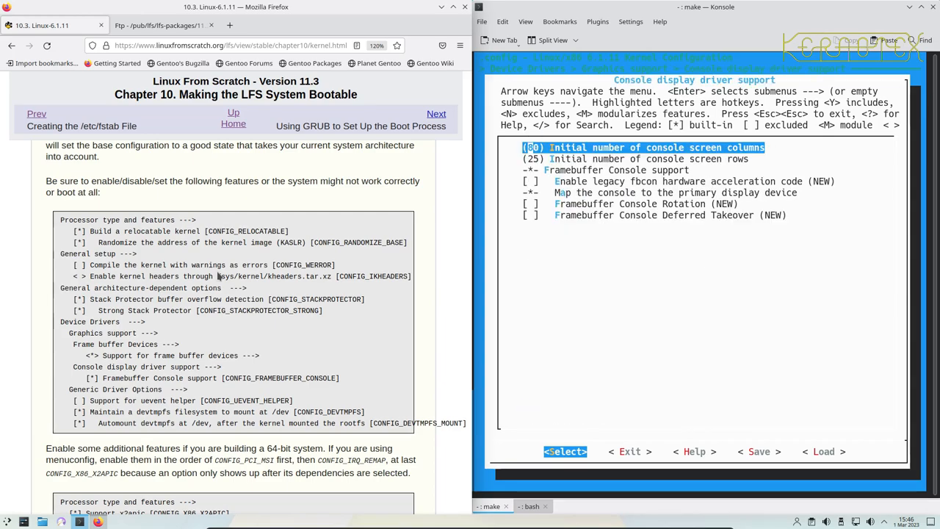
pyautogui.press('Down')
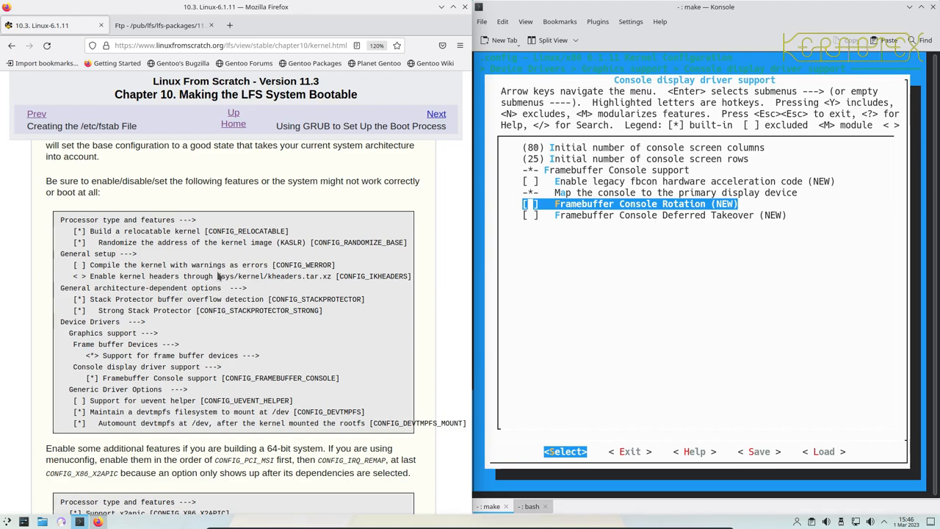
pyautogui.press('Up')
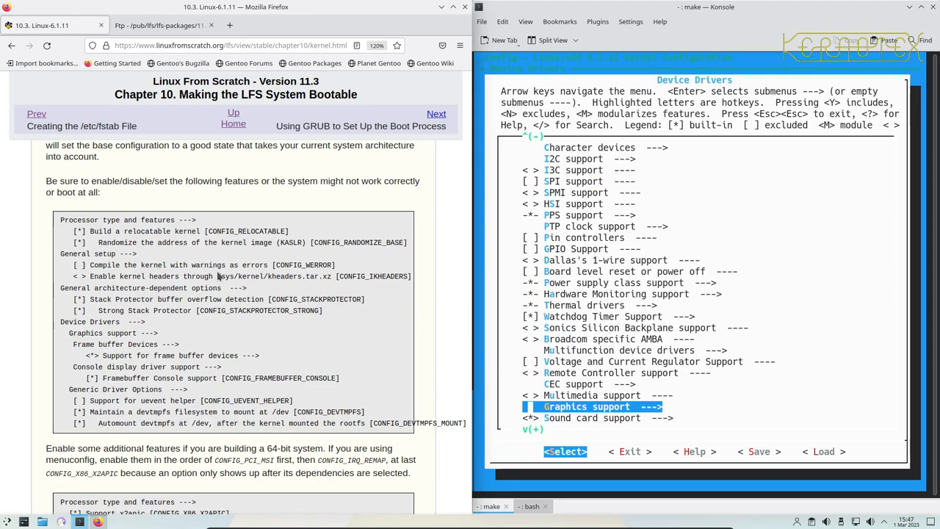
# Return to the main menu and scroll through the full Device Drivers list.
pyautogui.press('Escape')
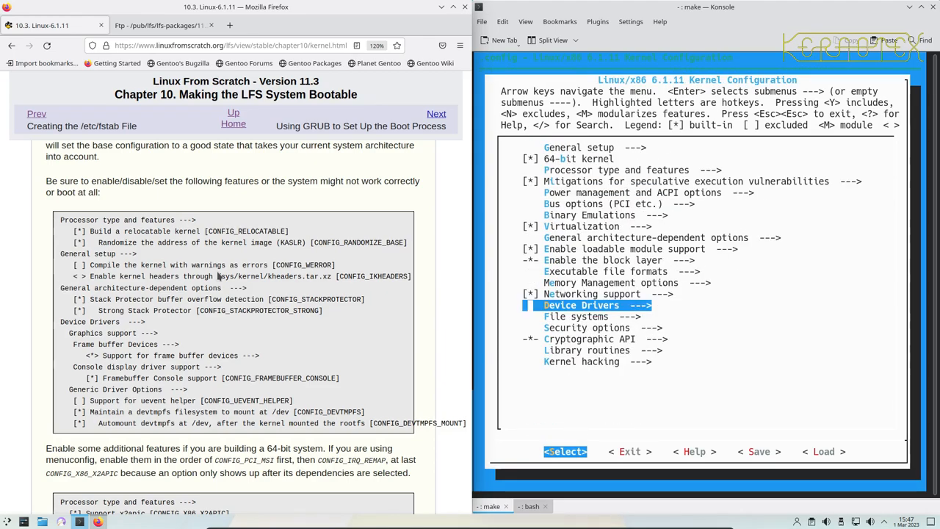
pyautogui.press('Up')
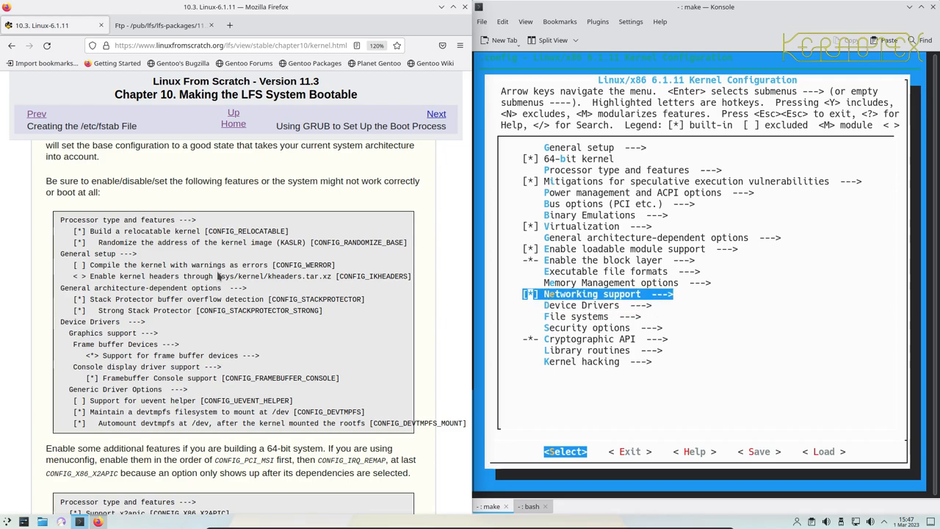
pyautogui.press('Down')
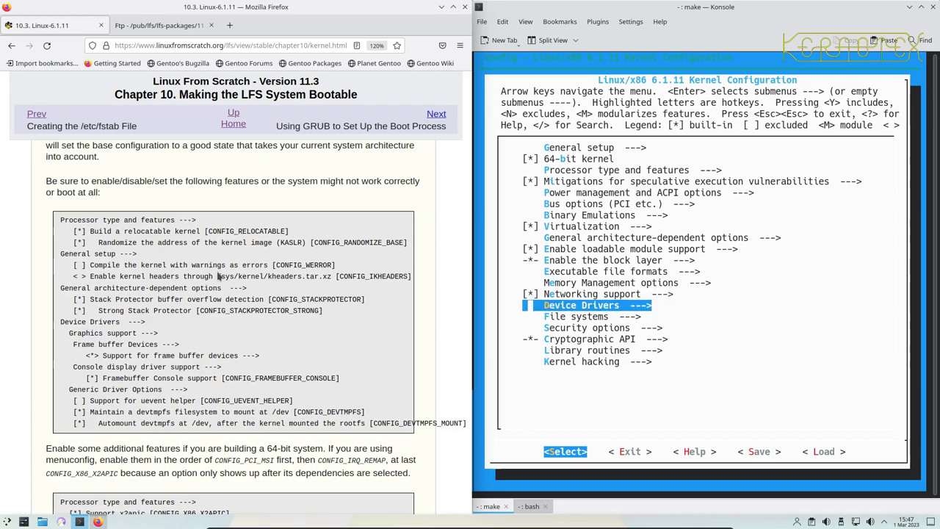
pyautogui.press('Return')
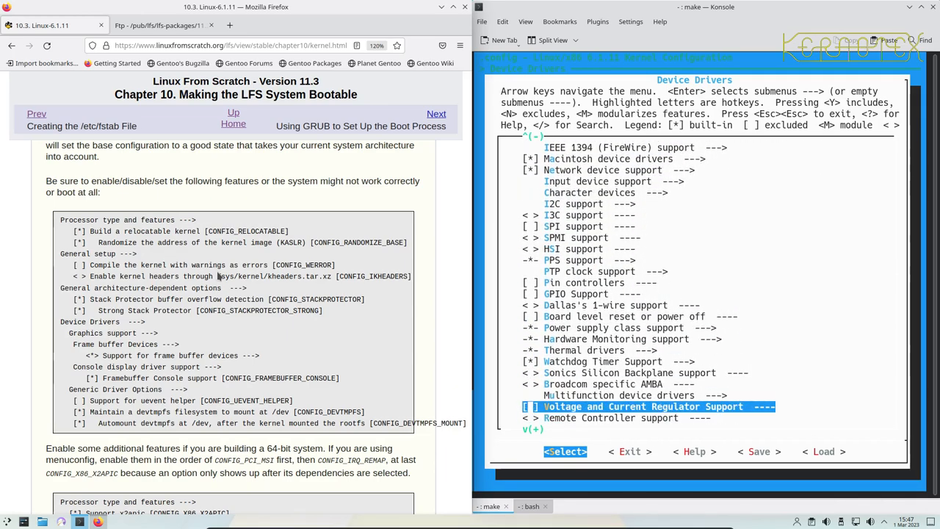
pyautogui.scroll(-3)
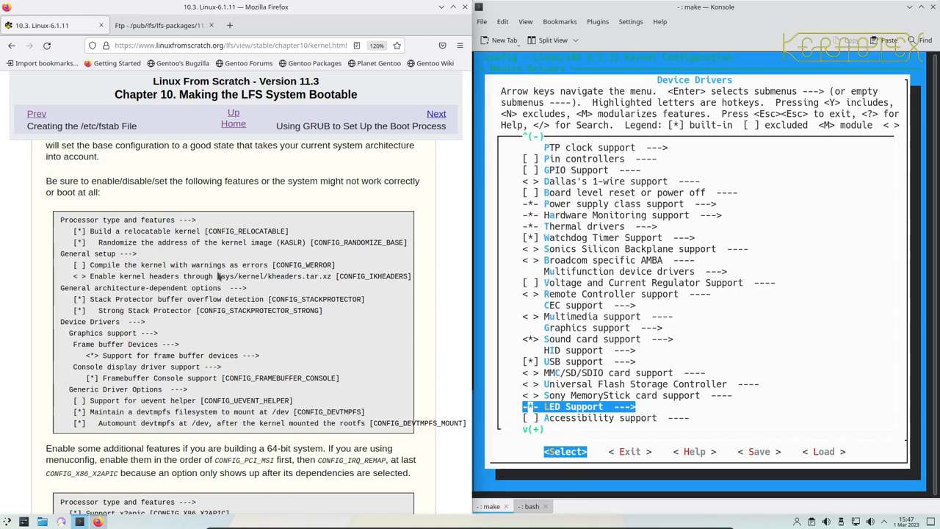
pyautogui.press('Down')
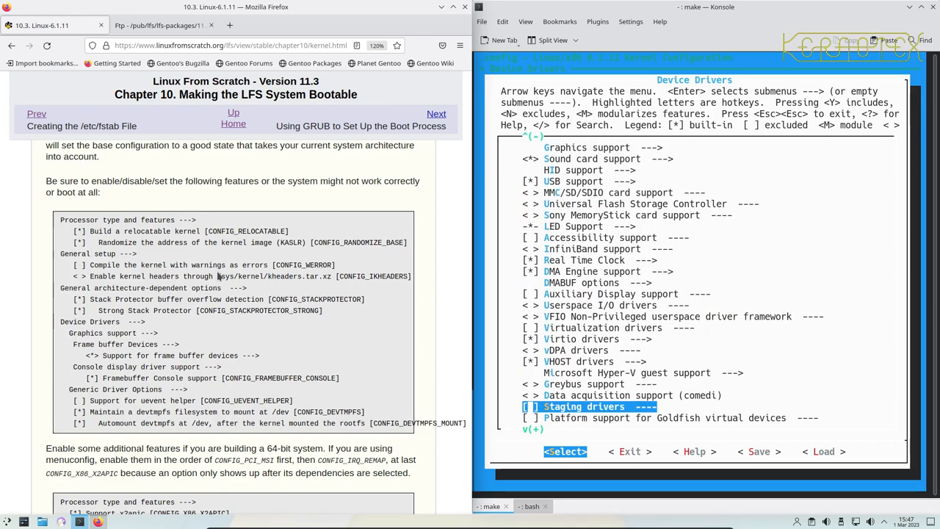
pyautogui.scroll(-3)
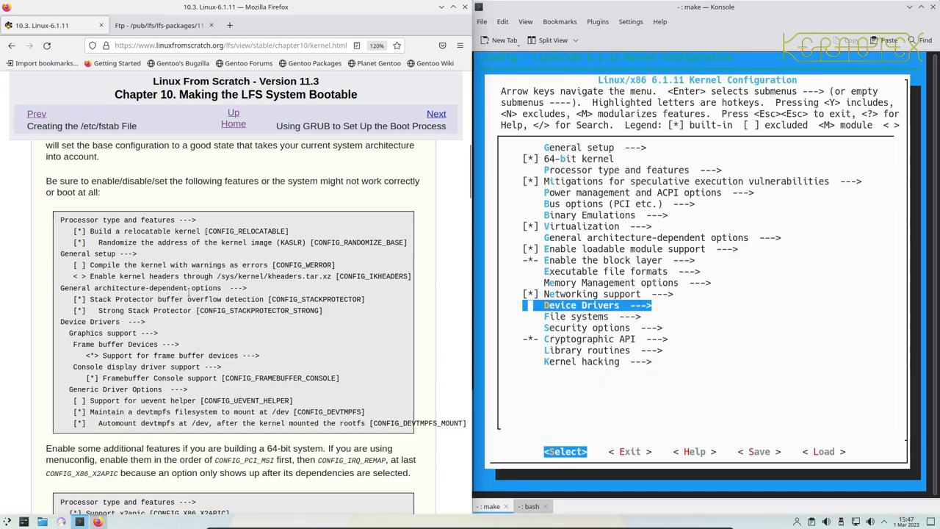
# Confirm PCI MSI and IOMMU hardware support are enabled, then return to the main menu.
pyautogui.scroll(-3)
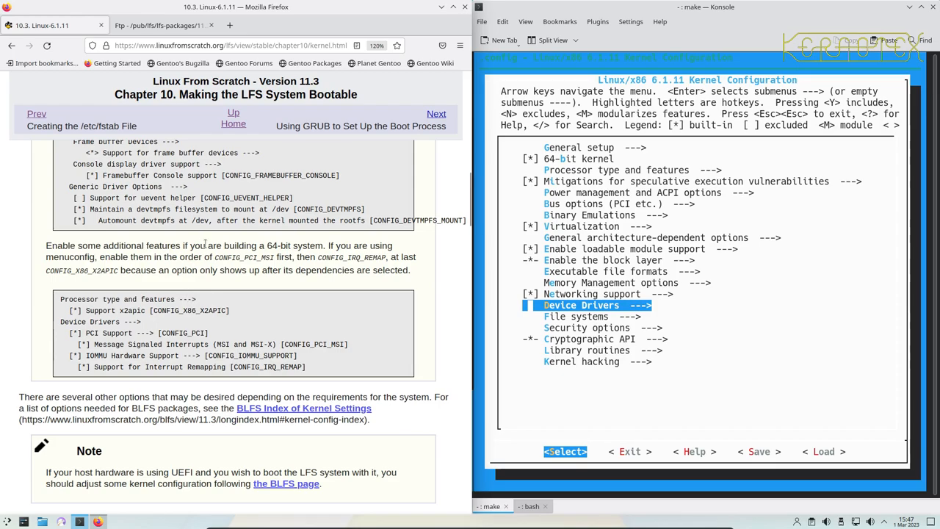
pyautogui.moveTo(345, 236)
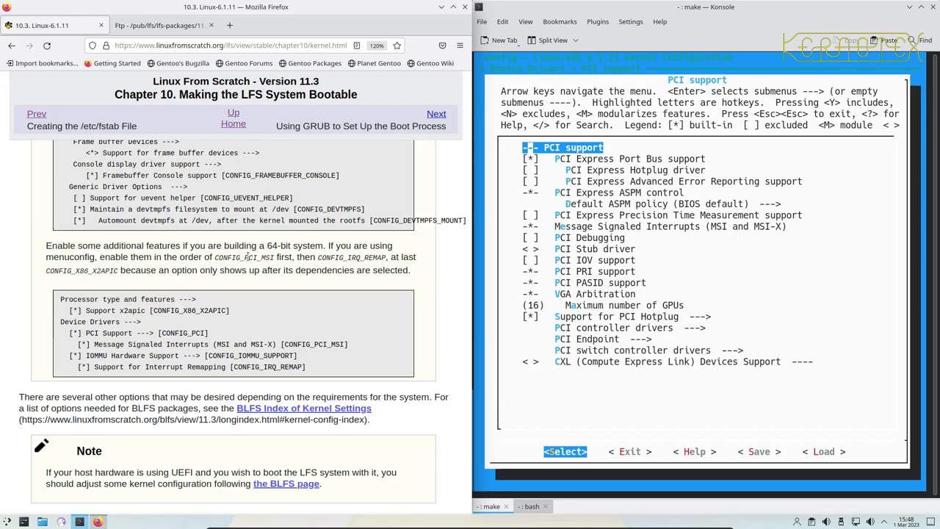
pyautogui.press('Down')
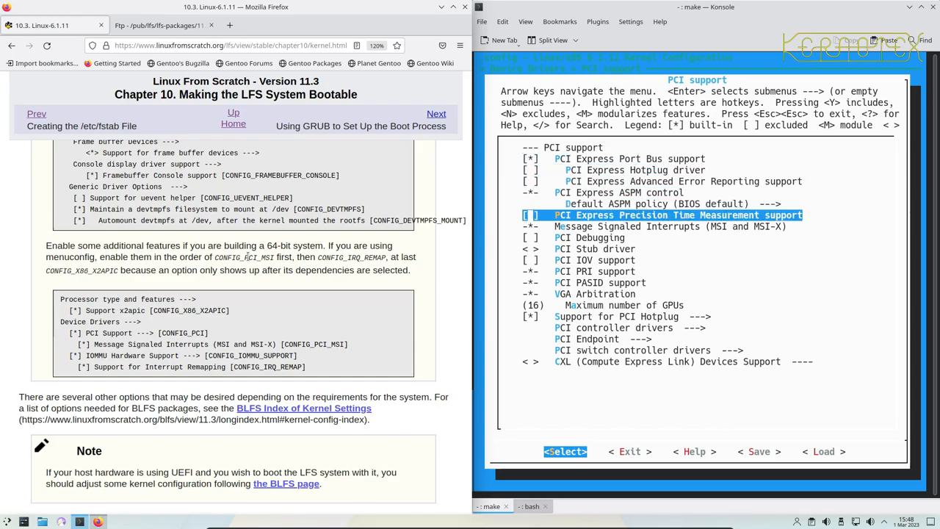
pyautogui.press('Down')
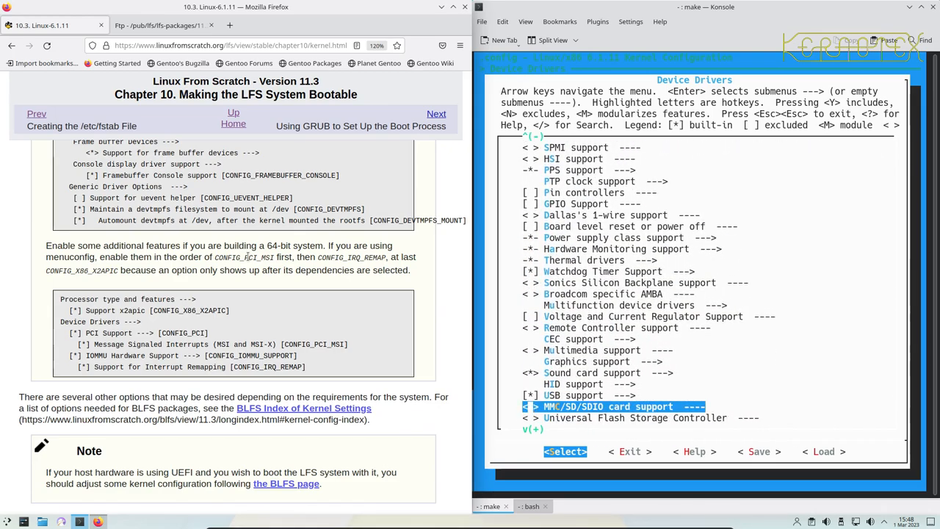
pyautogui.scroll(-3)
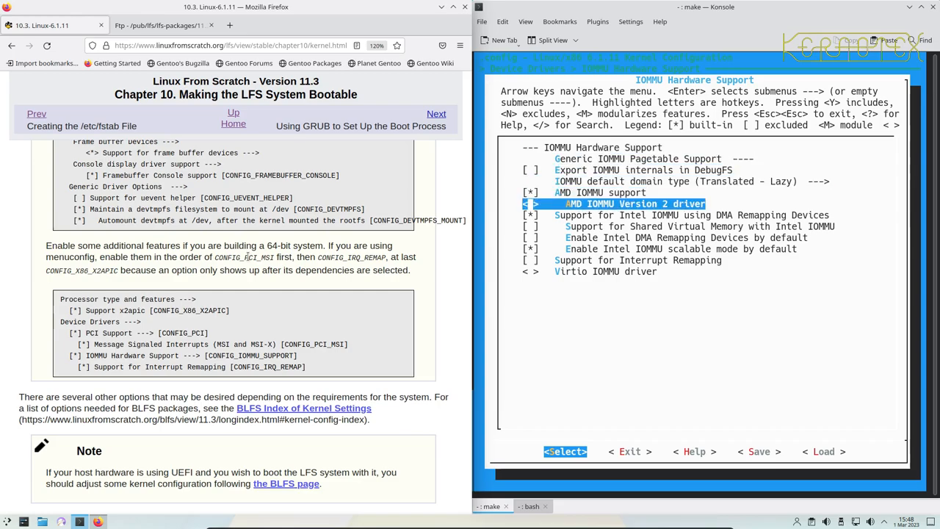
pyautogui.press('Down')
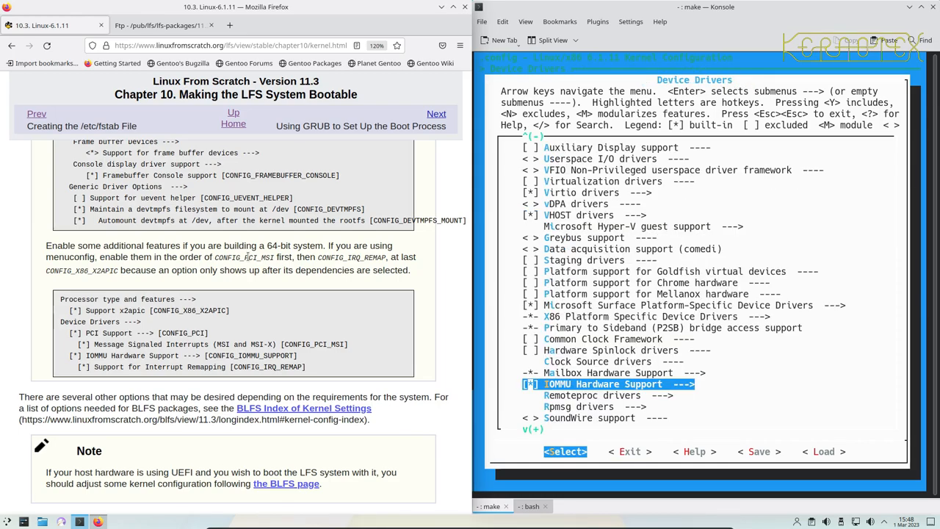
pyautogui.press('Escape')
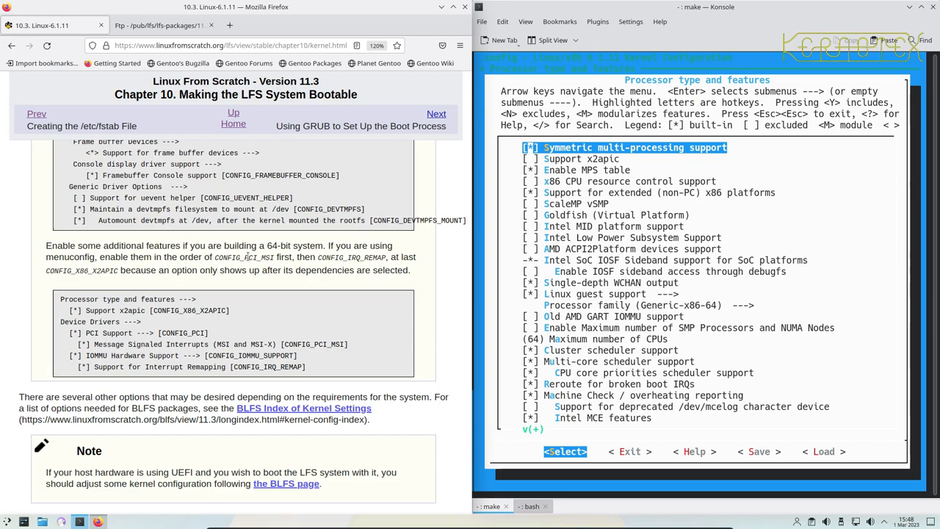
# Select Processor type and features from the main menu.
pyautogui.press('Down')
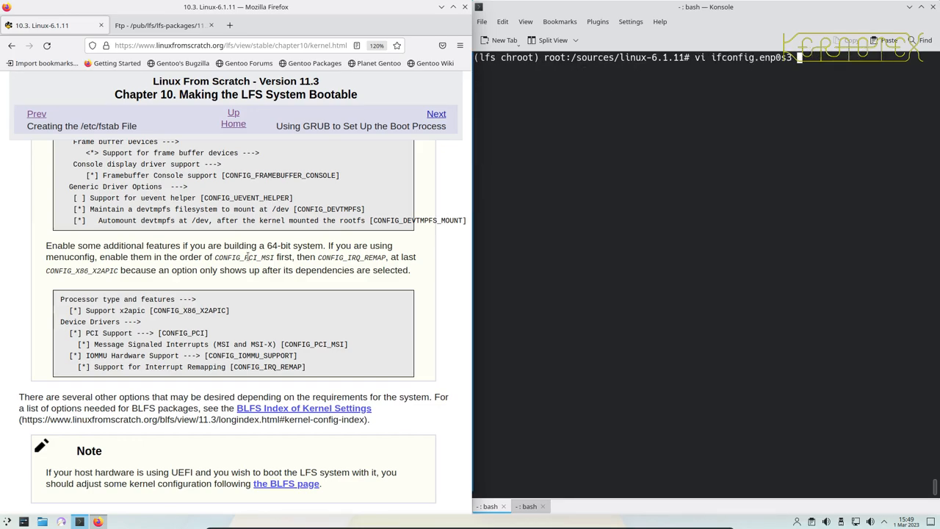
pyautogui.write('rm -Rf lfs-bootscripts-20230101')
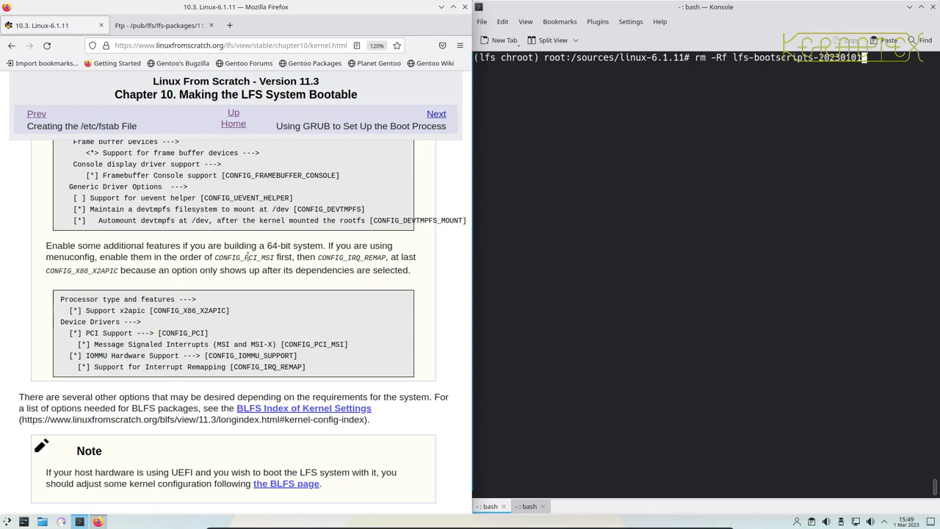
pyautogui.write('cd /sources/')
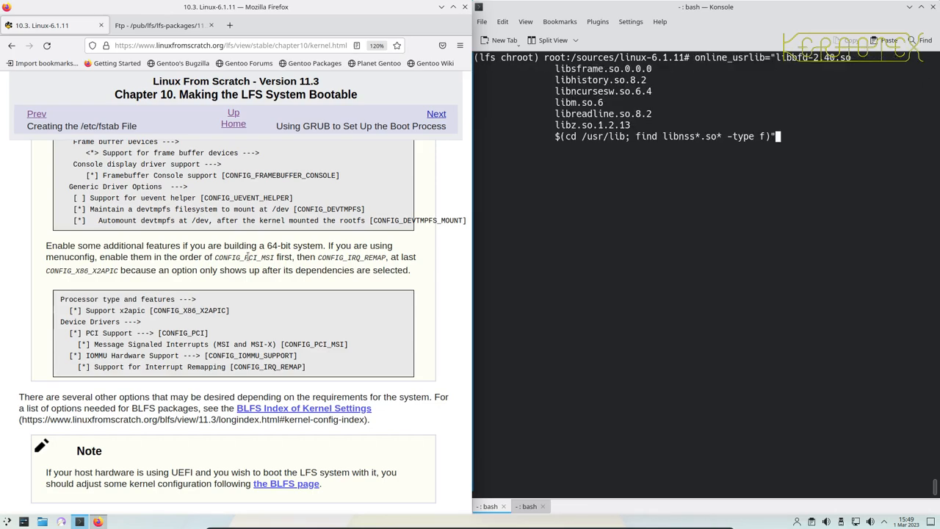
pyautogui.press('Return')
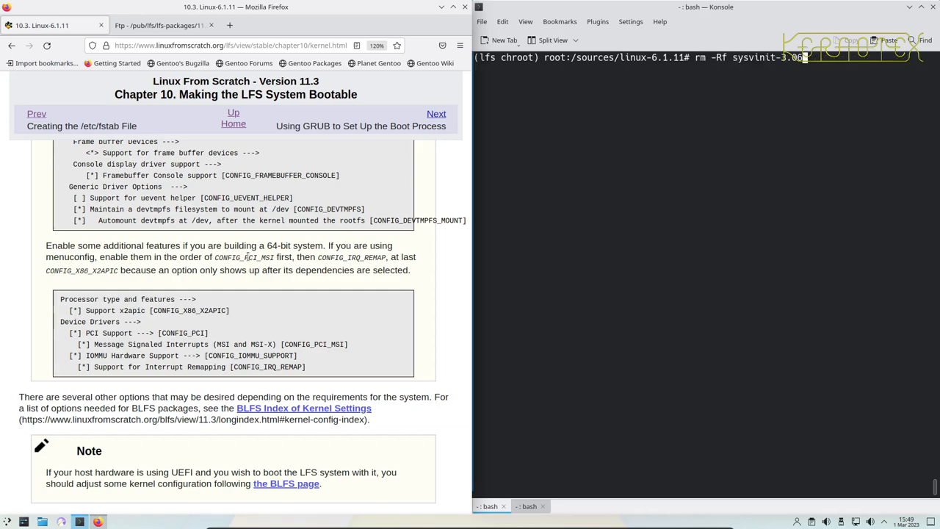
pyautogui.write('online_usrbin="bash find strip"')
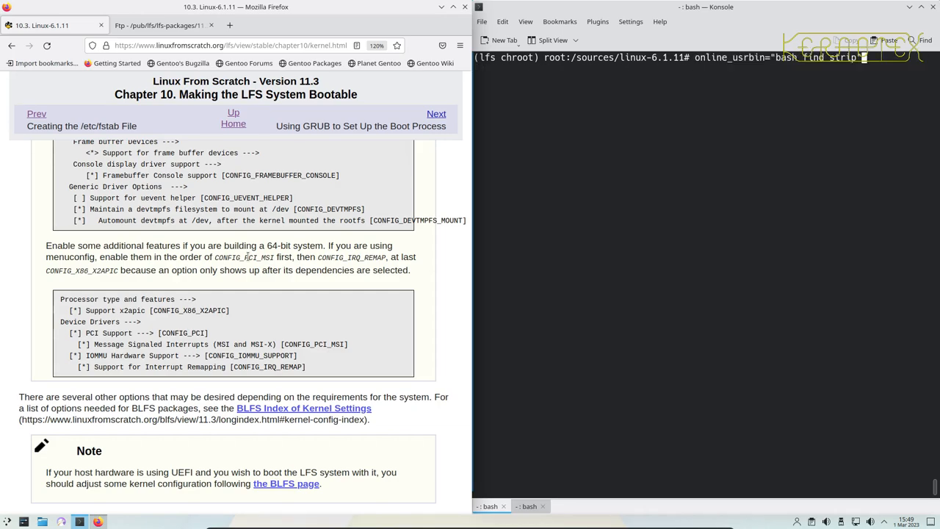
pyautogui.write('ldconfig')
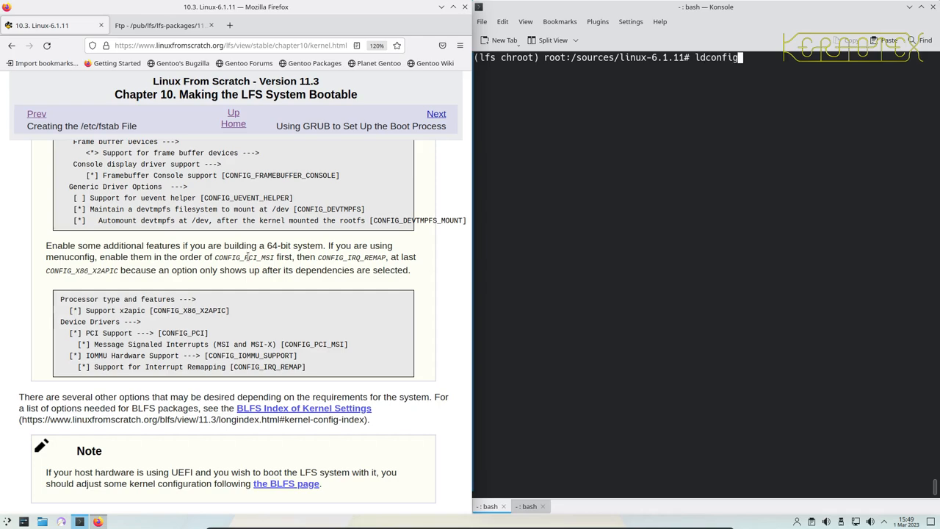
pyautogui.write('userdel -r tester')
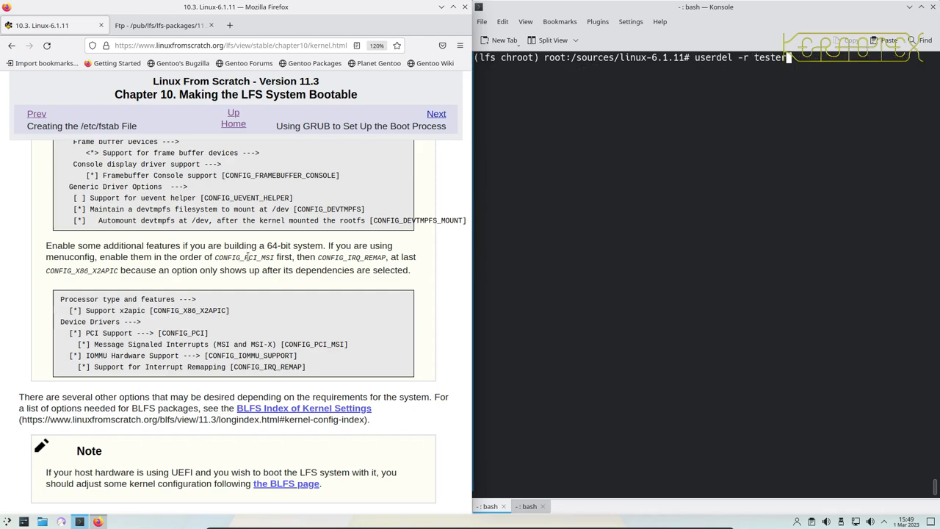
pyautogui.write('df -h')
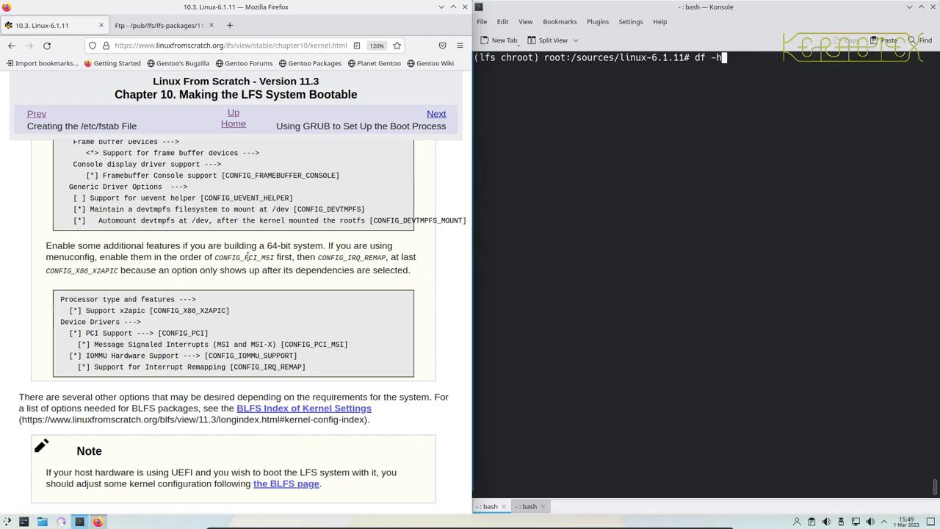
pyautogui.write('bash /usr/lib/udev/init-net-rules.sh')
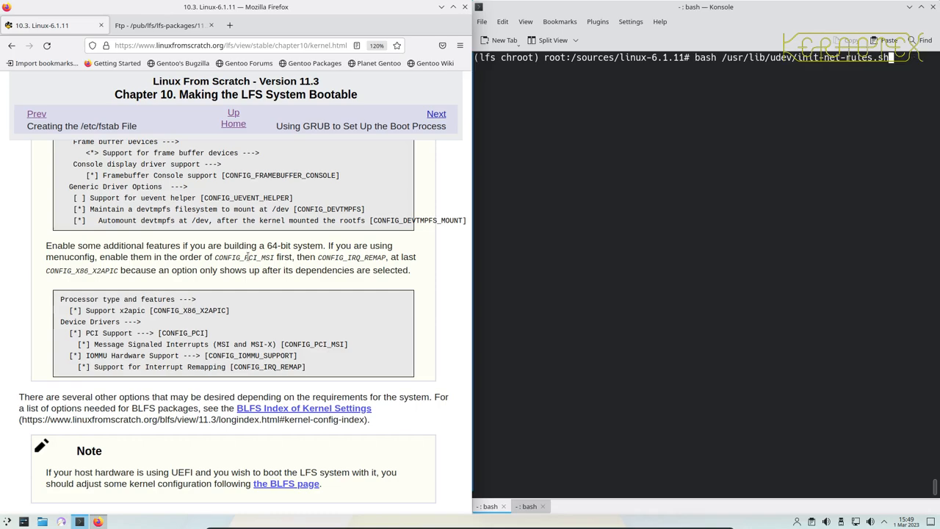
pyautogui.write('ip link')
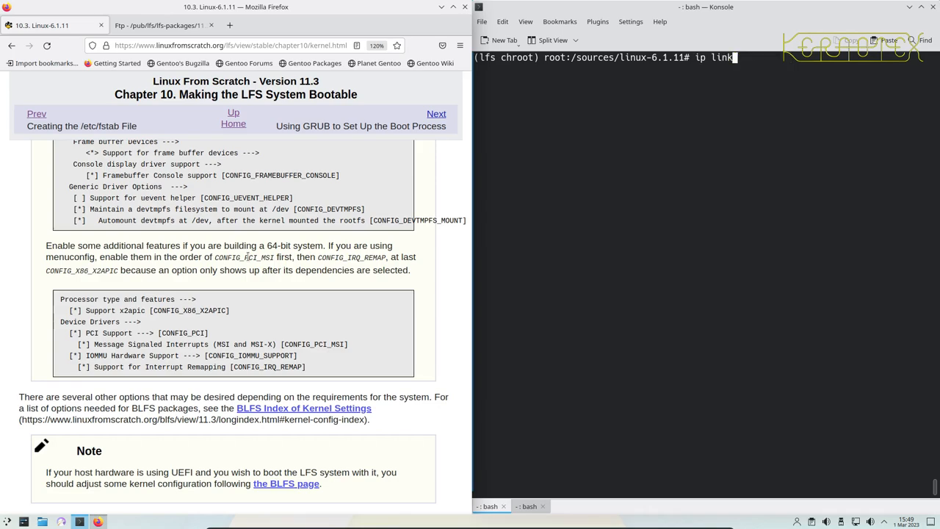
pyautogui.press('Return')
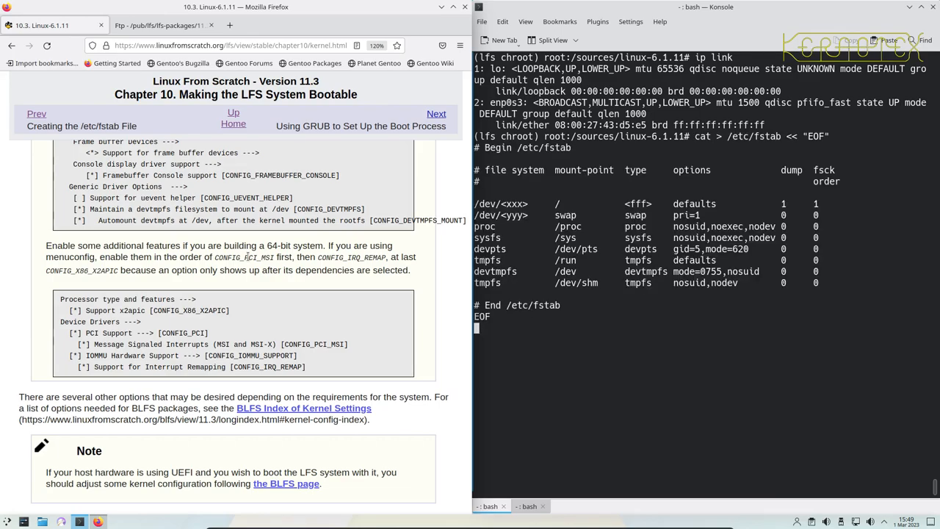
pyautogui.write('vi /etc/resolv.conf')
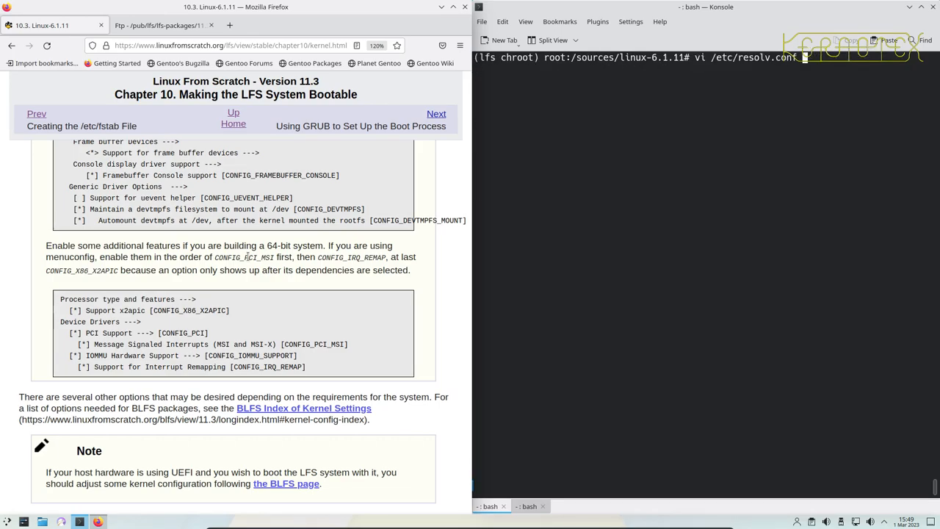
pyautogui.write('cat > ifconfig.eth0 << "EOF"')
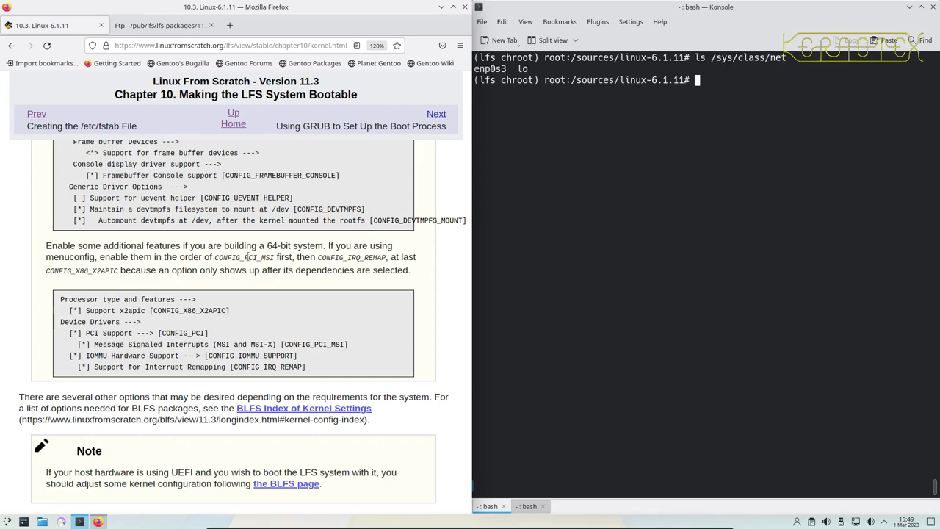
pyautogui.write('make menuconfig')
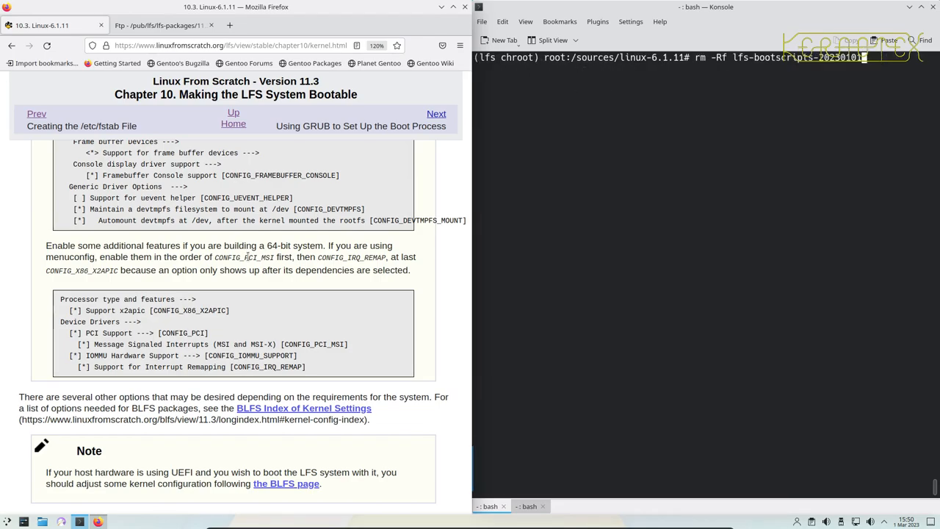
pyautogui.write('cd /sources/')
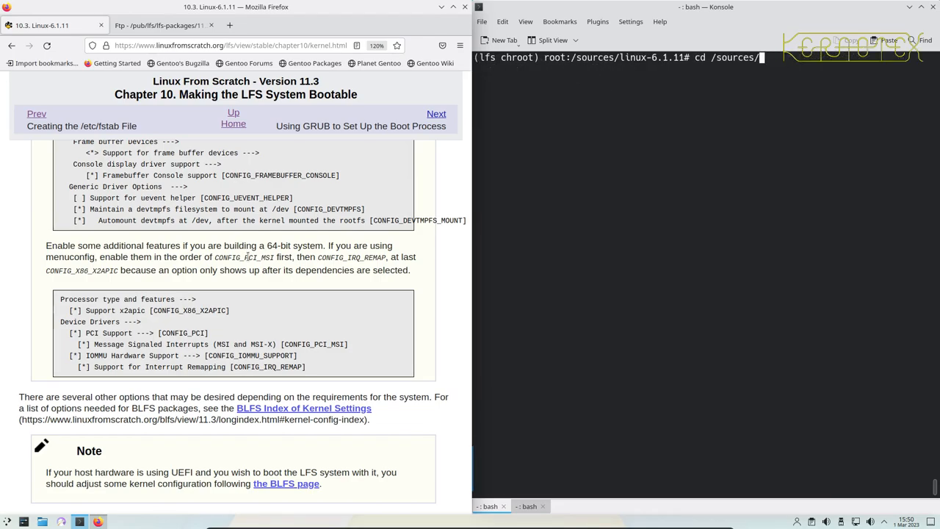
pyautogui.write('online_usrlib="libbfd-2.40.so')
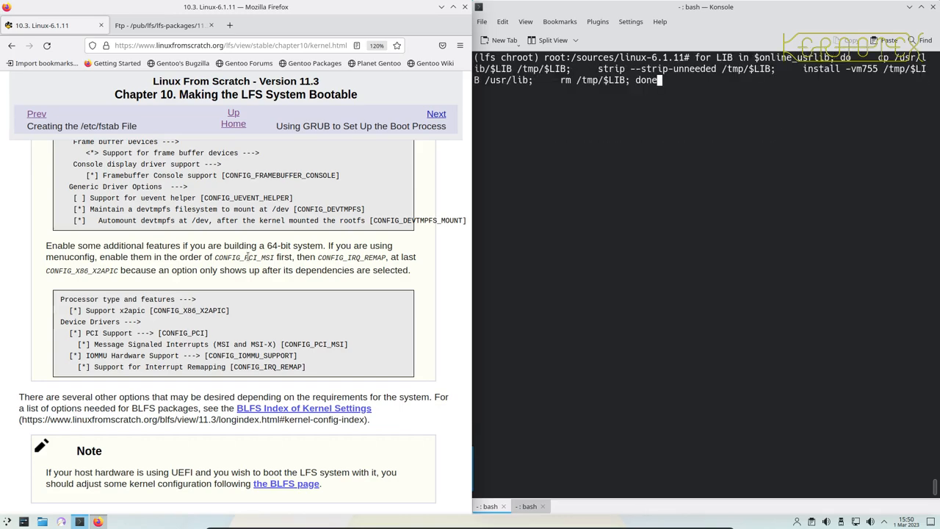
pyautogui.press('Return')
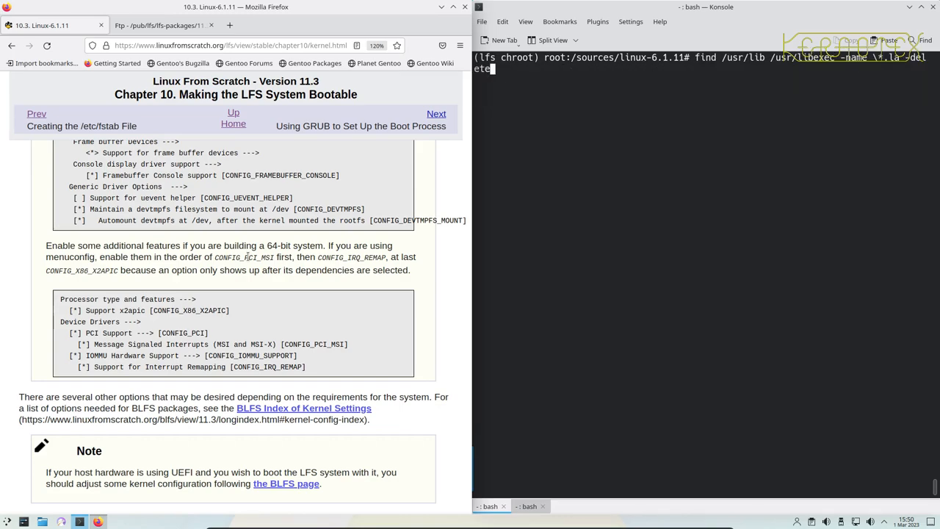
# Display the 70-persistent-net.rules udev rule and select the e1000 driver name.
pyautogui.write('userdel -r tester')
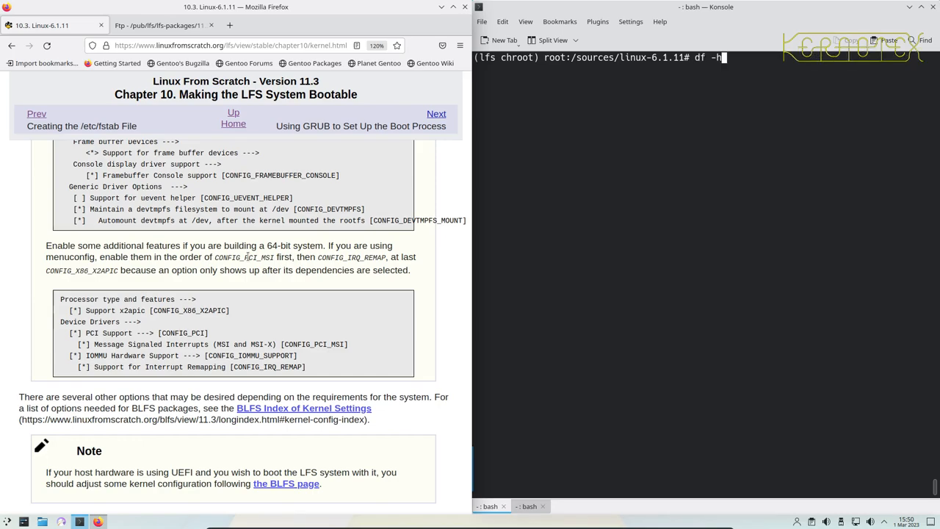
pyautogui.write('ip link')
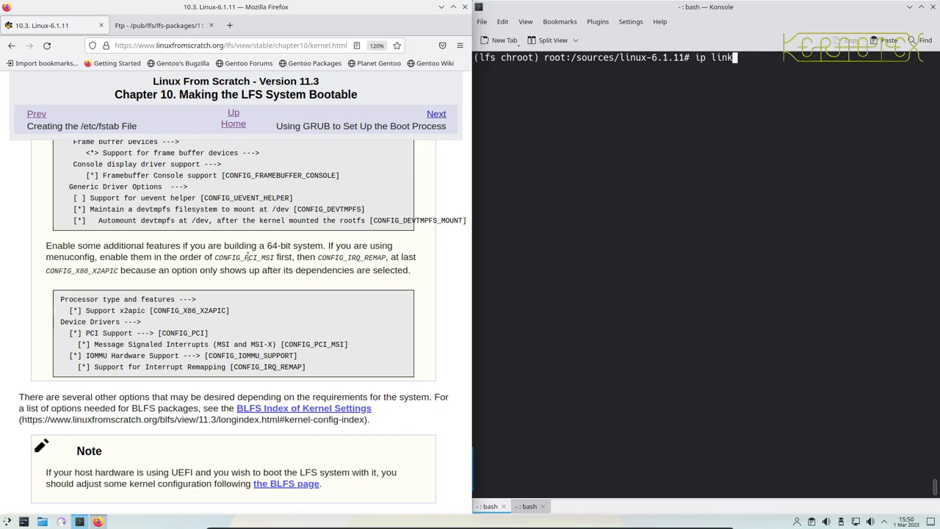
pyautogui.write('cat /etc/udev/rules.d/70-persistent-net.rules')
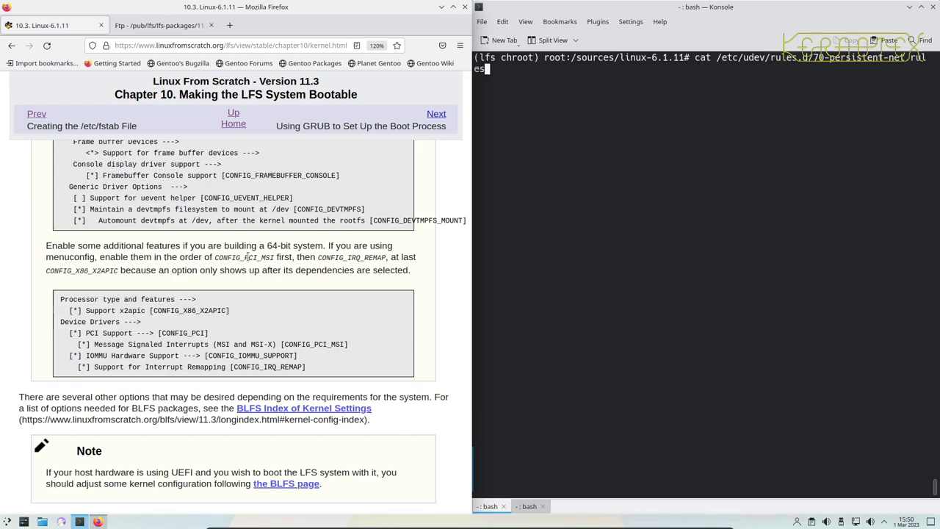
pyautogui.press('Return')
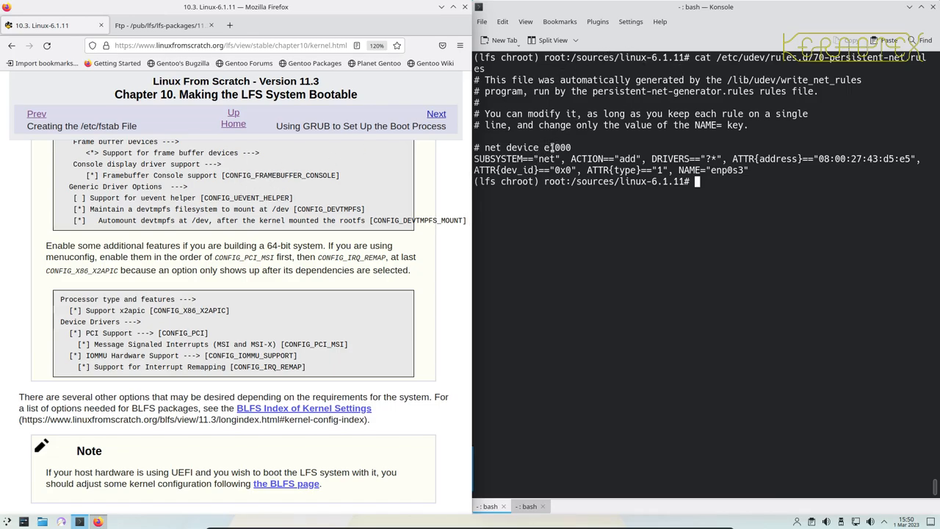
pyautogui.doubleClick(553, 147)
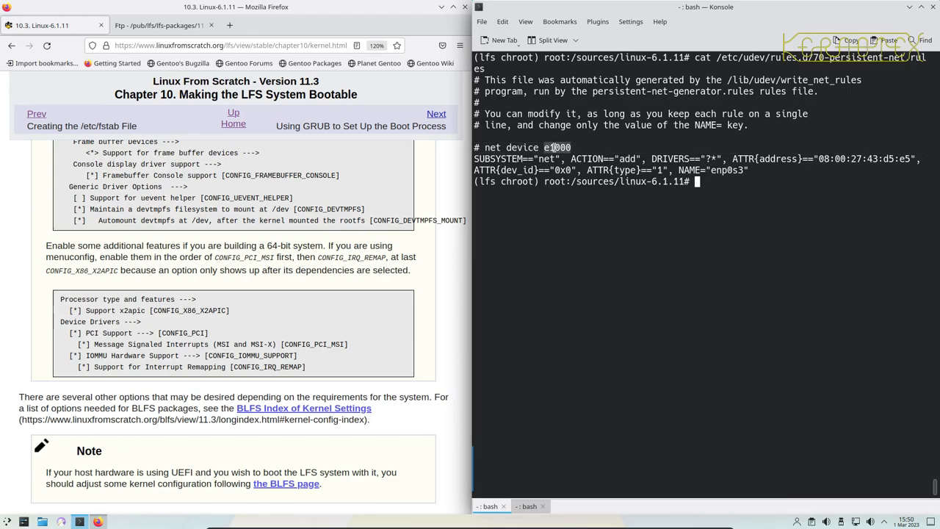
# List loaded kernel modules with lsmod and relaunch make menuconfig.
pyautogui.write('ls')
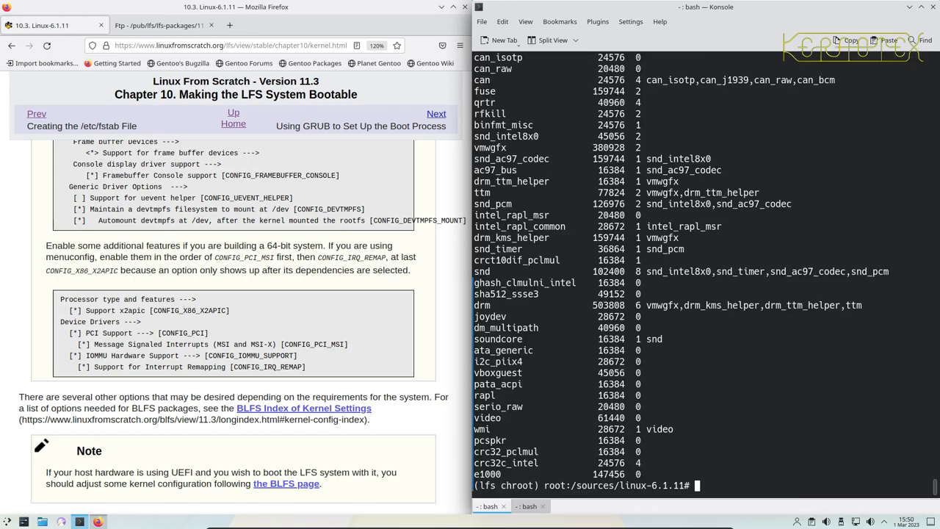
pyautogui.write('lsmod')
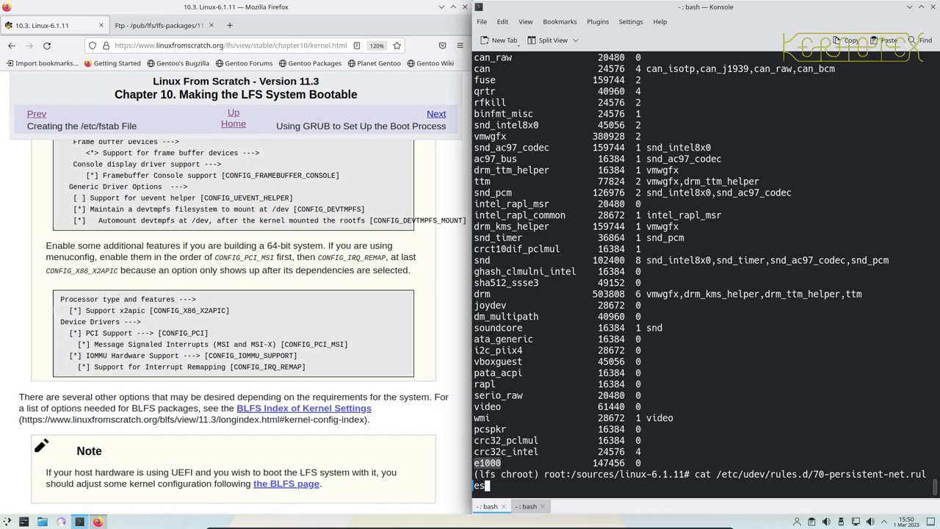
pyautogui.write('make menuconfig')
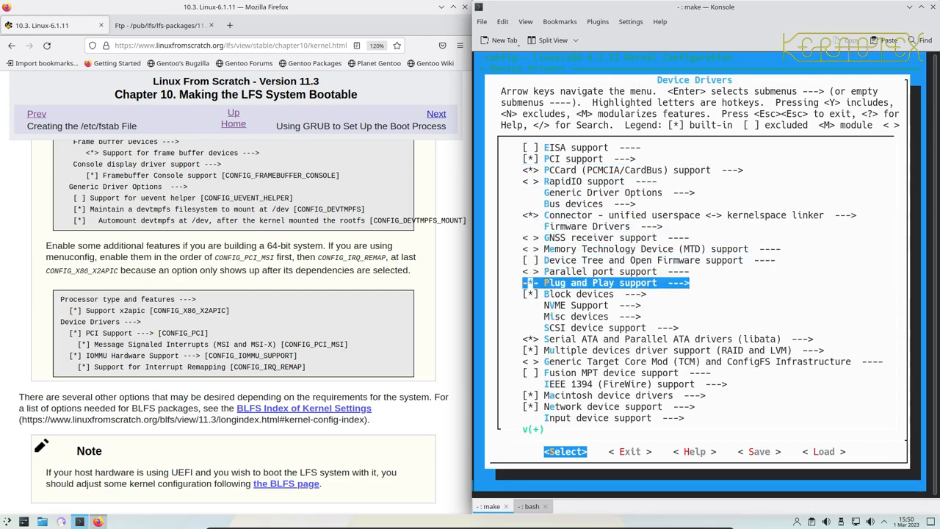
# Move from the driver categories into Network device support, then Ethernet driver support.
pyautogui.press('Down')
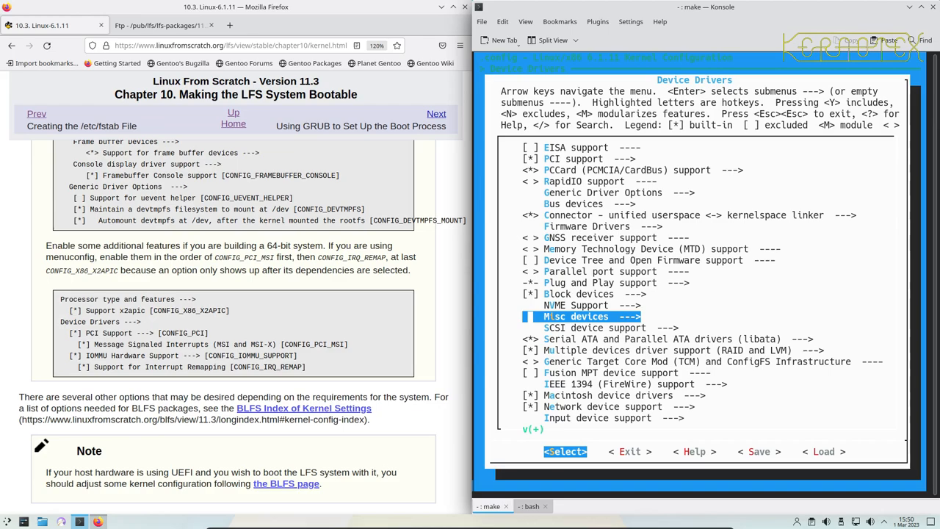
pyautogui.press('Down')
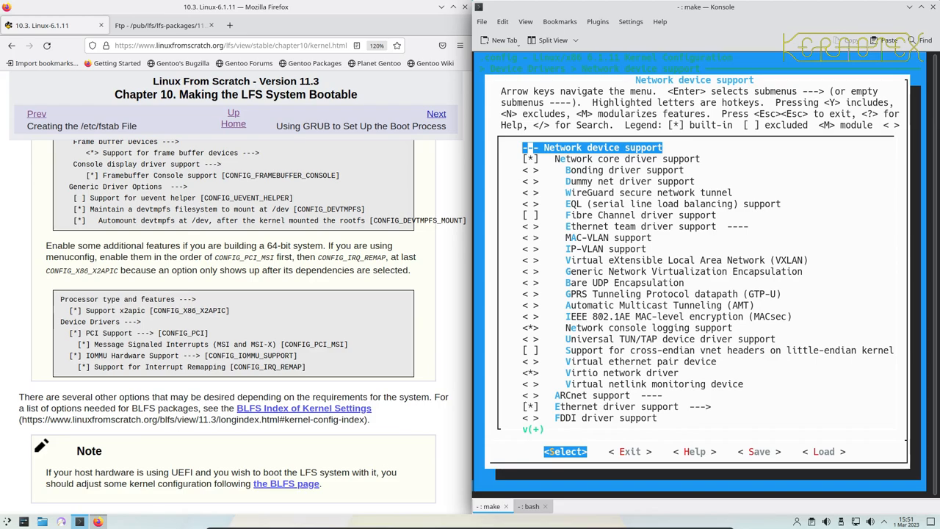
pyautogui.press('Down')
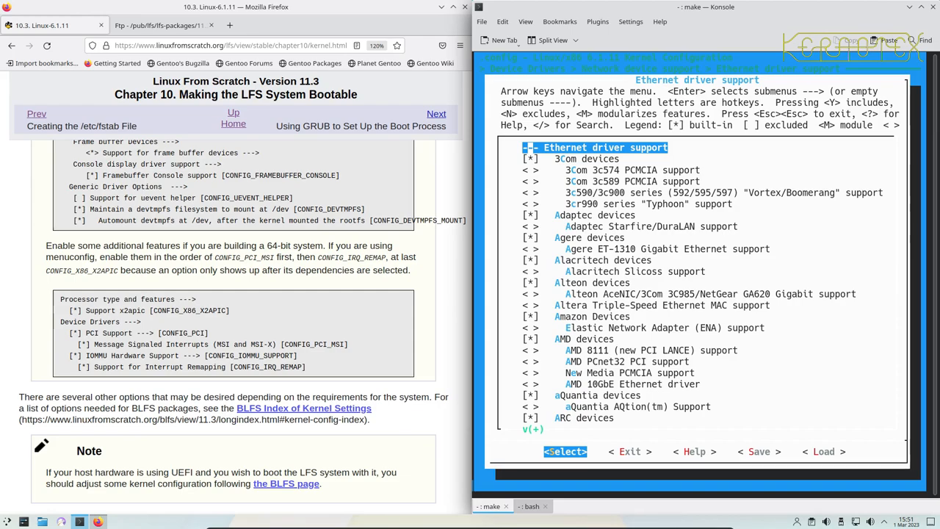
# Exclude the first unneeded Ethernet vendor driver groups from the kernel.
pyautogui.press('Down')
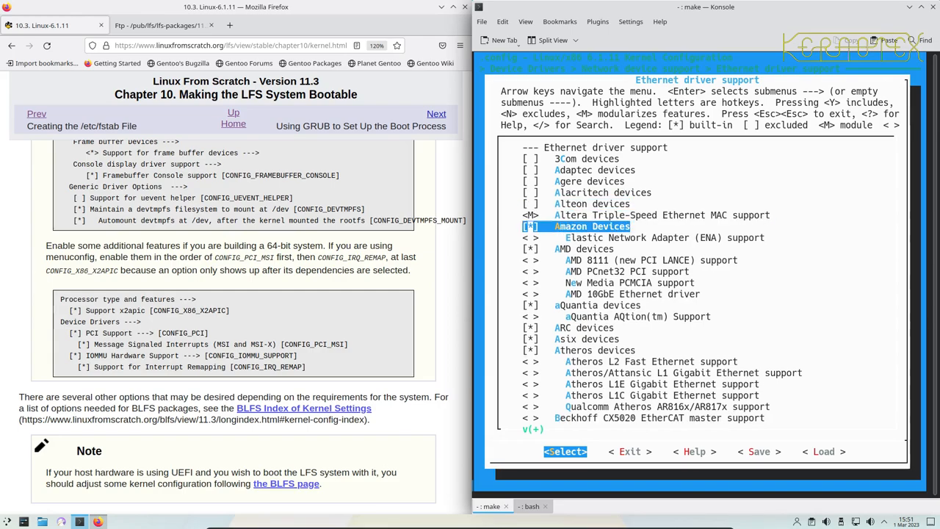
pyautogui.press('Down')
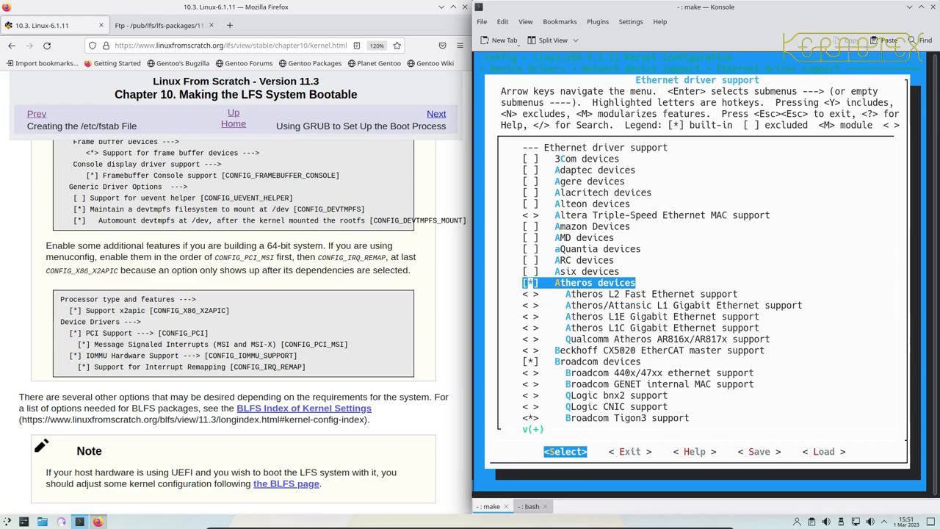
pyautogui.scroll(-3)
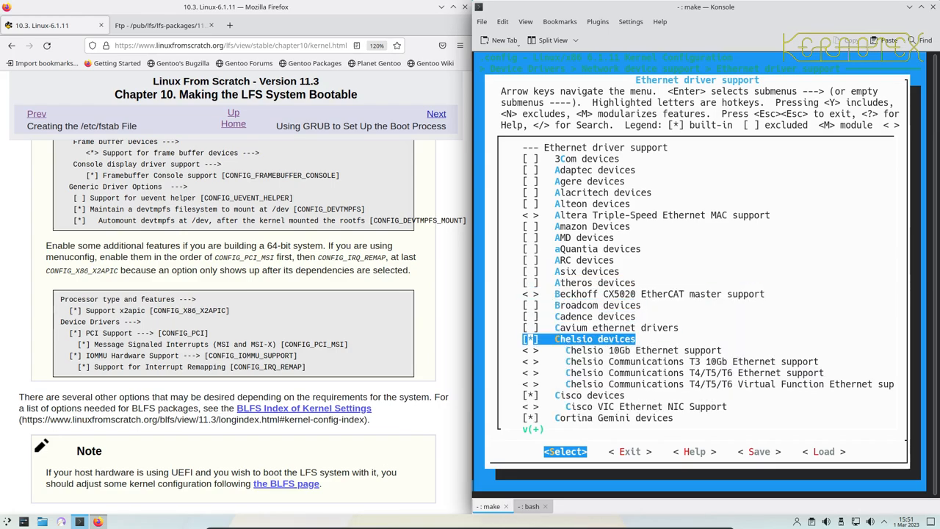
pyautogui.press('Down')
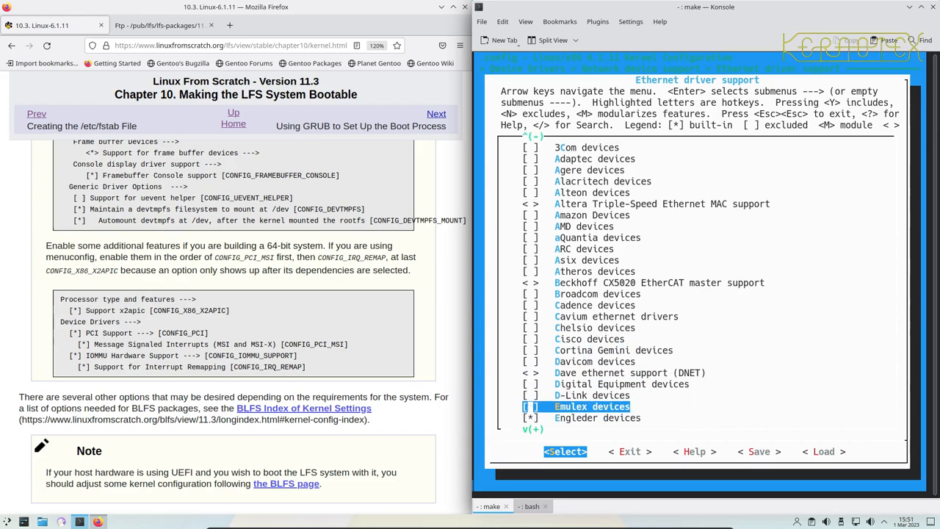
pyautogui.scroll(-3)
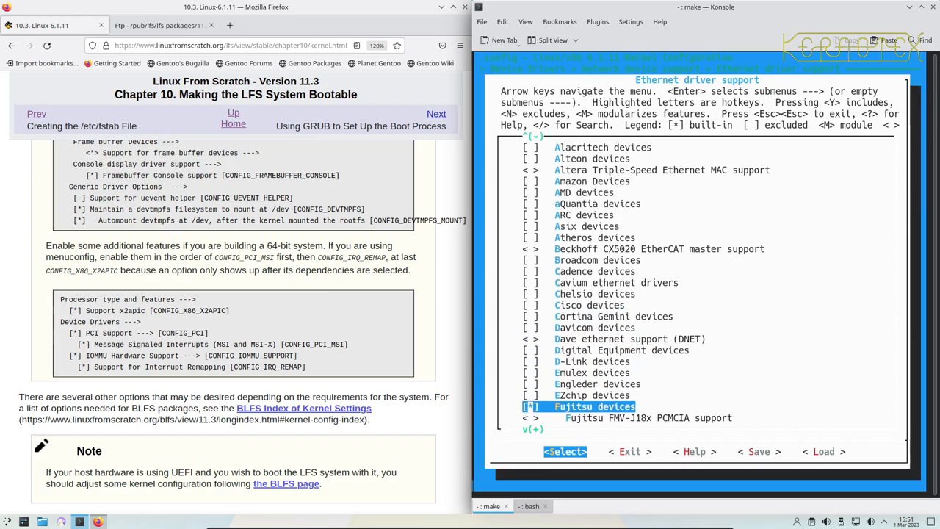
pyautogui.scroll(-3)
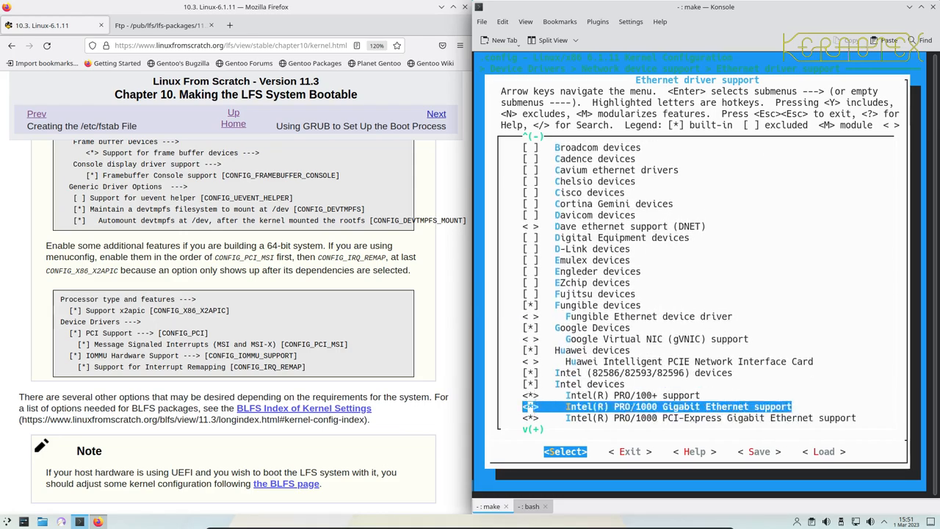
pyautogui.scroll(-3)
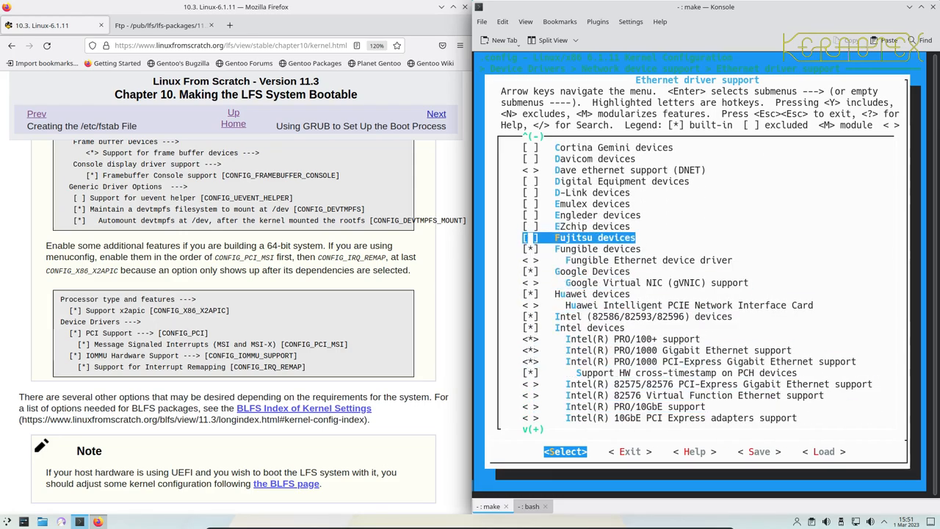
pyautogui.press('Down')
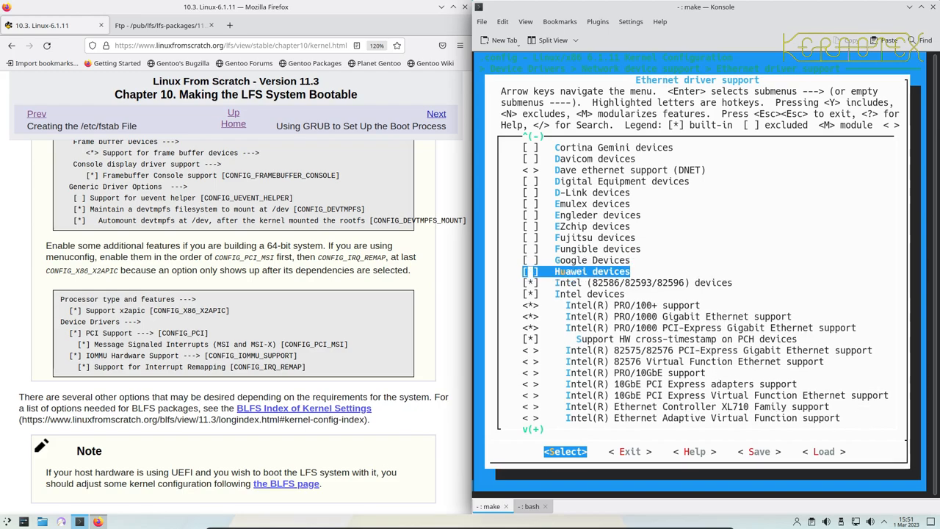
# Keep Intel PRO/1000 built in while excluding the Intel PRO/100+ and Mellanox drivers.
pyautogui.press('Down')
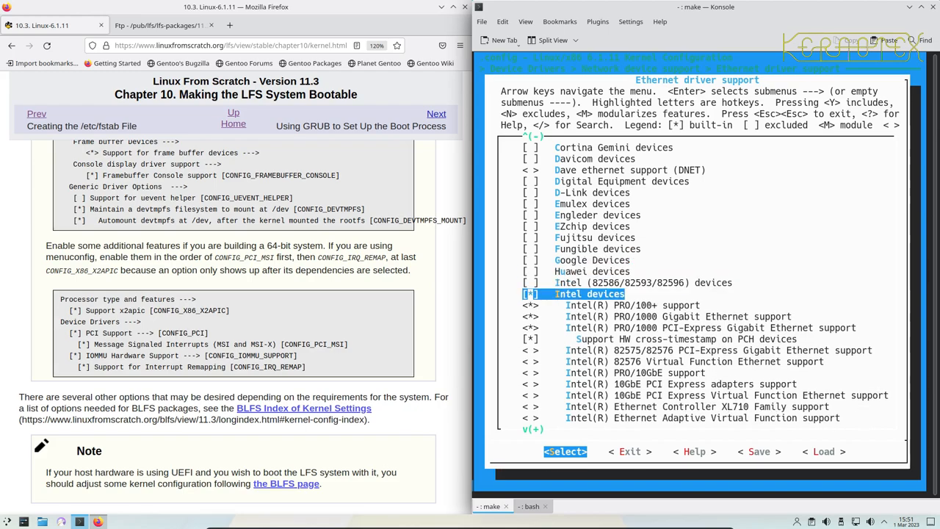
pyautogui.press('Down')
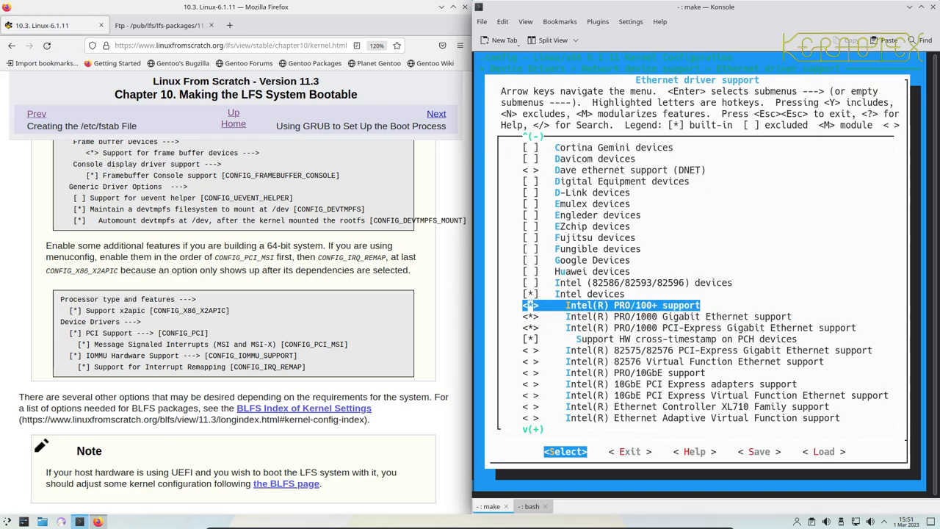
pyautogui.press('Down')
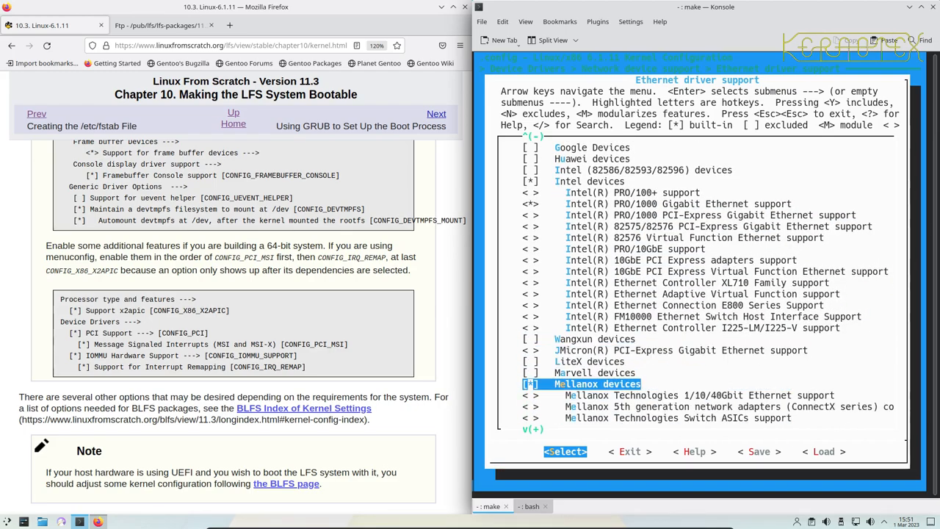
pyautogui.press('Down')
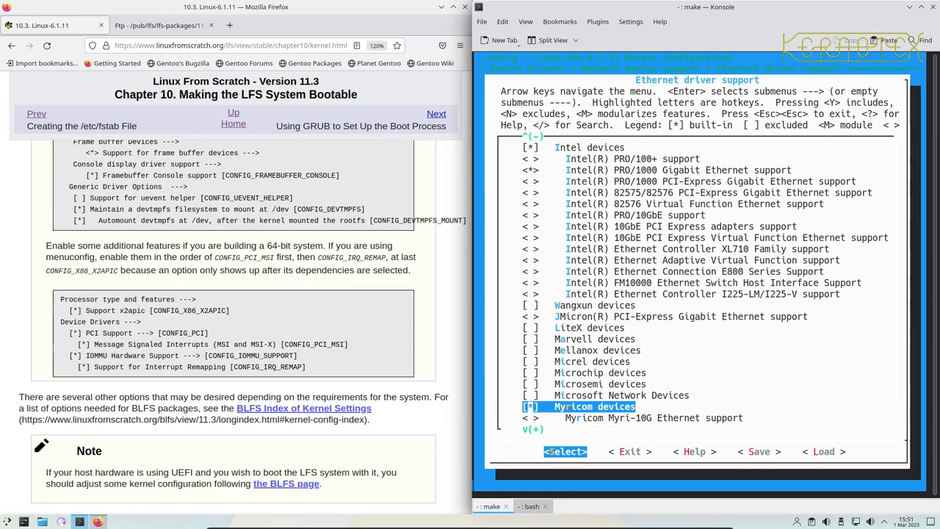
pyautogui.scroll(-3)
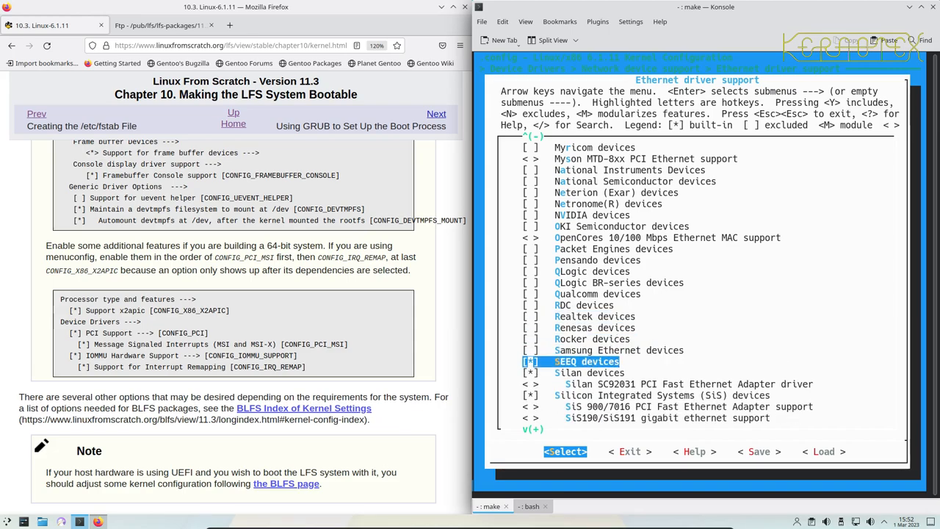
# Exclude the SEEQ, Silan, SiS, Solarflare and STMicroelectronics drivers, then exit the menu.
pyautogui.press('Down')
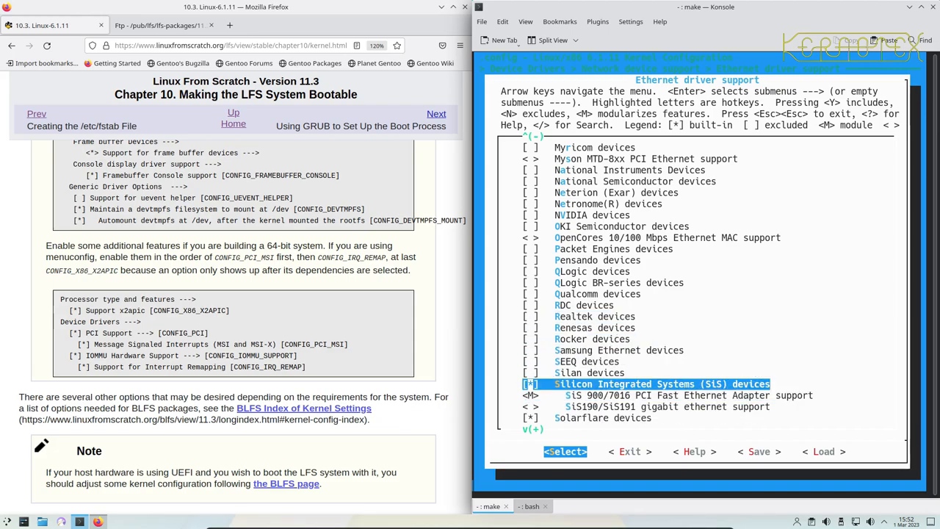
pyautogui.press('Down')
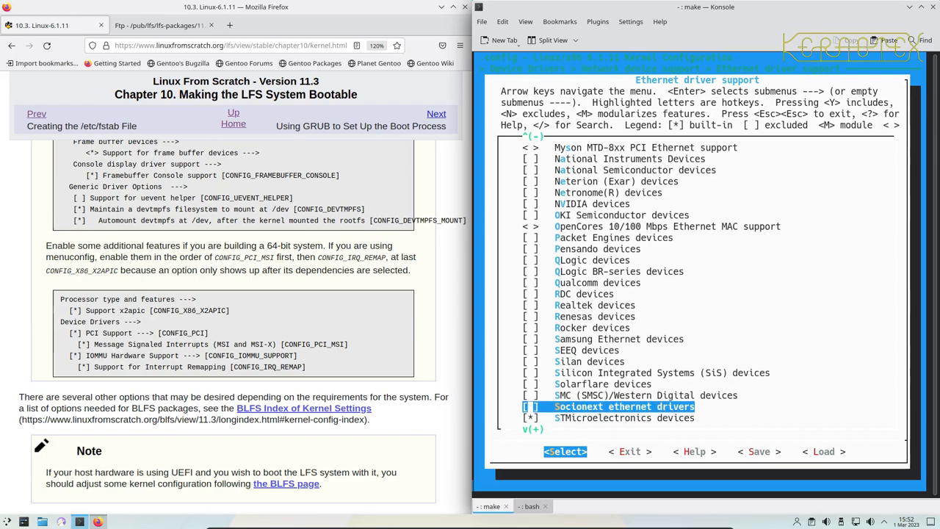
pyautogui.press('Down')
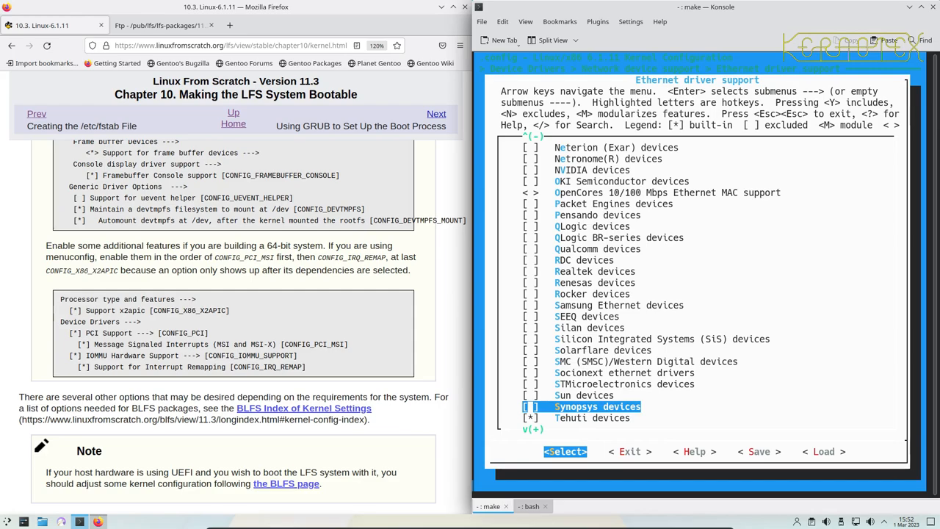
pyautogui.scroll(-3)
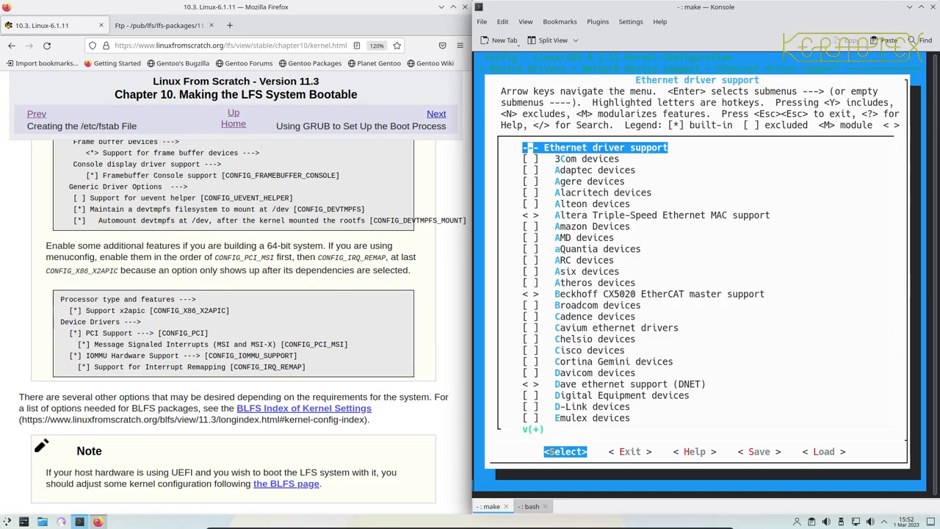
pyautogui.scroll(-3)
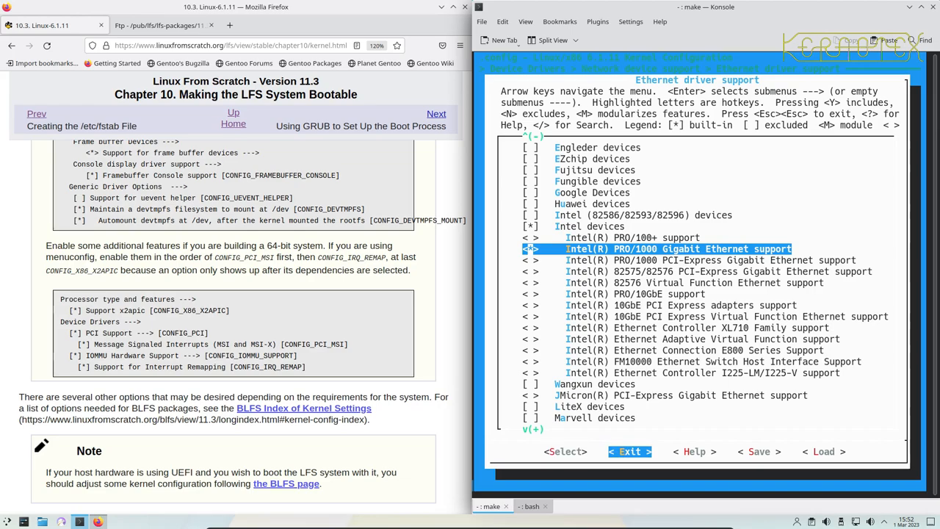
pyautogui.press('Left')
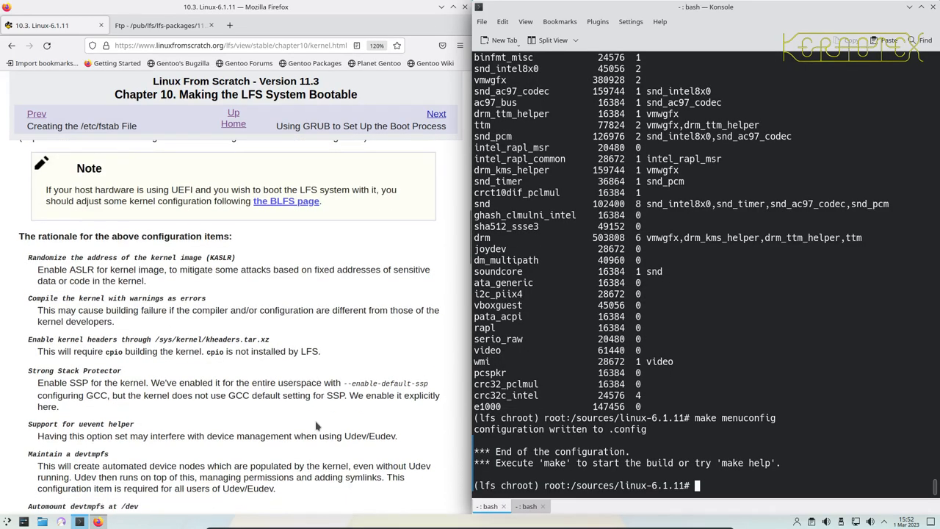
# Follow the make and modules_install output until modules land in /lib/modules/6.1.11.
pyautogui.scroll(-3)
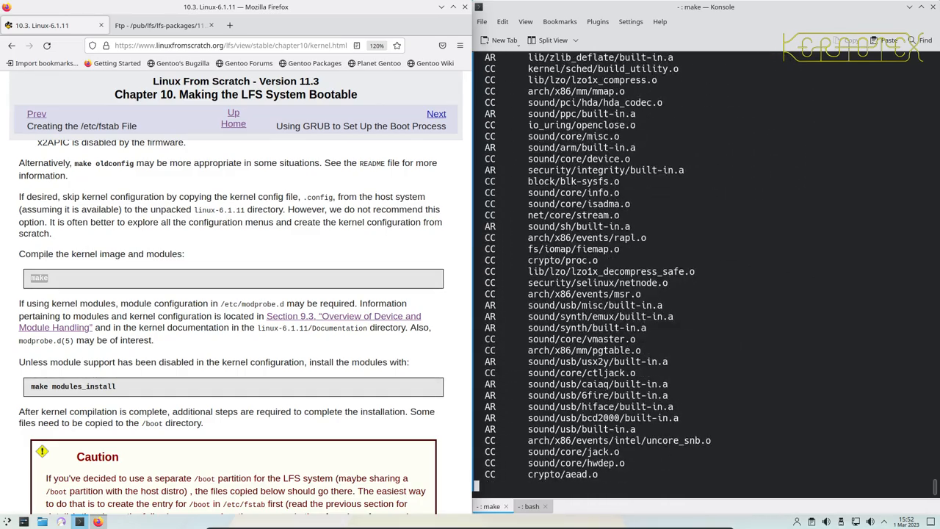
pyautogui.scroll(-3)
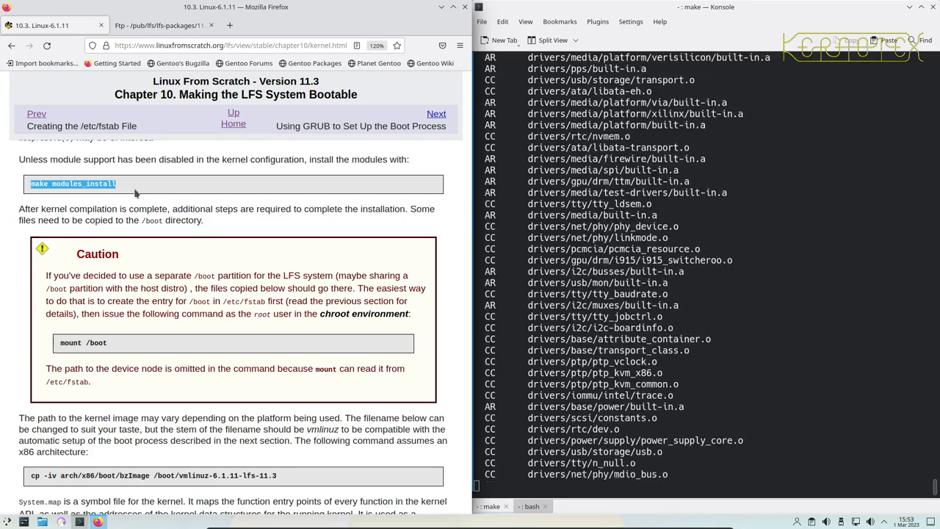
pyautogui.scroll(-3)
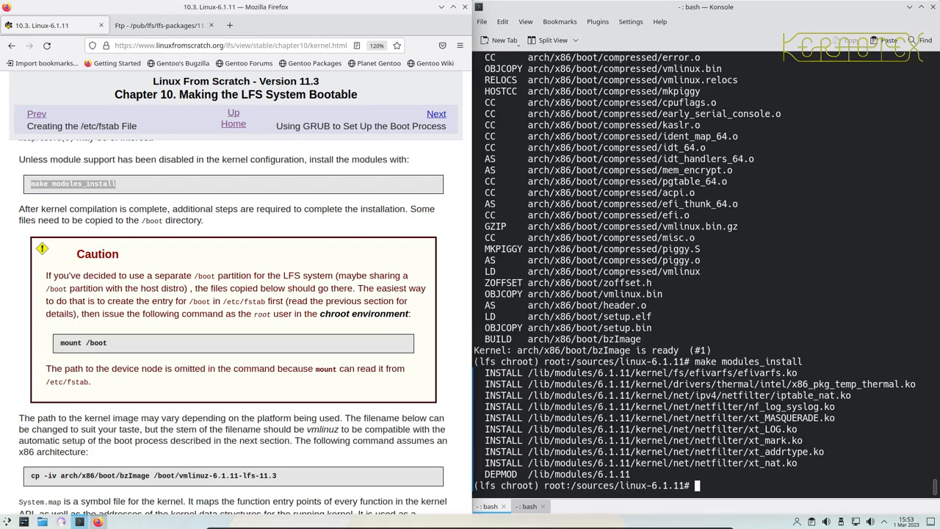
# Run df -h and mark the /dev/sda1 line mounted on /boot.
pyautogui.scroll(-3)
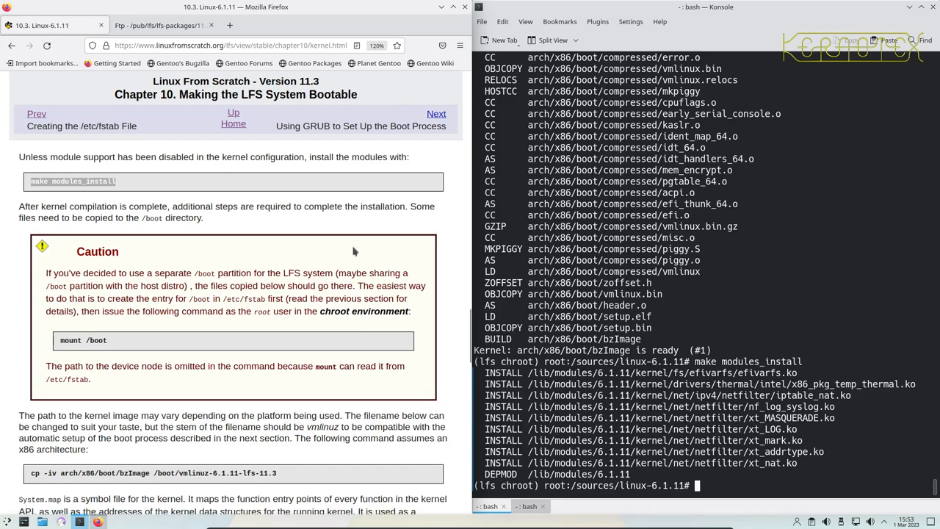
pyautogui.scroll(-3)
pyautogui.write('mount')
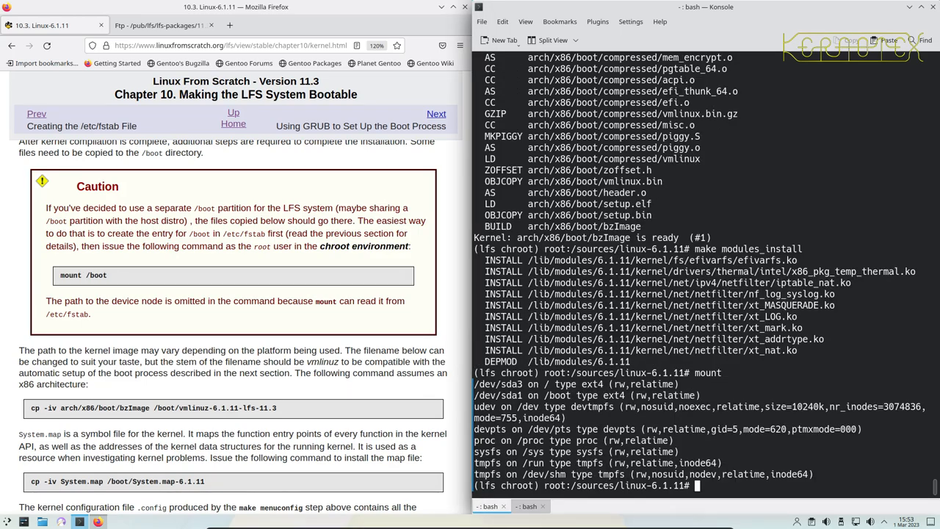
pyautogui.write('df -h')
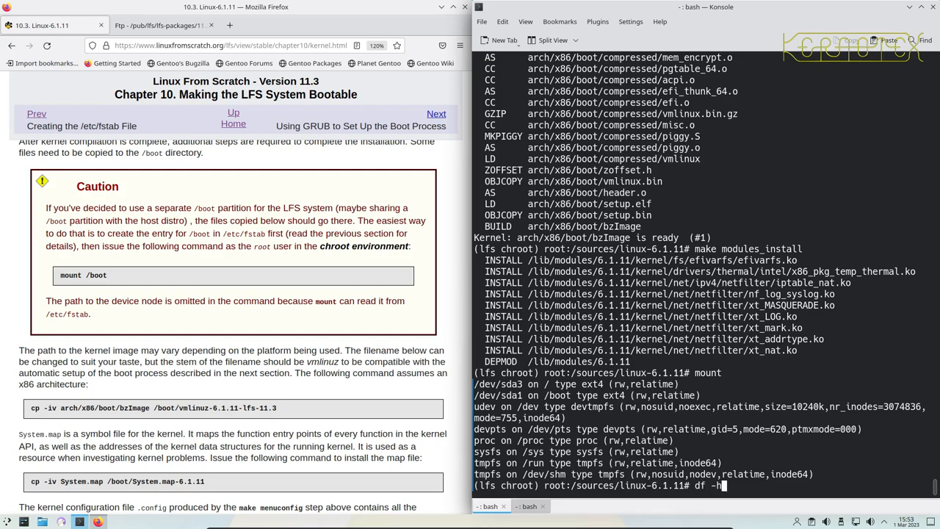
pyautogui.press('Return')
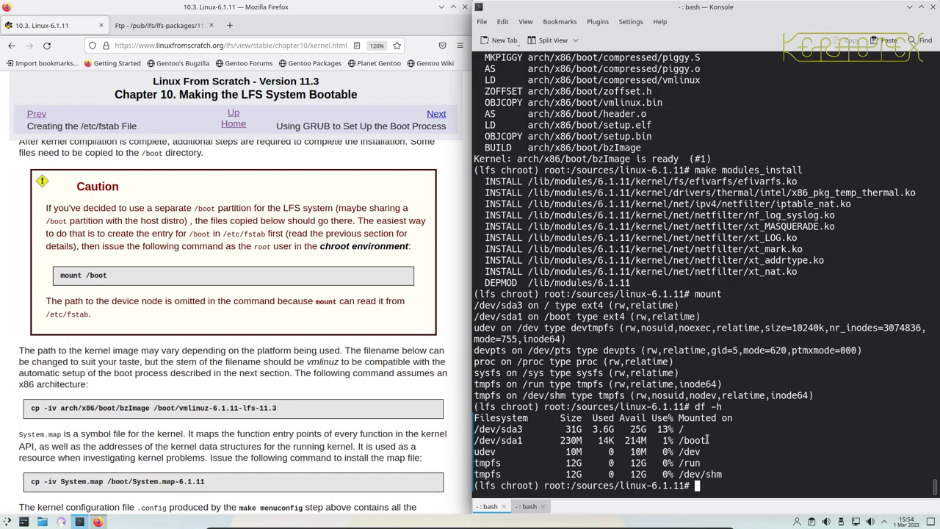
pyautogui.doubleClick(588, 440)
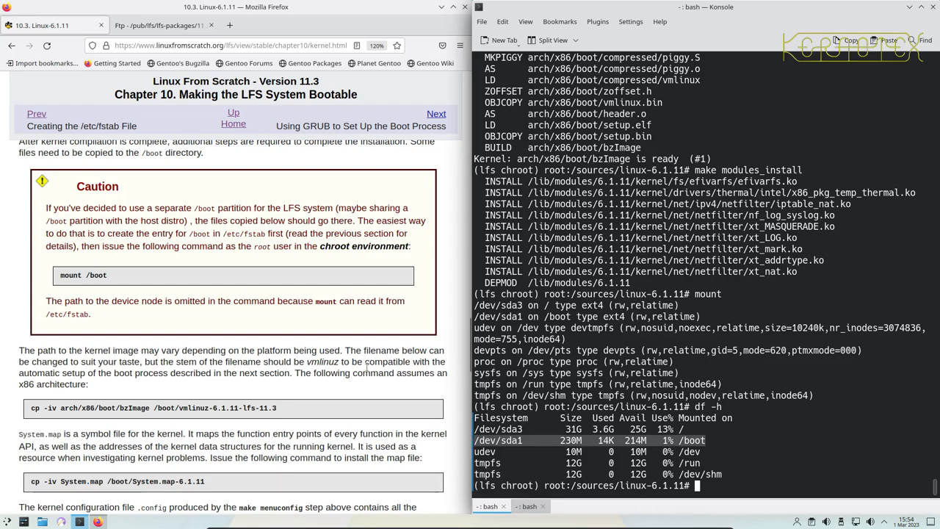
# Recheck df -h and create the /usr/share/doc/linux-6.1.11 directory.
pyautogui.scroll(-3)
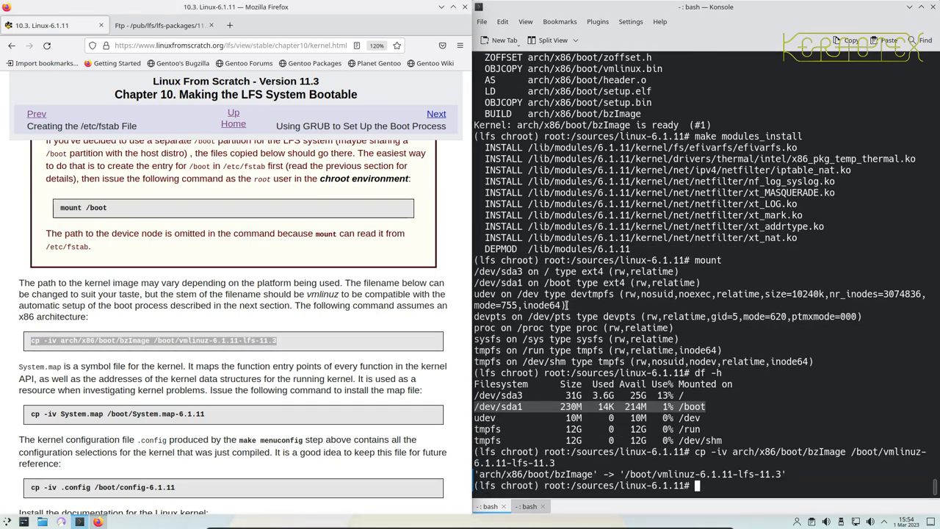
pyautogui.write('df -h')
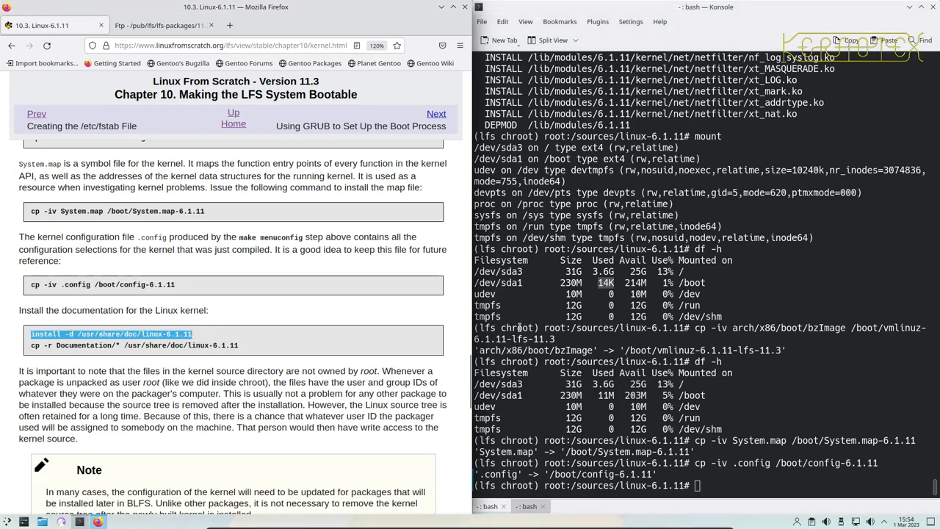
pyautogui.write('install -d /usr/share/doc/linux-6.1.11')
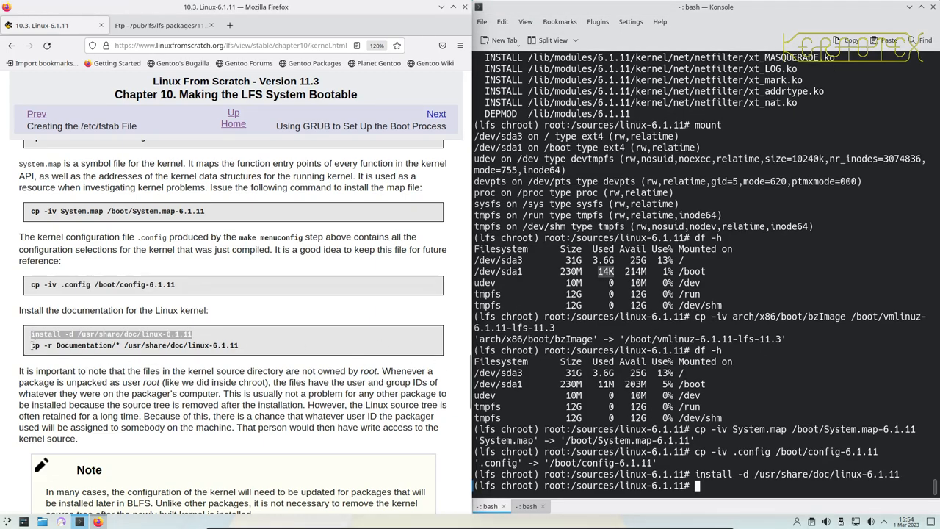
# Copy kernel Documentation to /usr/share/doc/linux-6.1.11 and chown ../linux-6.1.11 to 0:0.
pyautogui.write('cp -r Documentation/* /usr/share/doc/linux-6.1.11')
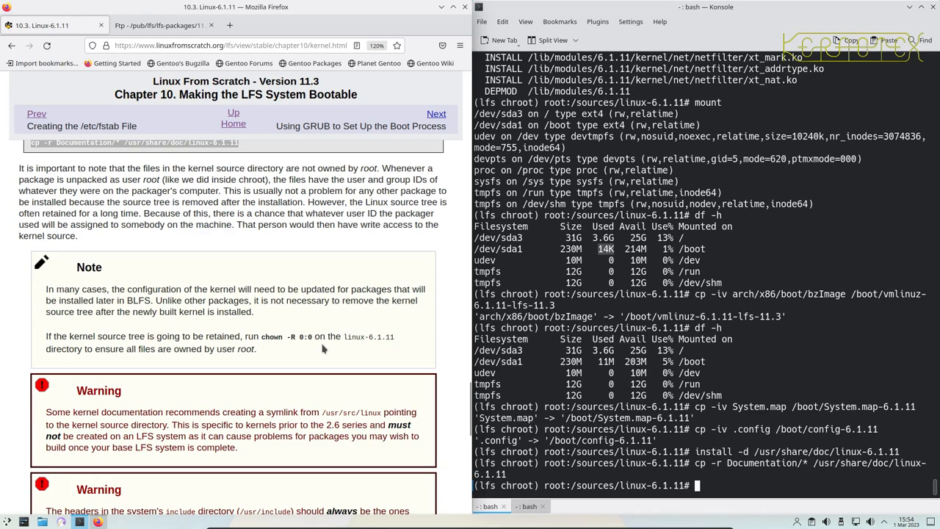
pyautogui.moveTo(293, 329)
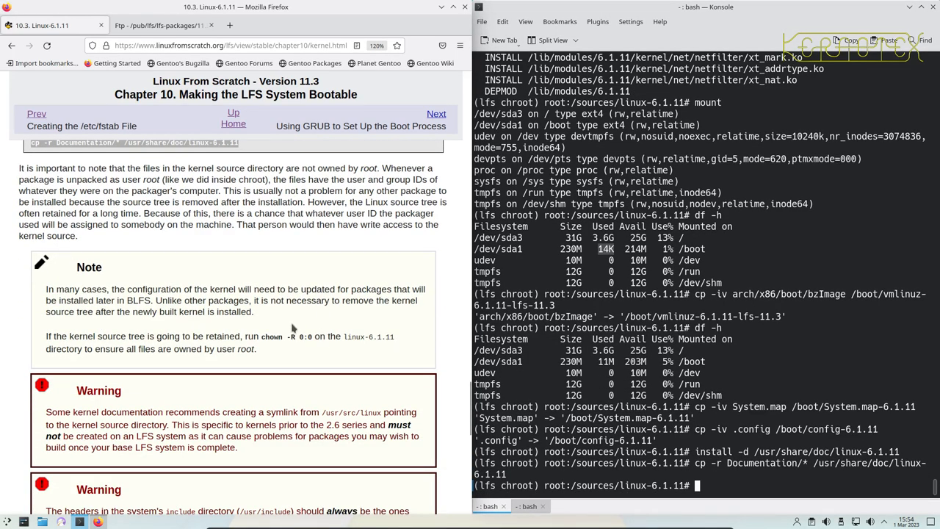
pyautogui.scroll(-3)
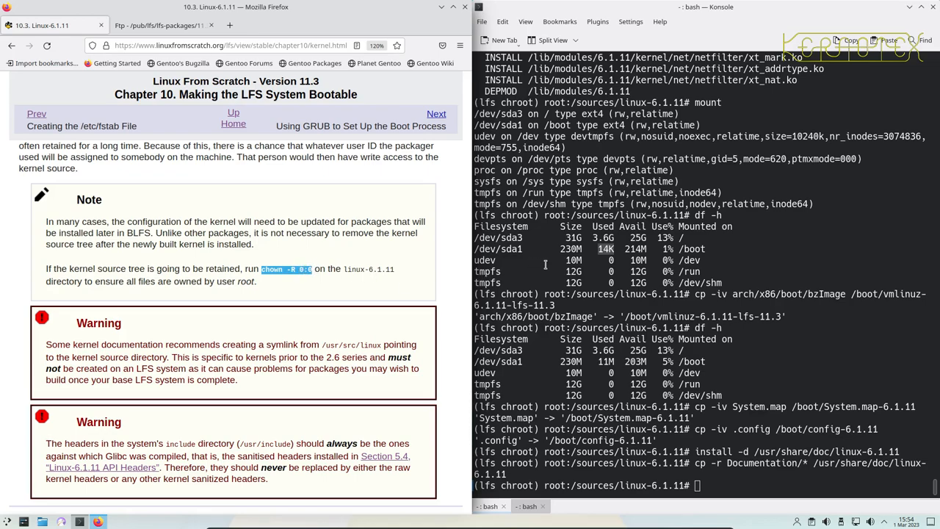
pyautogui.write('chown -R 0:0')
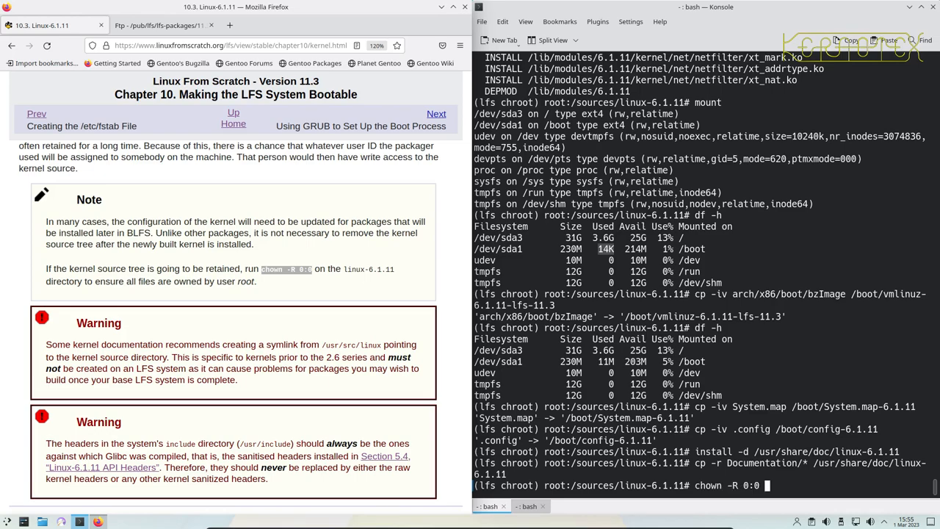
pyautogui.write('../linux-6.1.11')
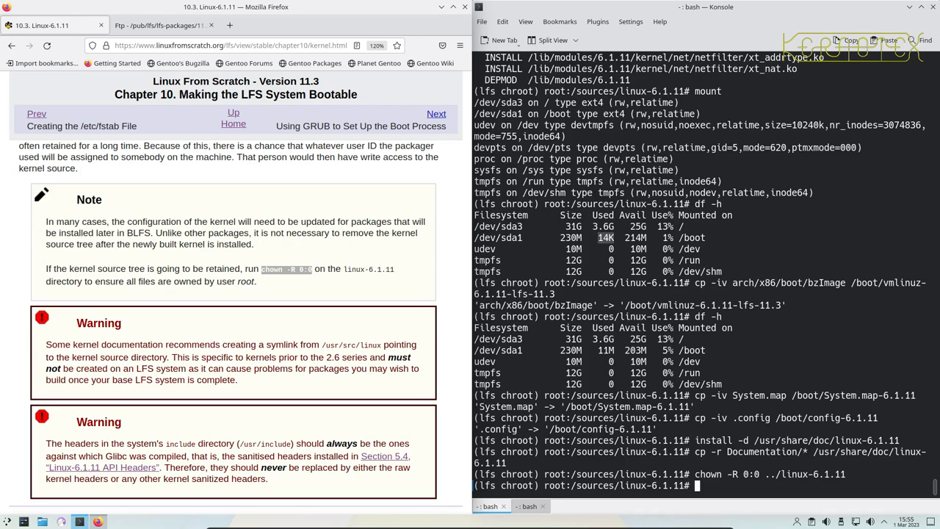
pyautogui.scroll(-3)
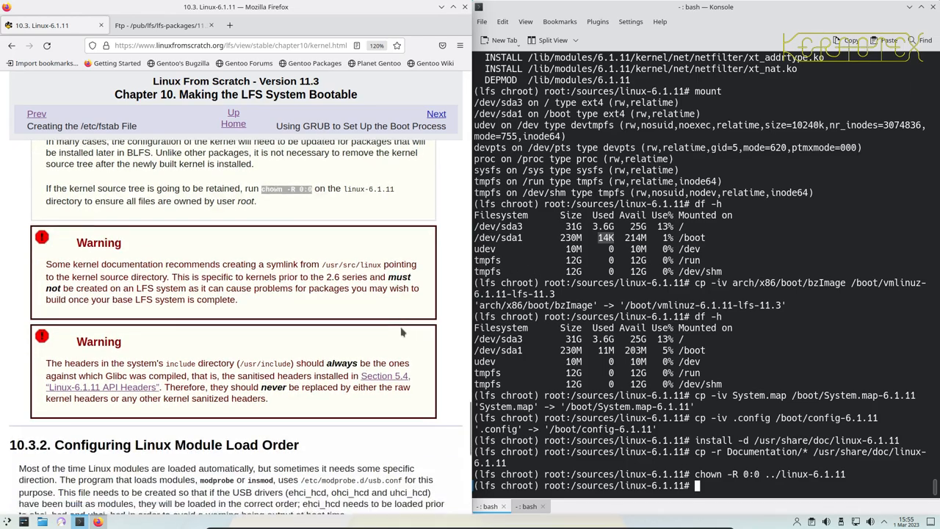
pyautogui.scroll(-3)
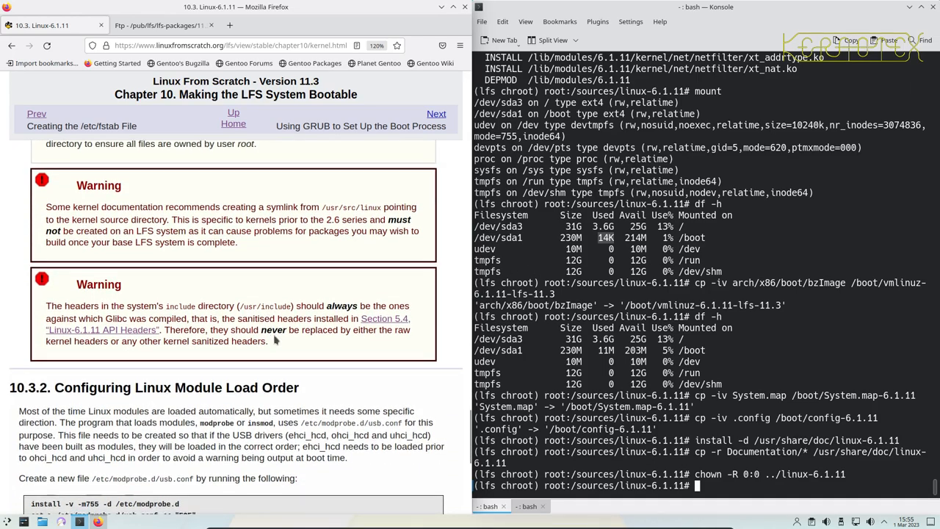
pyautogui.scroll(-3)
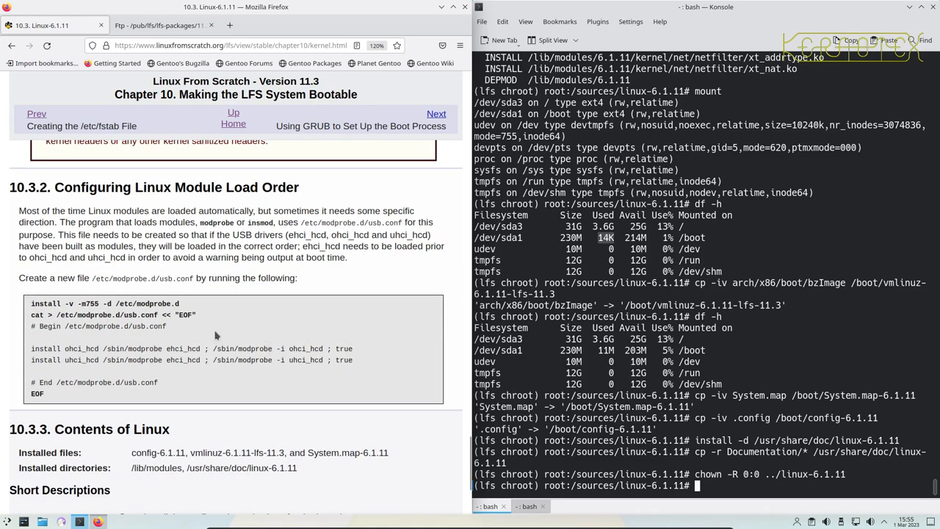
pyautogui.moveTo(243, 323)
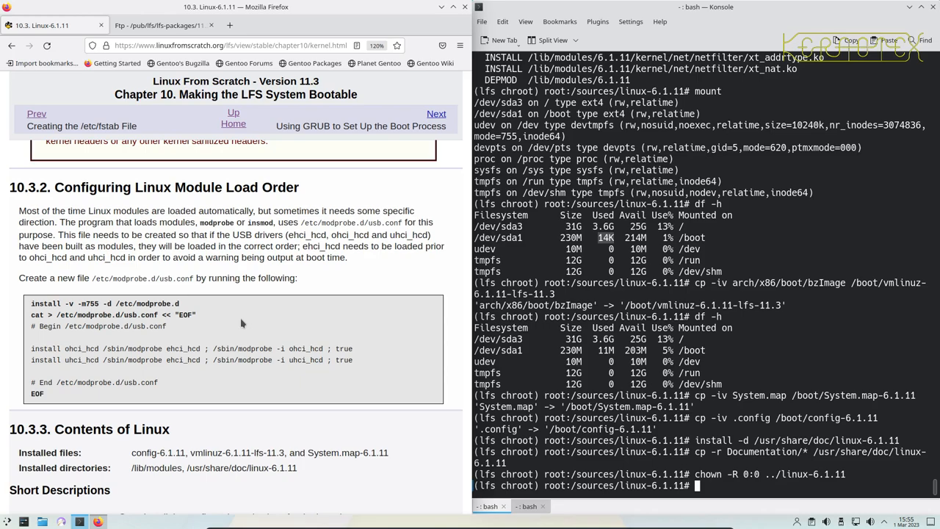
pyautogui.moveTo(190, 310)
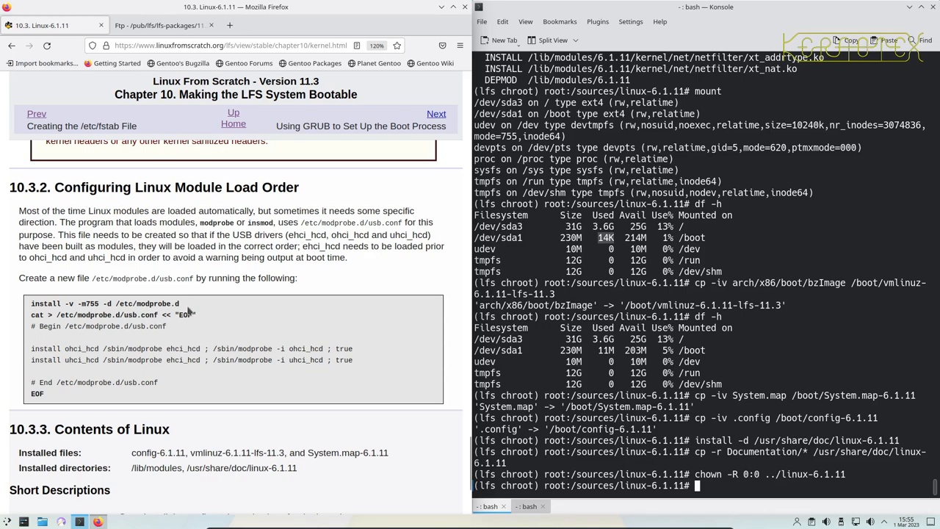
pyautogui.scroll(-3)
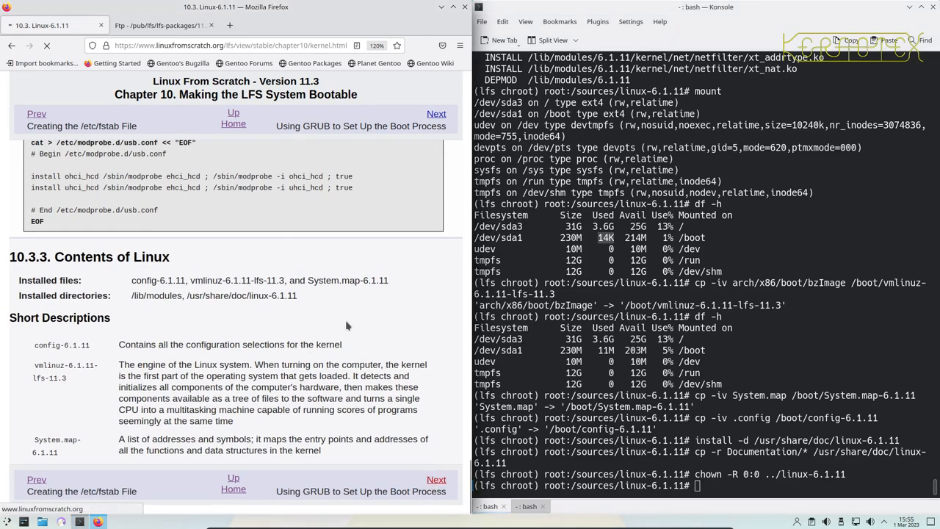
# Open LFS 10.4 Using GRUB and select the 'grub-install /dev/sda' command.
pyautogui.click(436, 114)
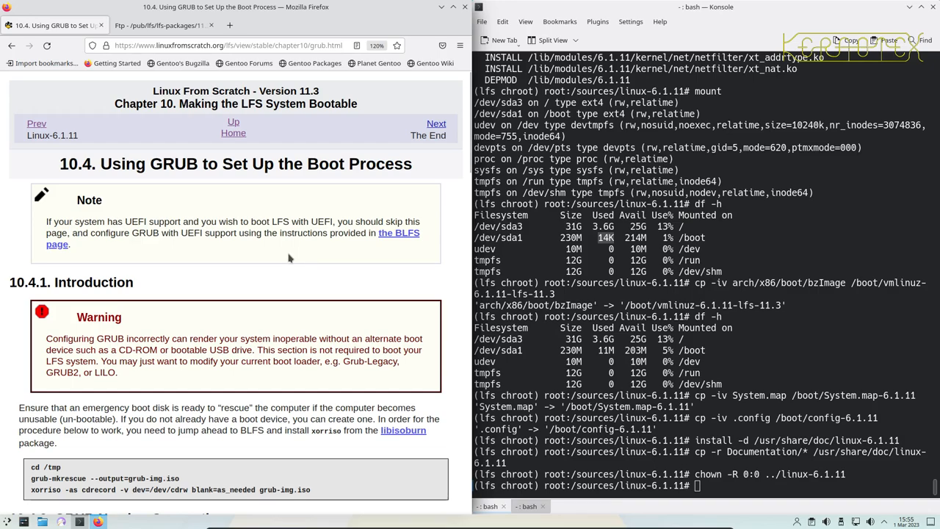
pyautogui.moveTo(305, 274)
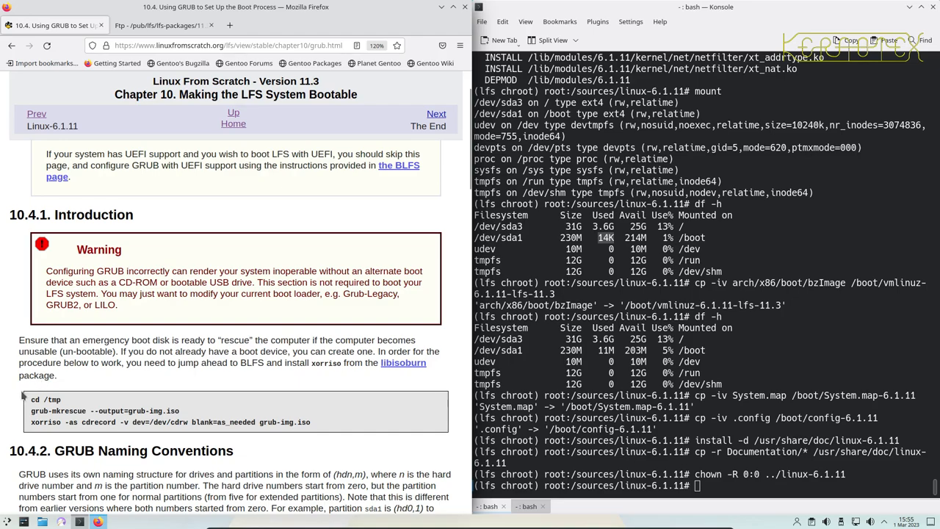
pyautogui.moveTo(182, 411)
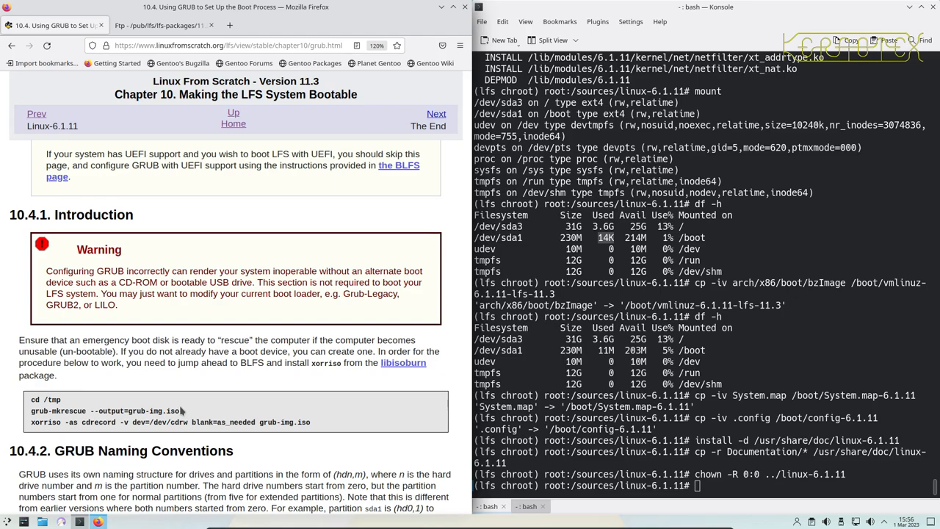
pyautogui.scroll(-3)
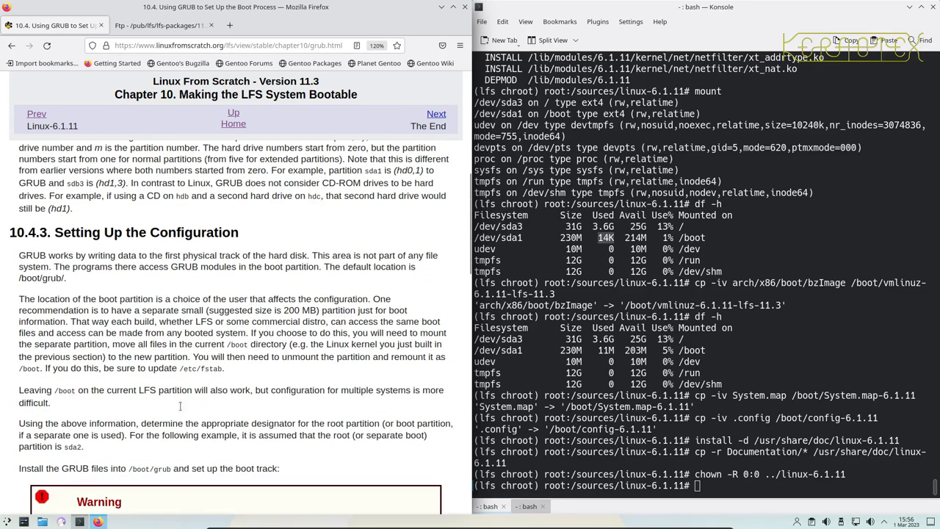
pyautogui.scroll(-3)
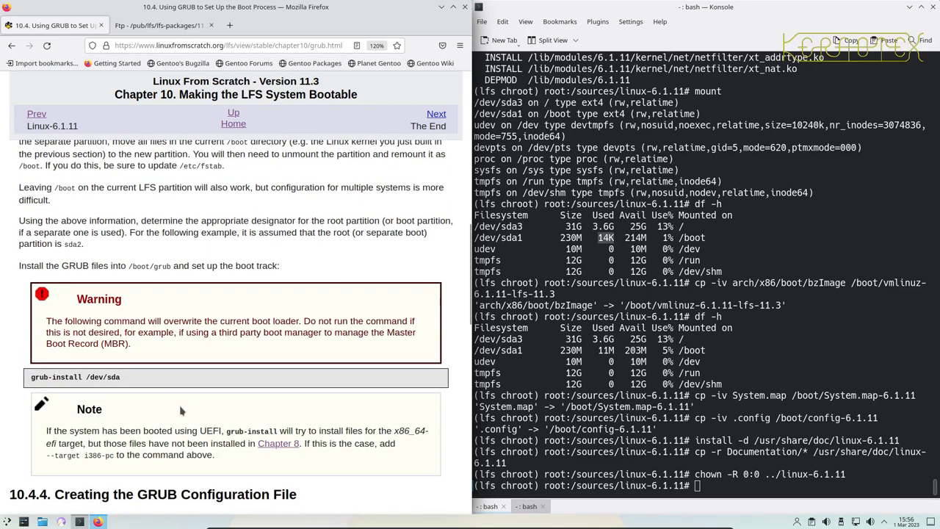
pyautogui.moveTo(31, 377); pyautogui.dragTo(119, 377)
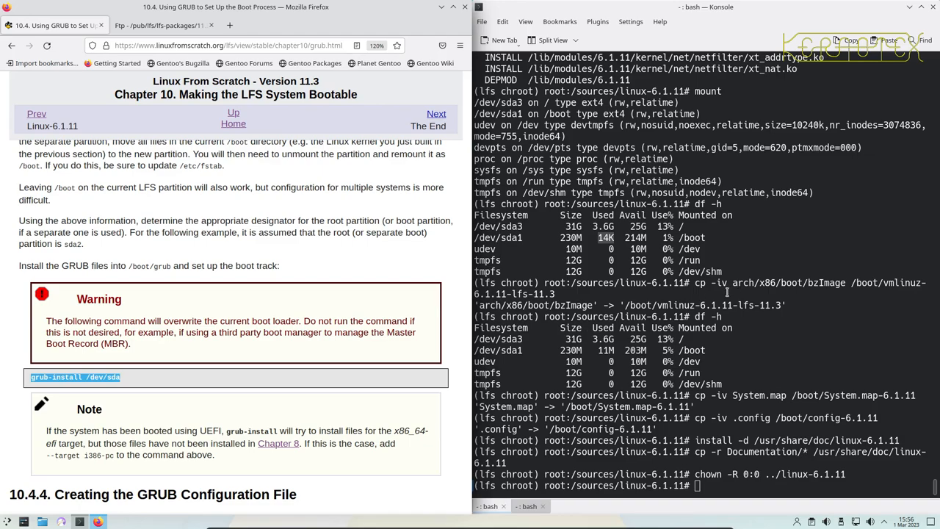
# Run grub-install /dev/sda, which installs for i386-pc with no errors.
pyautogui.write('grub-install /dev/sda')
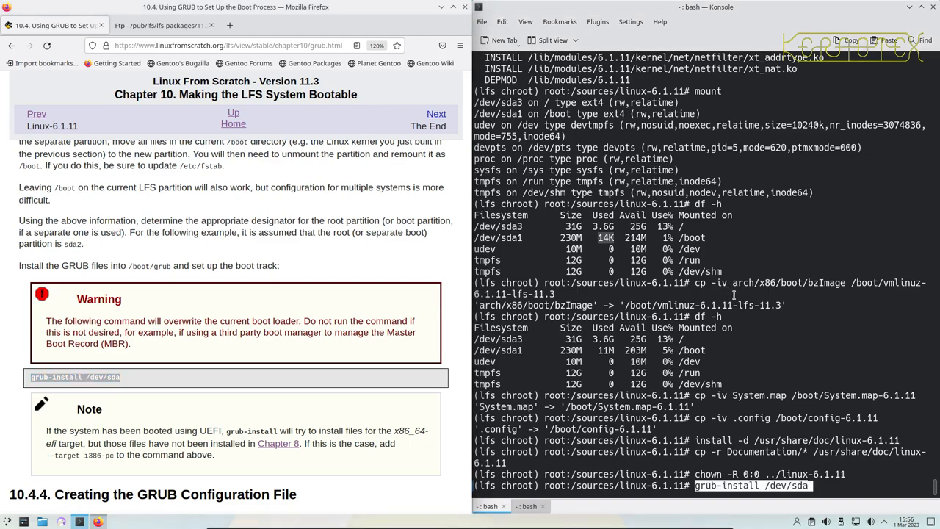
pyautogui.press('Return')
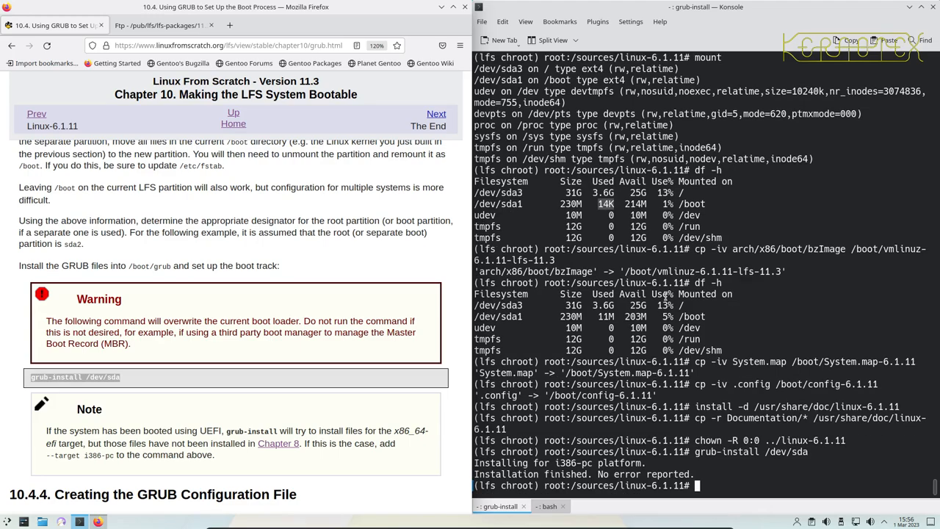
pyautogui.scroll(-3)
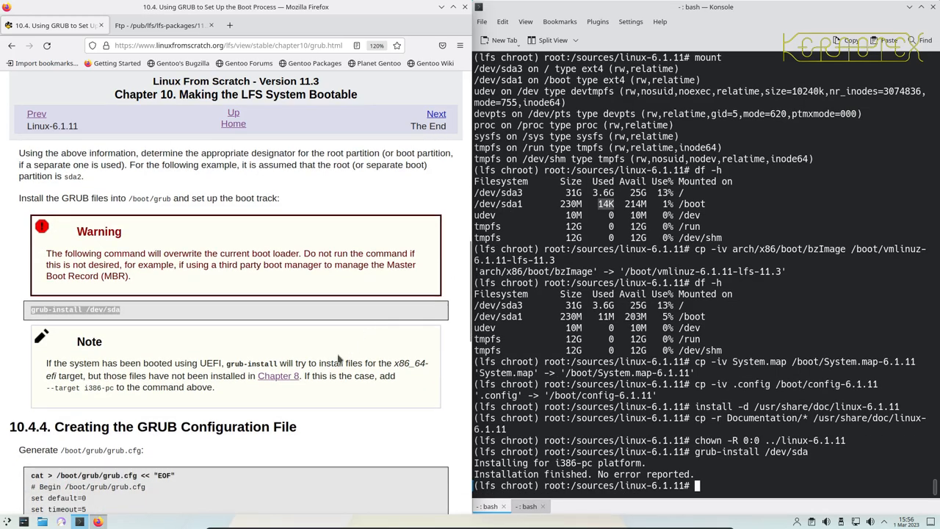
pyautogui.moveTo(254, 375)
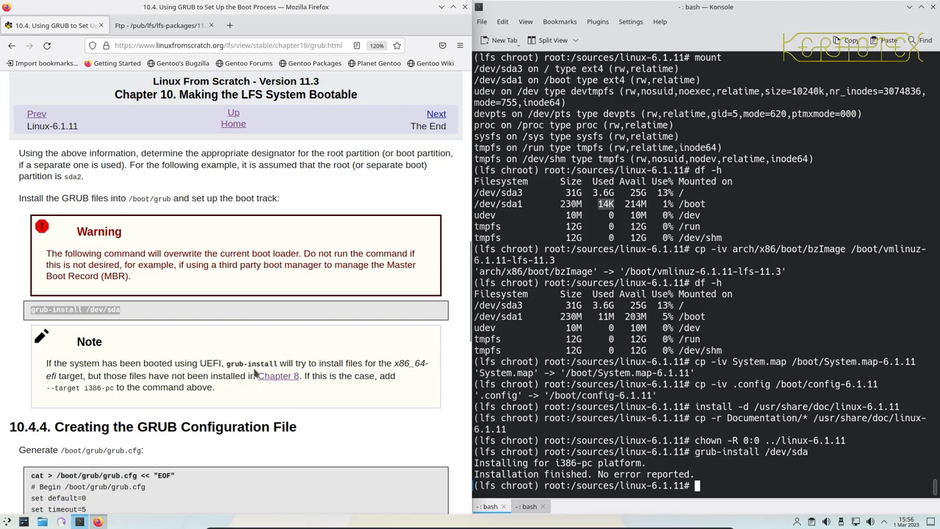
pyautogui.moveTo(273, 374)
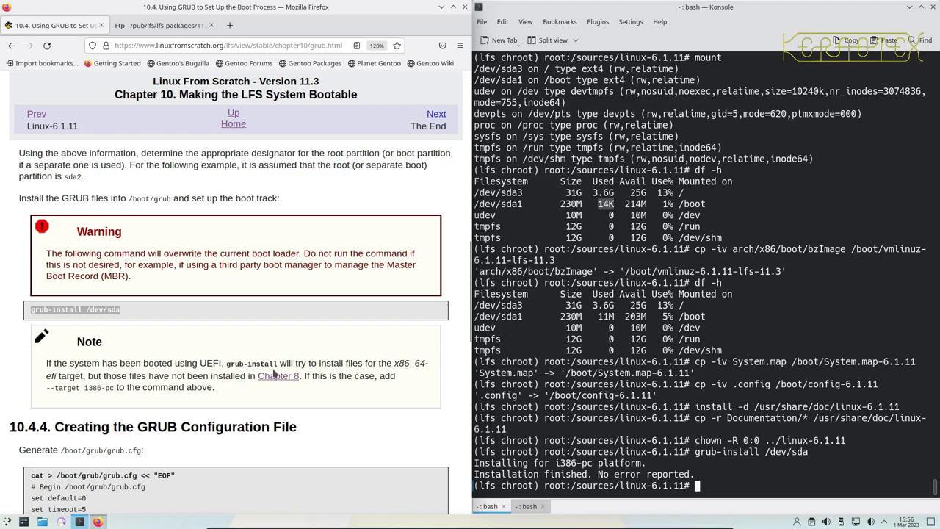
# Review the heredoc writing /boot/grub/grub.cfg with the GNU/Linux 6.1.11-lfs-11.3 entry.
pyautogui.scroll(-3)
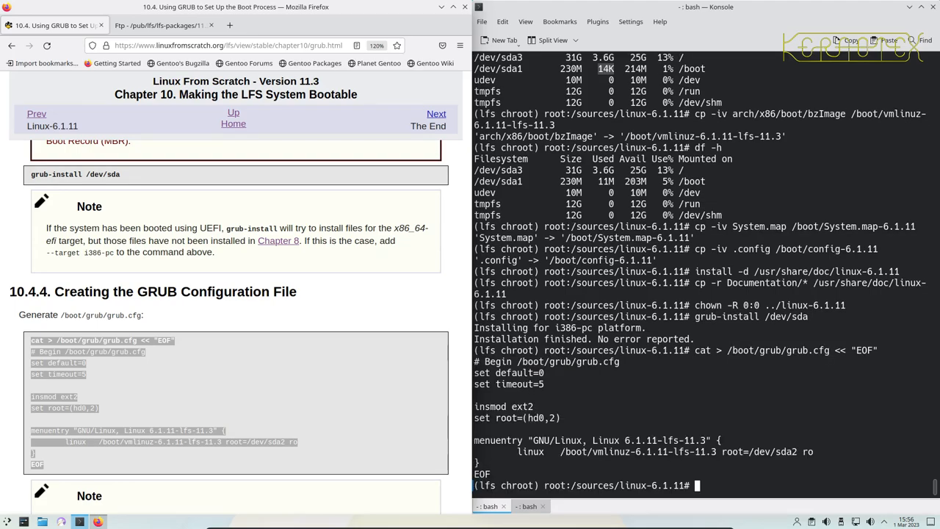
pyautogui.moveTo(463, 351)
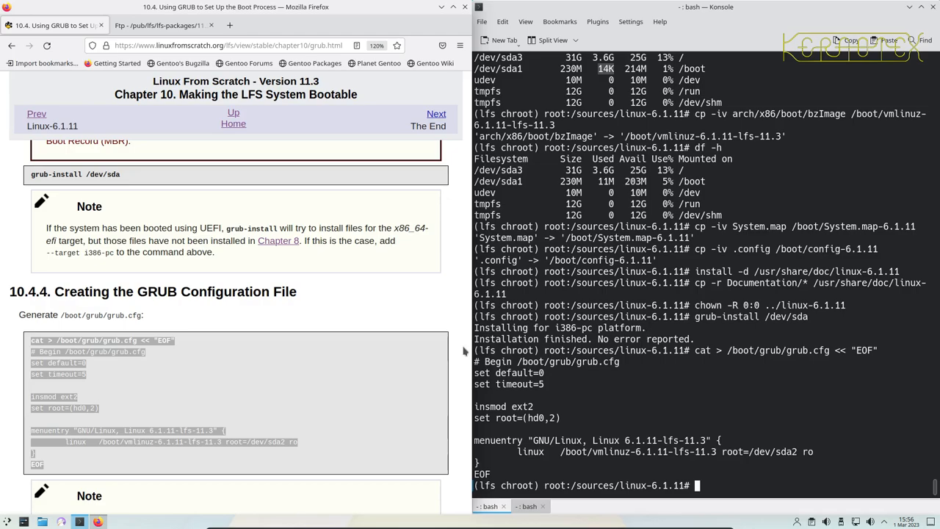
pyautogui.scroll(-3)
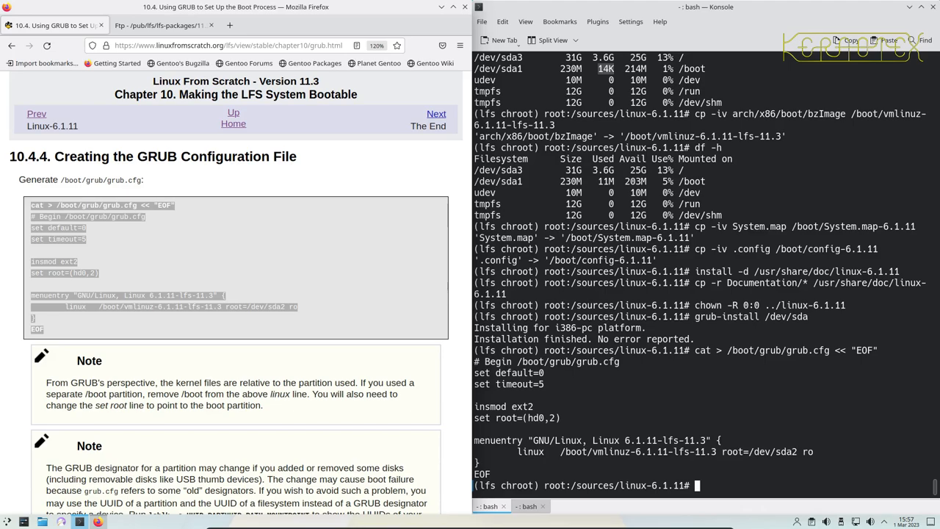
# Edit grub.cfg in vi: root (hd0,1), kernel path without /boot, root=/dev/sda3.
pyautogui.write('vi')
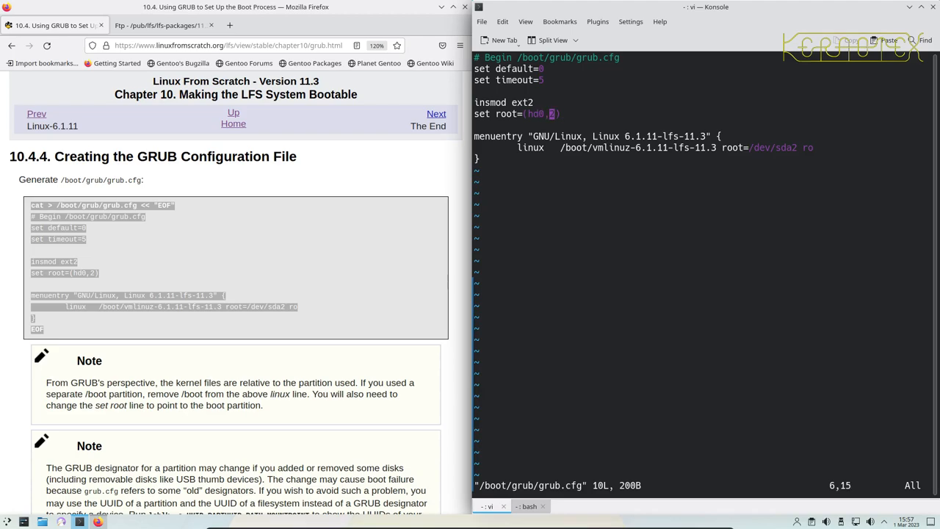
pyautogui.write('1')
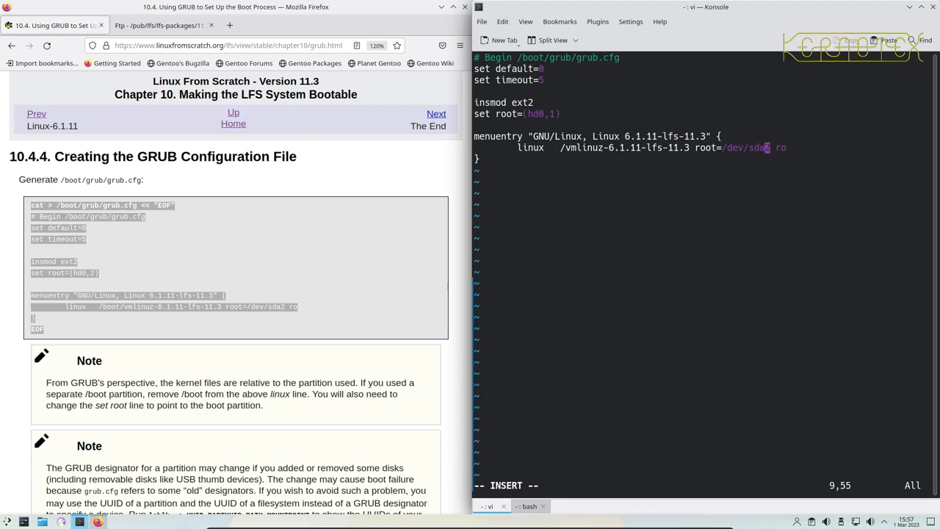
pyautogui.write('3')
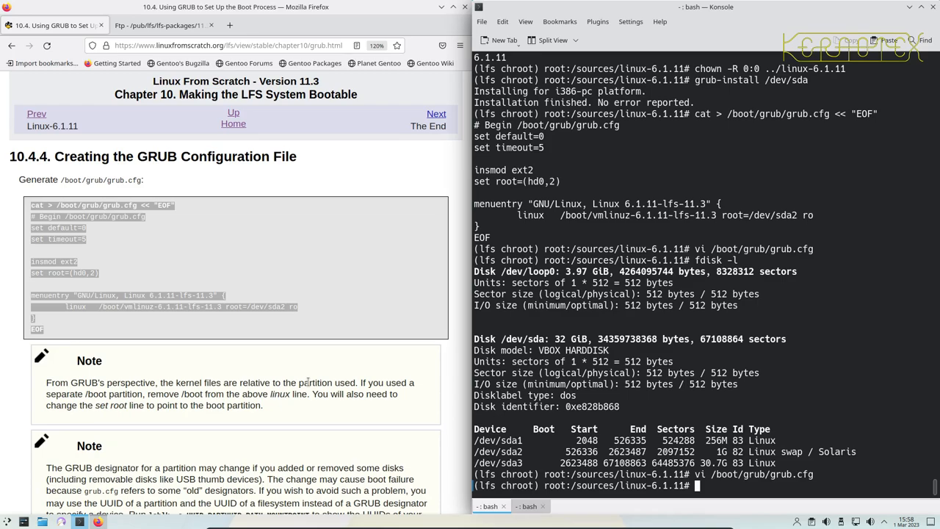
# Scroll to the GRUB page's Caution box and select 'grub-mkconfig'.
pyautogui.scroll(-3)
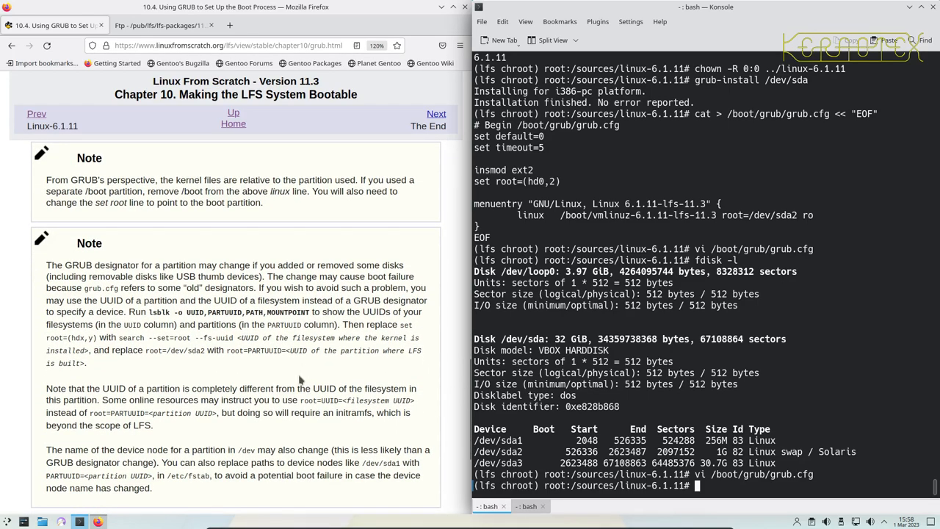
pyautogui.moveTo(289, 365)
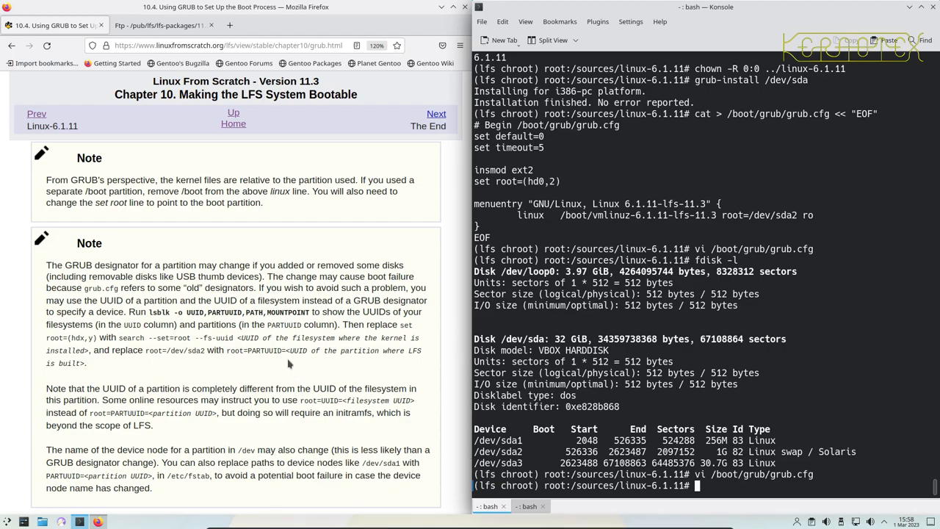
pyautogui.scroll(-3)
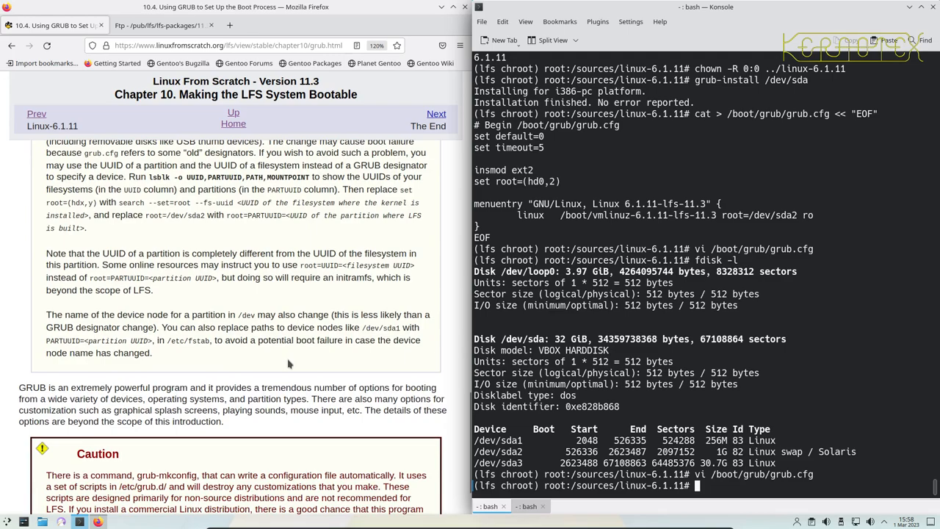
pyautogui.scroll(-3)
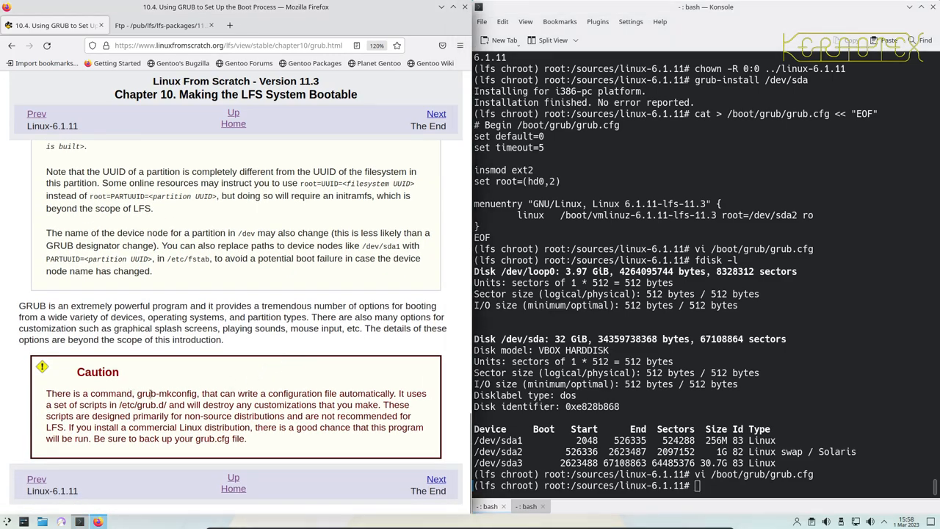
pyautogui.doubleClick(167, 393)
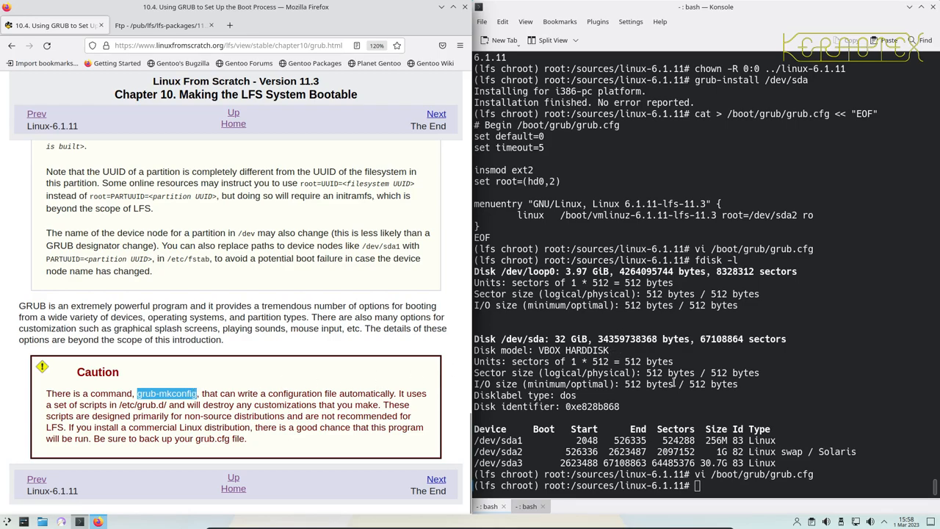
pyautogui.moveTo(674, 382)
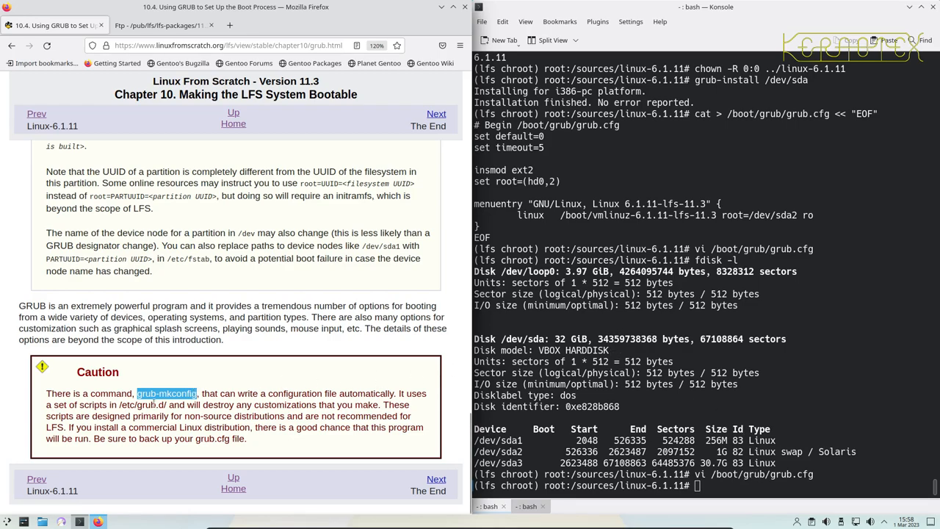